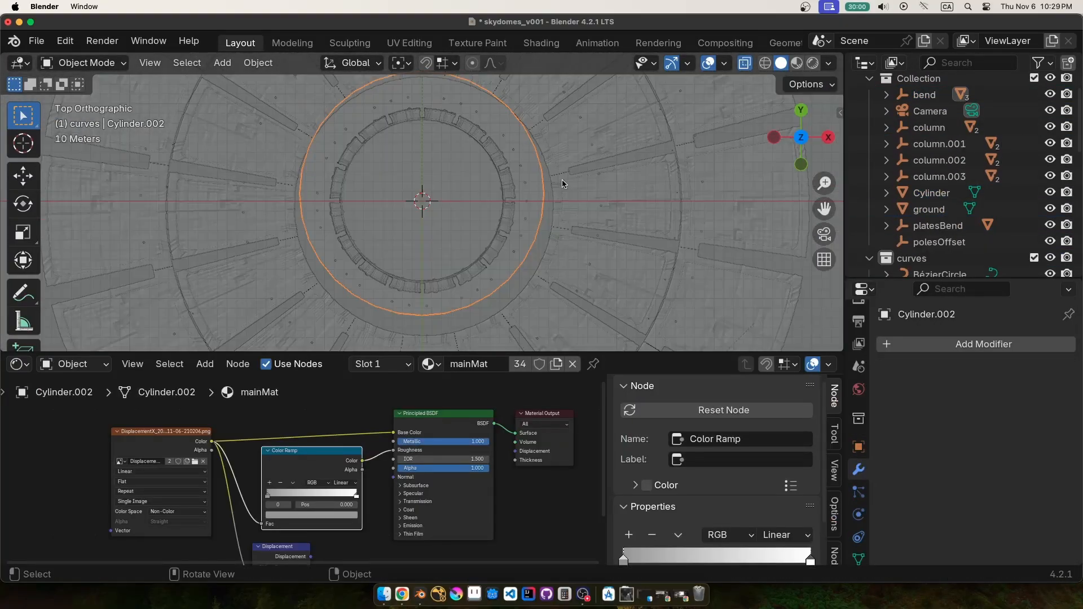
Clear the old curves and cylinder so skydomes_v001 holds only an empty Collection
{"action": "left_click", "coordinate": [937, 212]}
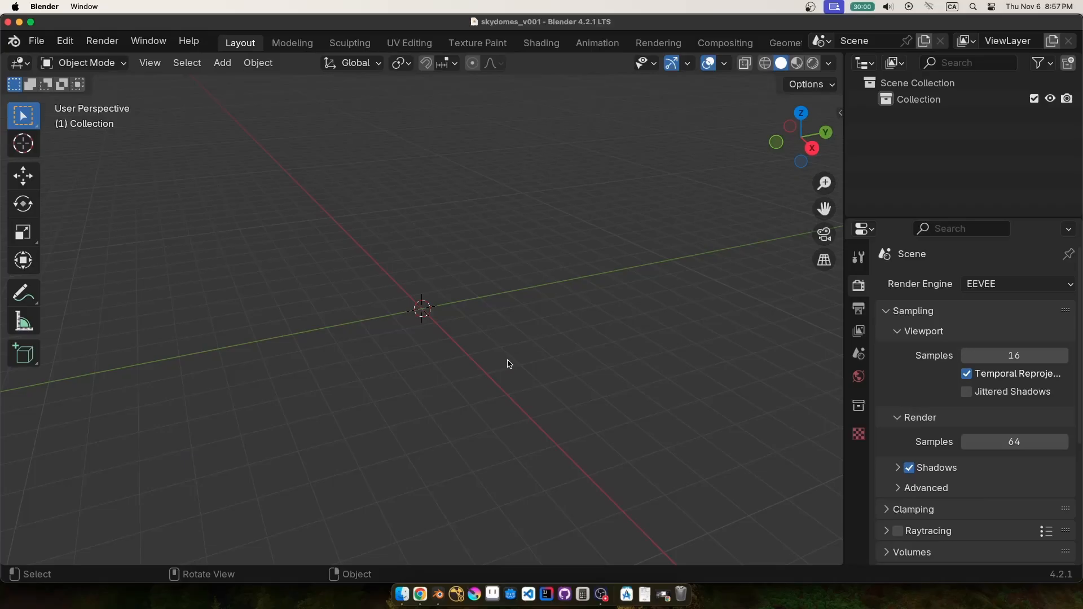
Add a cylinder and a duplicate above it, scaled into a wide flat disc
{"action": "left_click", "coordinate": [222, 62]}
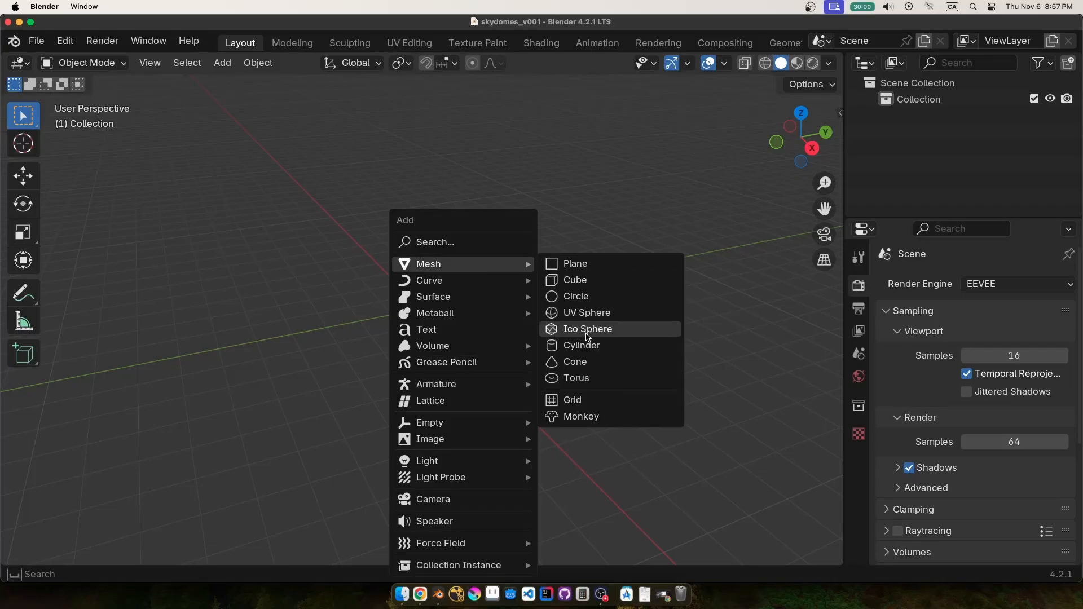
{"action": "left_click", "coordinate": [582, 345]}
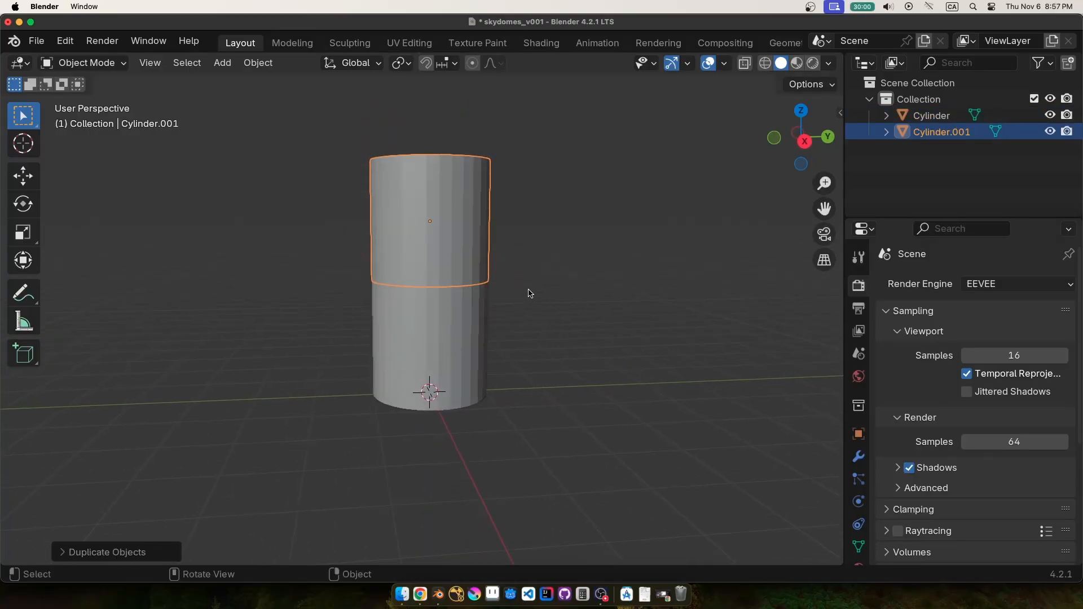
{"action": "key", "text": "Tab"}
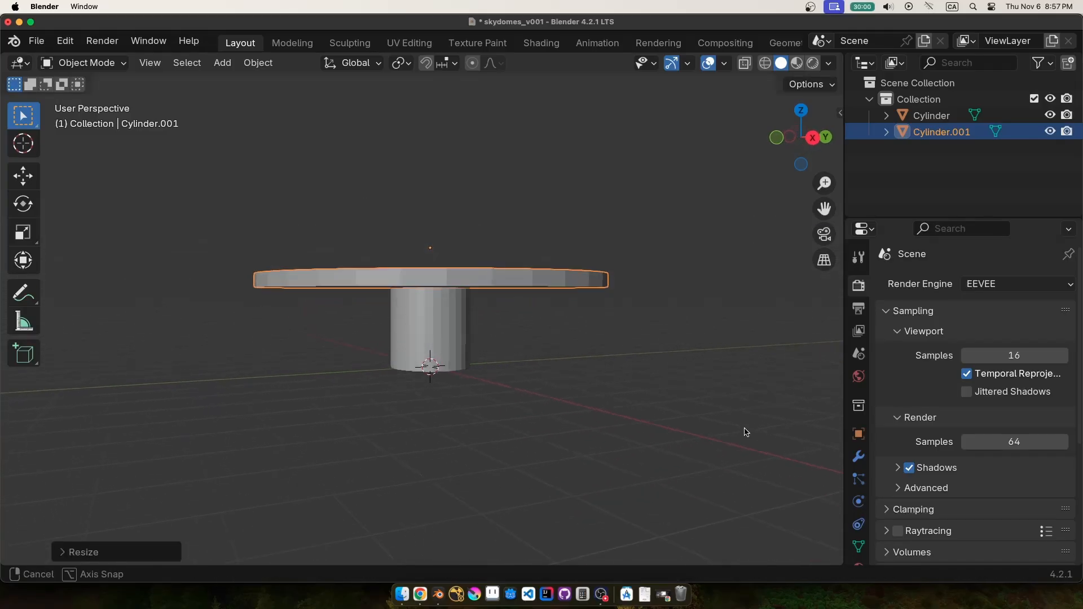
{"action": "left_click", "coordinate": [541, 43]}
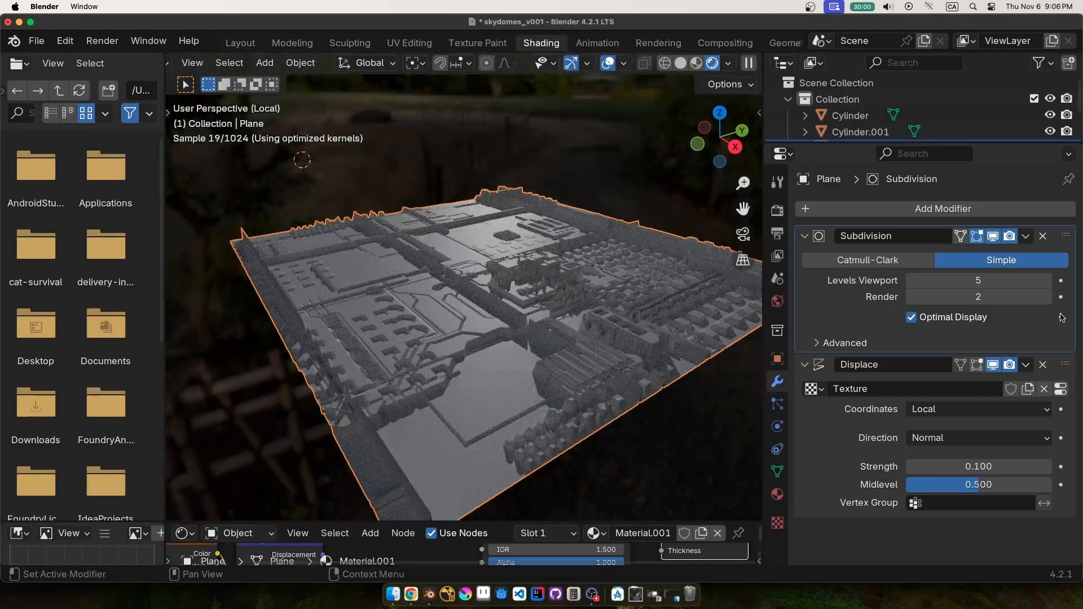
Review the plane's Simple Subdivision and Displace modifiers, then switch to Displacement X
{"action": "left_click", "coordinate": [1061, 279]}
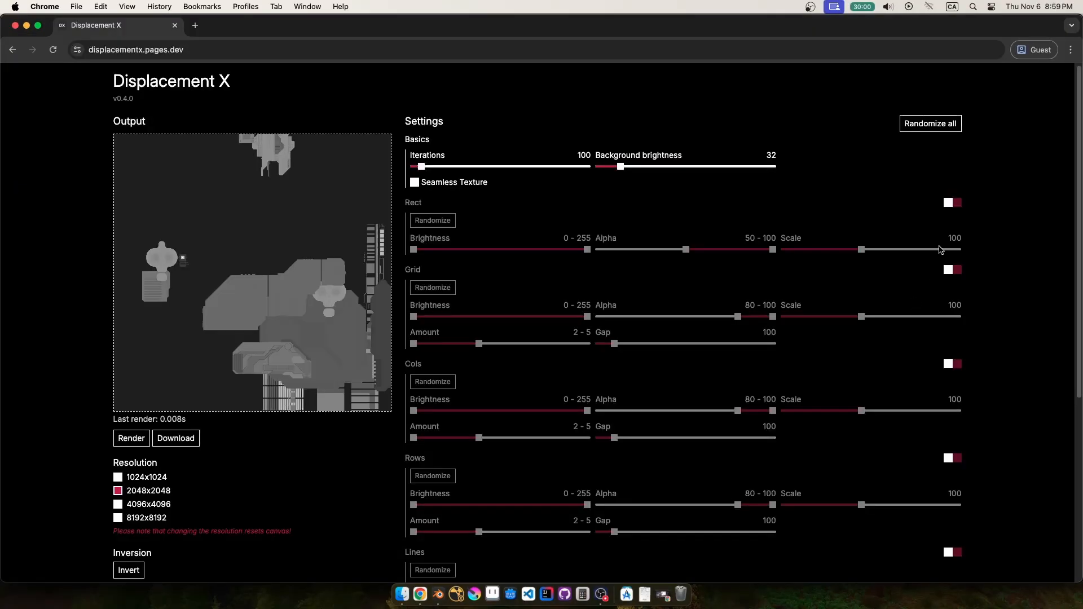
{"action": "mouse_move", "coordinate": [931, 216]}
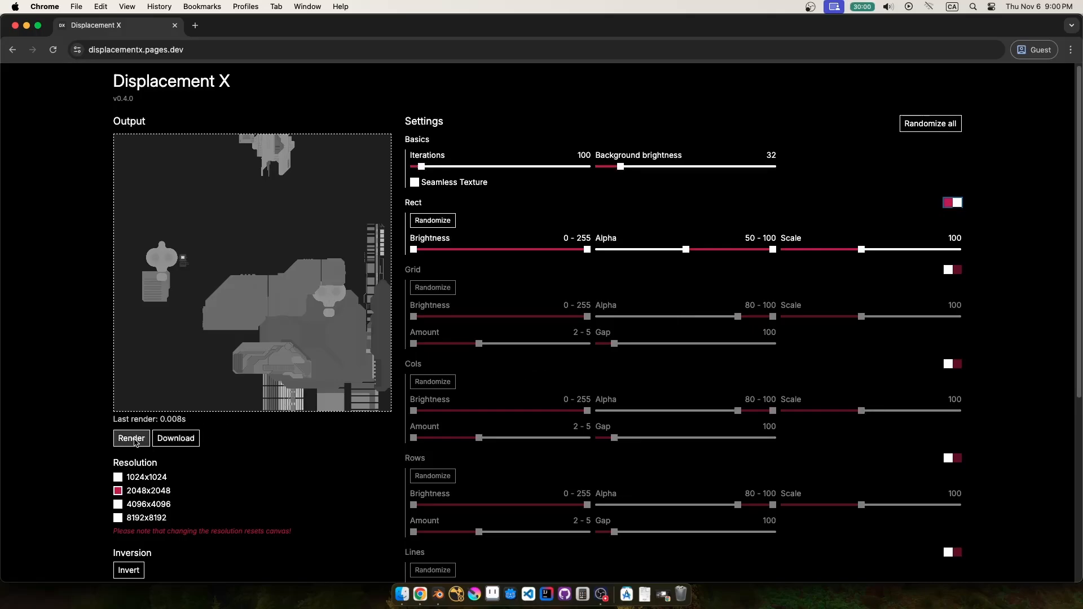
Render a displacement map, raise Rect scale to 166, and render again
{"action": "left_click", "coordinate": [131, 438]}
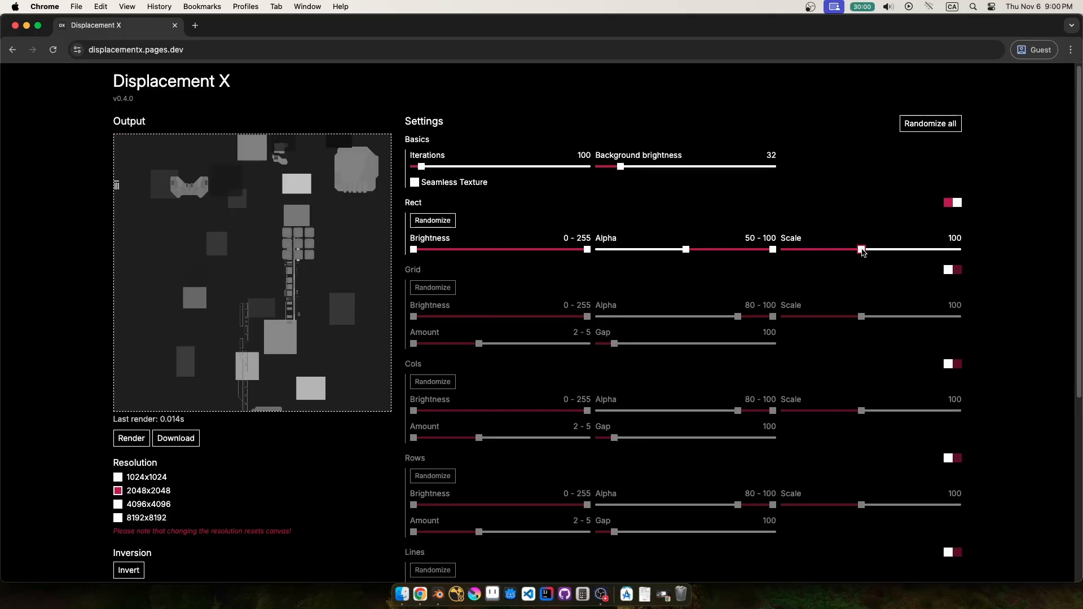
{"action": "left_click_drag", "start_coordinate": [860, 250], "coordinate": [924, 249]}
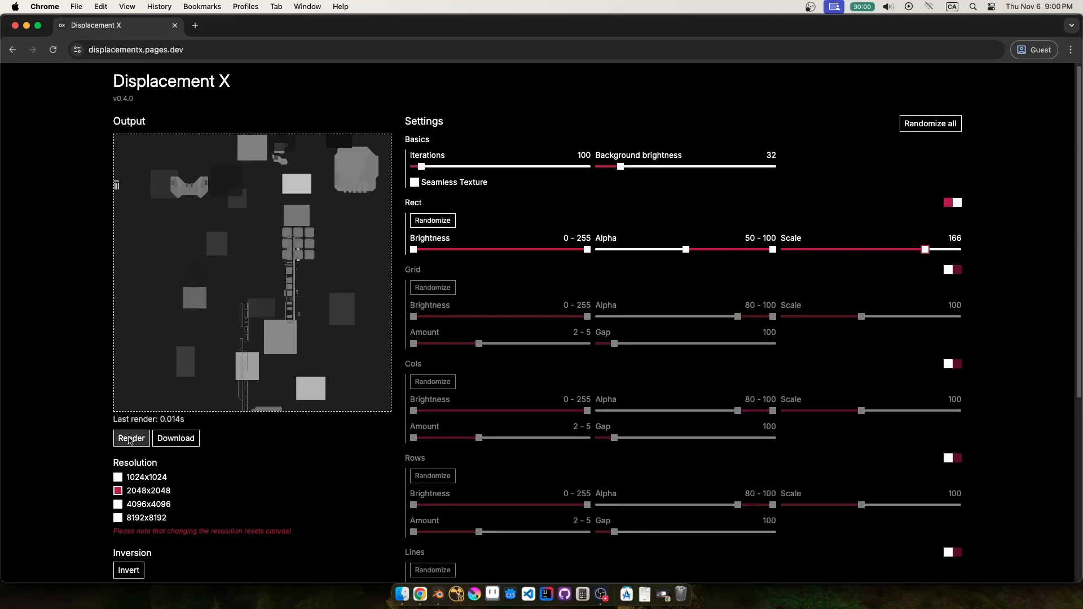
{"action": "left_click", "coordinate": [130, 438]}
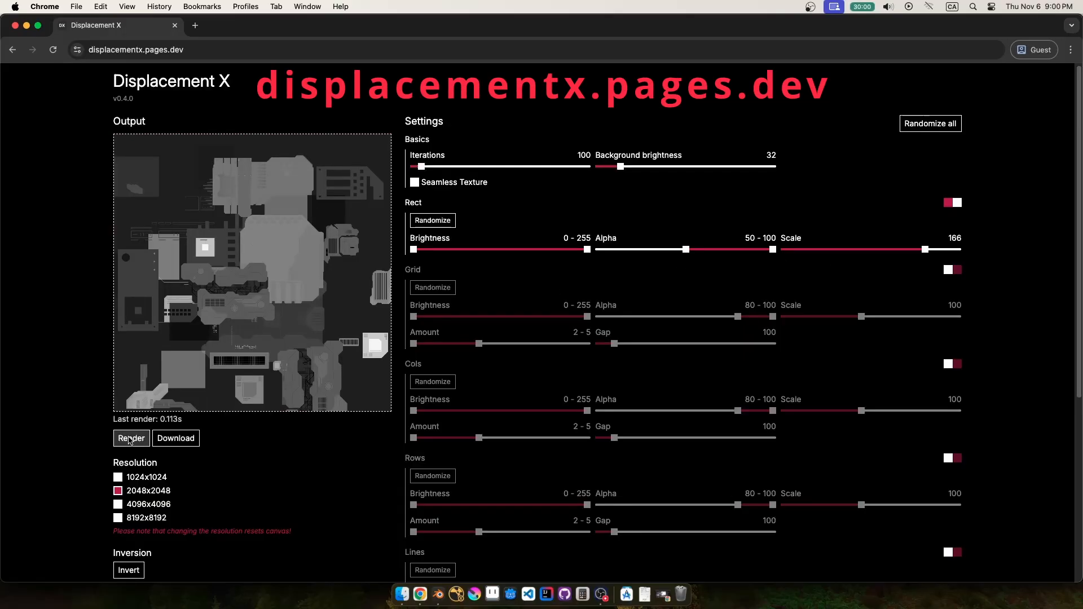
{"action": "left_click_drag", "start_coordinate": [925, 249], "coordinate": [952, 249]}
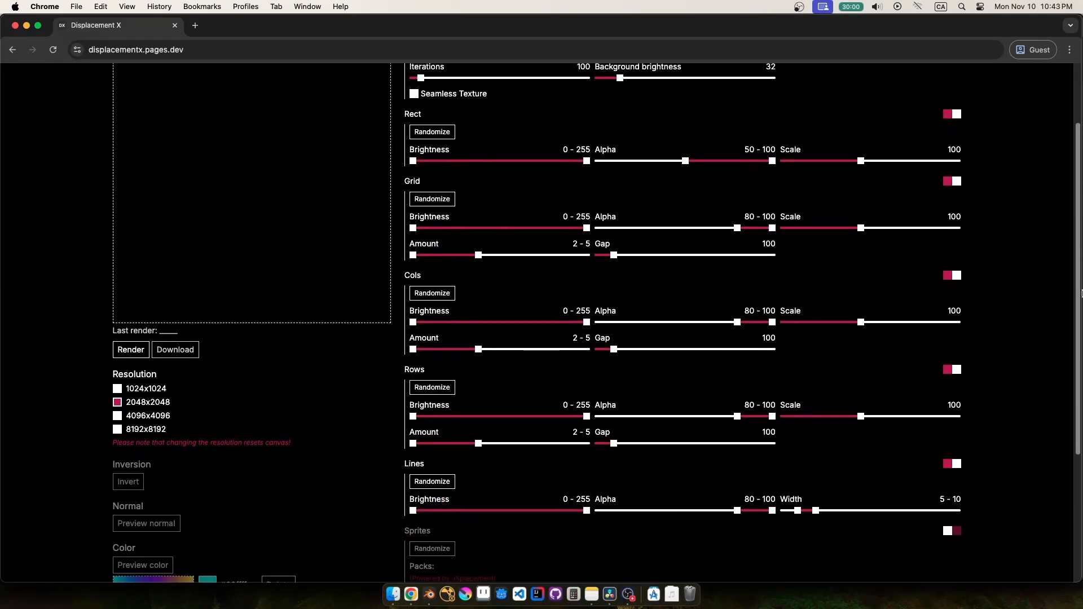
Toggle Sprites, turn off Cols and Rows, and render a seamless grid-lined map
{"action": "scroll", "scroll_direction": "down", "scroll_amount": 3}
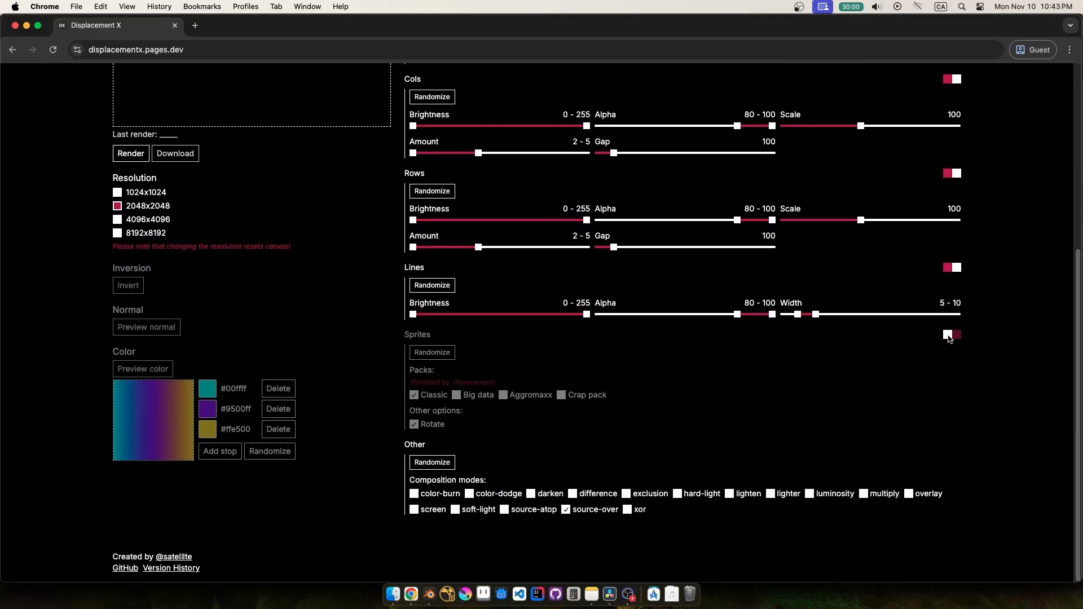
{"action": "left_click", "coordinate": [951, 334]}
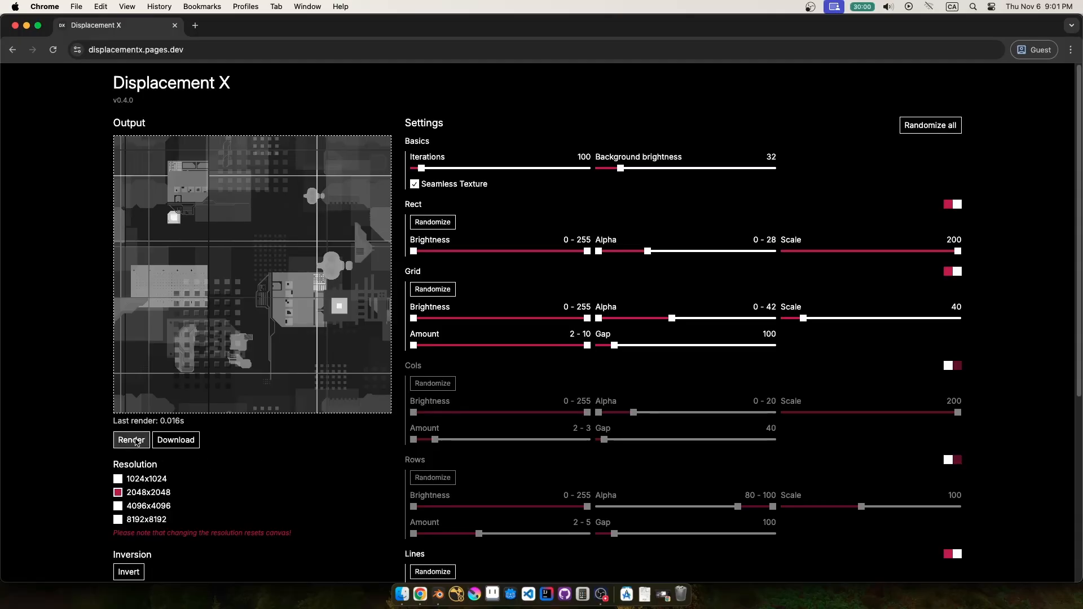
{"action": "left_click", "coordinate": [130, 440]}
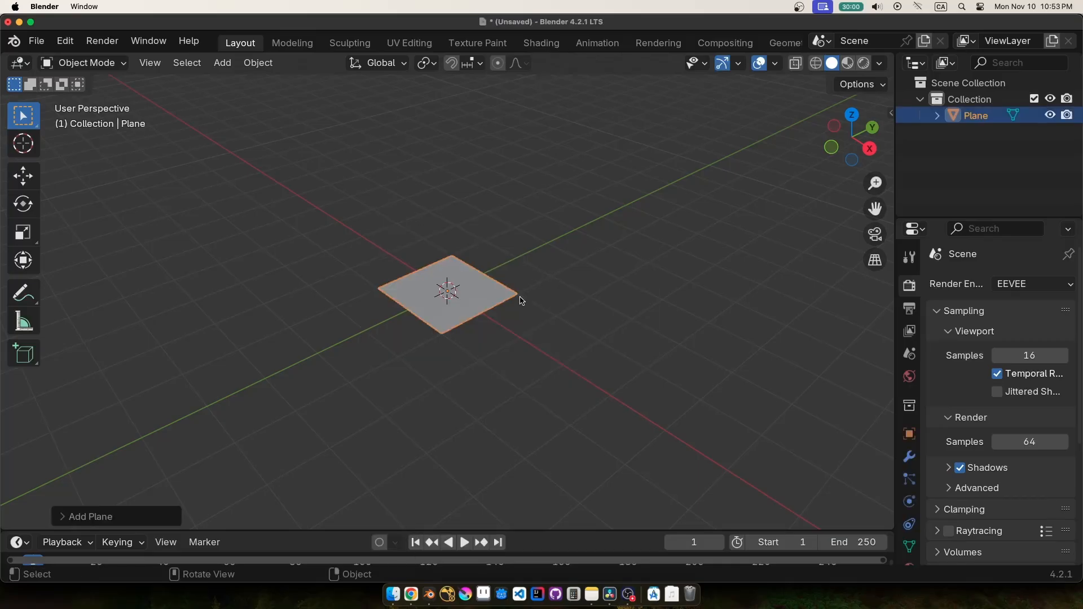
Subdivide the plane and add a Simple Subdivision modifier at viewport 3, render 6
{"action": "key", "text": "tab"}
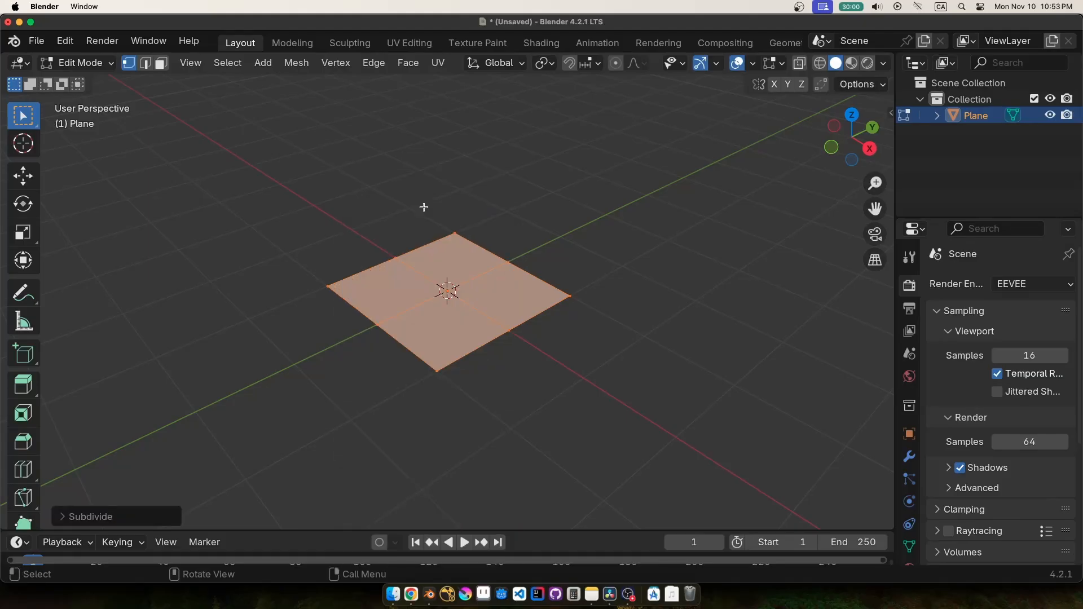
{"action": "left_click", "coordinate": [266, 403]}
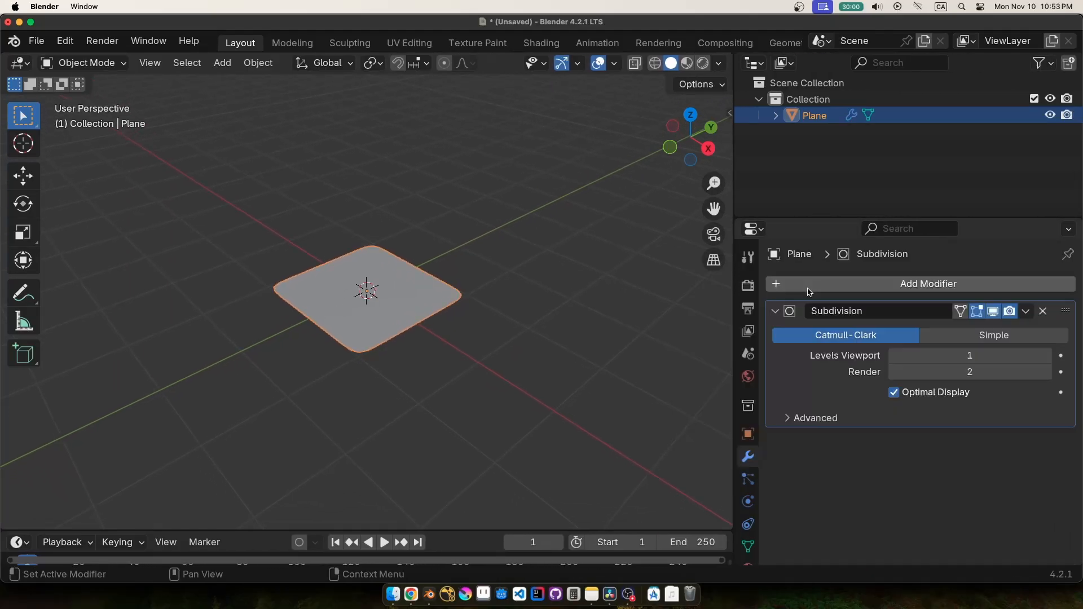
{"action": "left_click", "coordinate": [993, 336]}
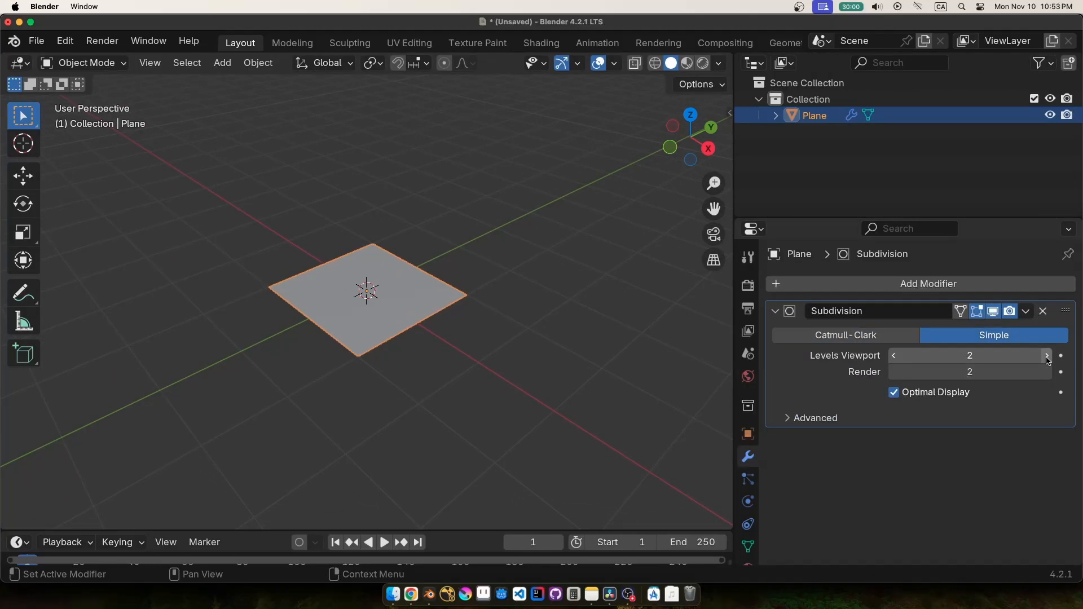
{"action": "left_click", "coordinate": [1046, 354]}
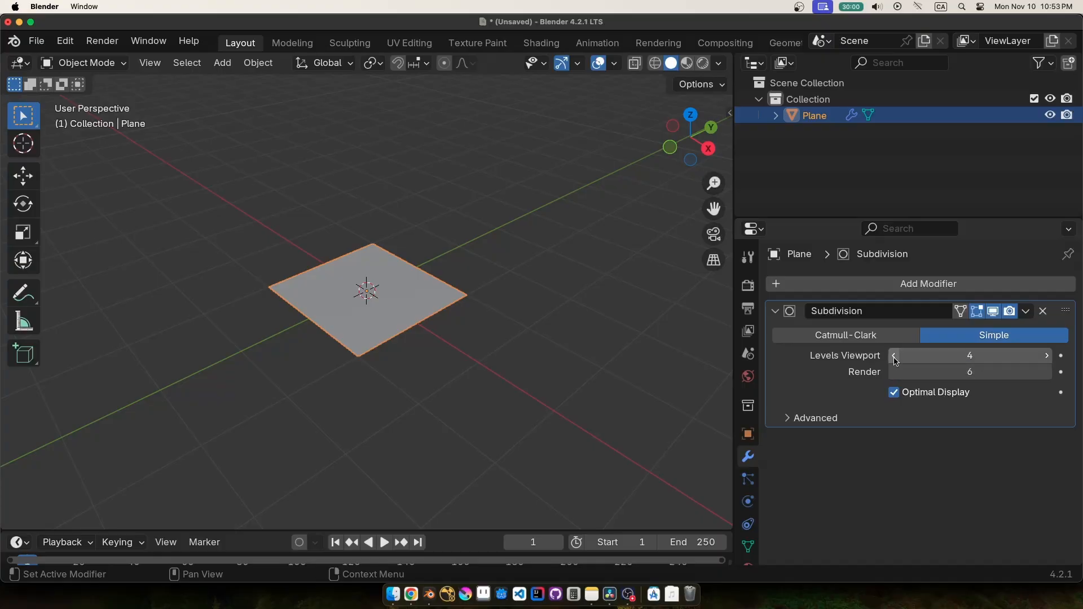
{"action": "left_click", "coordinate": [895, 355]}
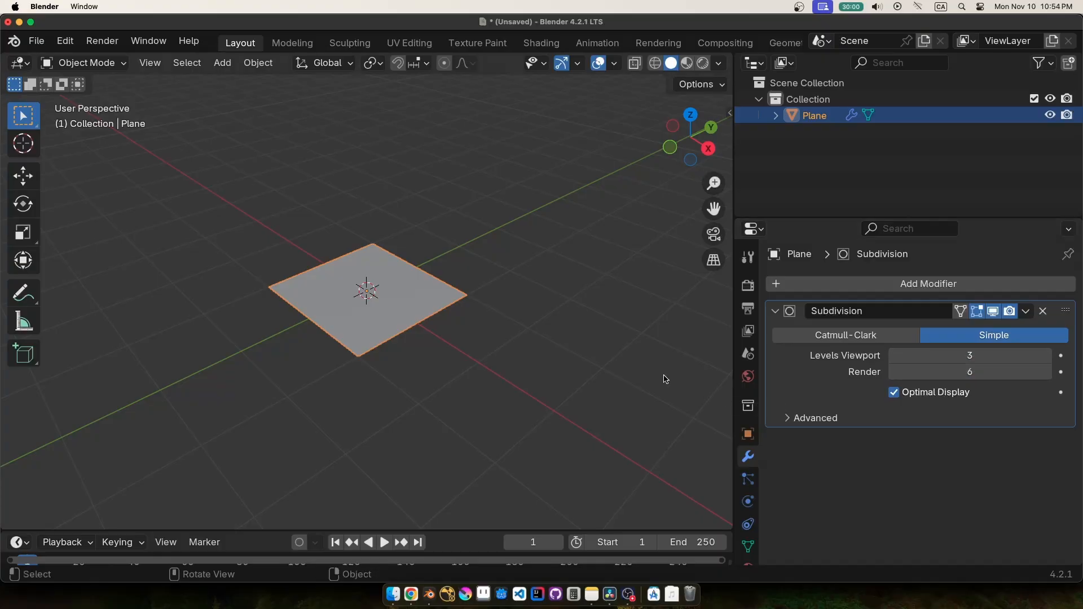
{"action": "mouse_move", "coordinate": [534, 346]}
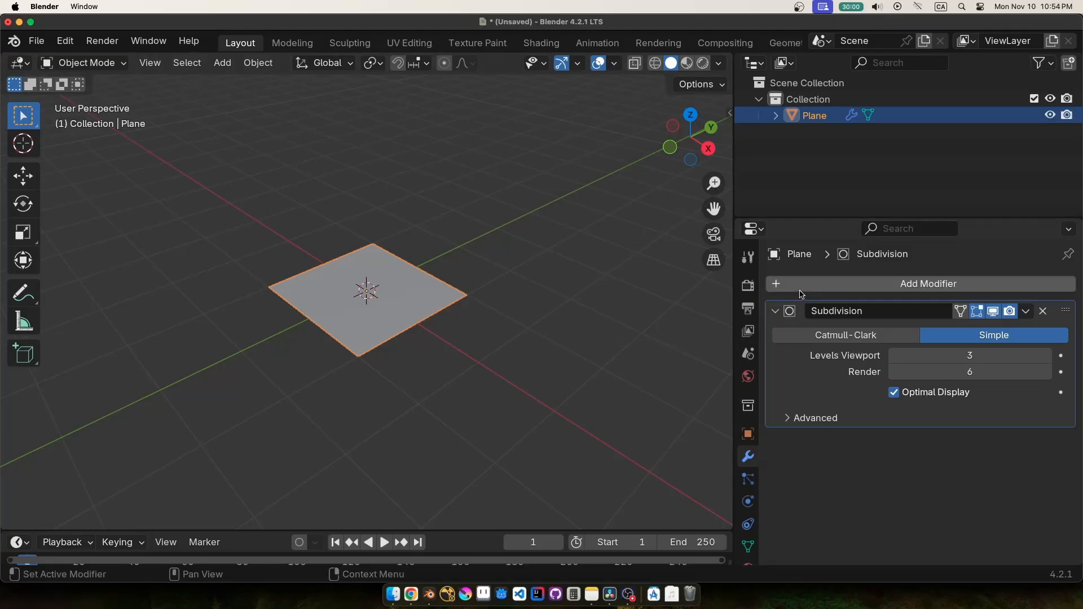
Add a Displace modifier whose new image texture loads the generated displacement map
{"action": "left_click", "coordinate": [928, 283]}
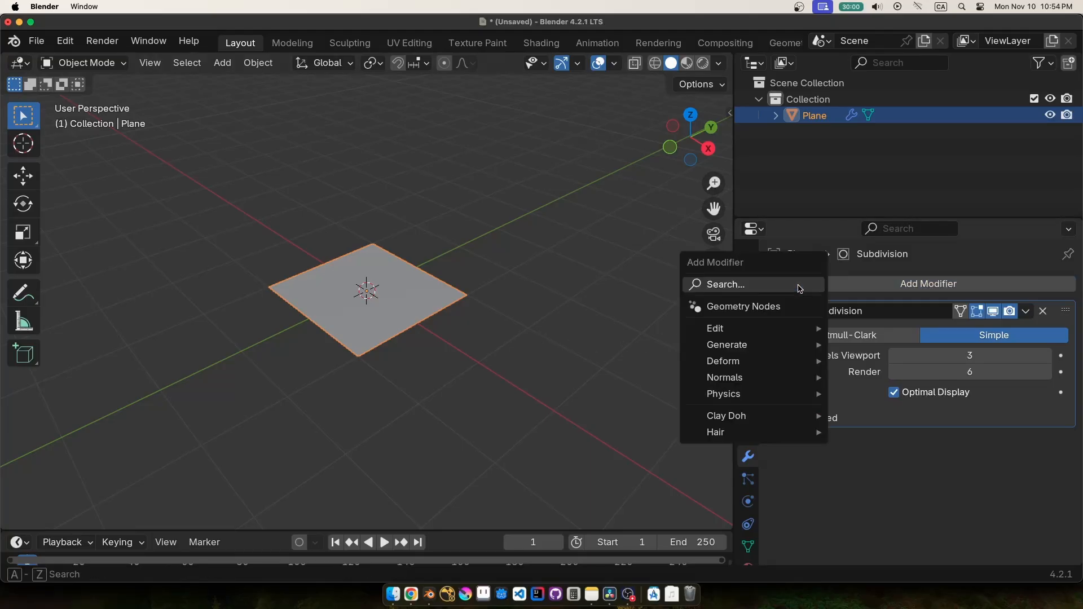
{"action": "left_click", "coordinate": [723, 283]}
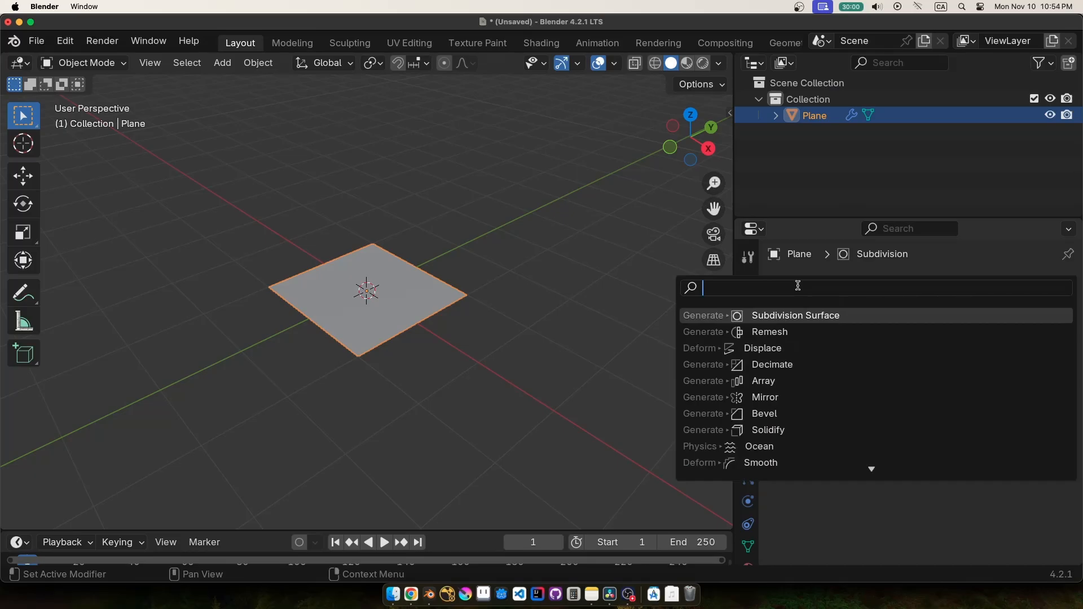
{"action": "type", "text": "disp"}
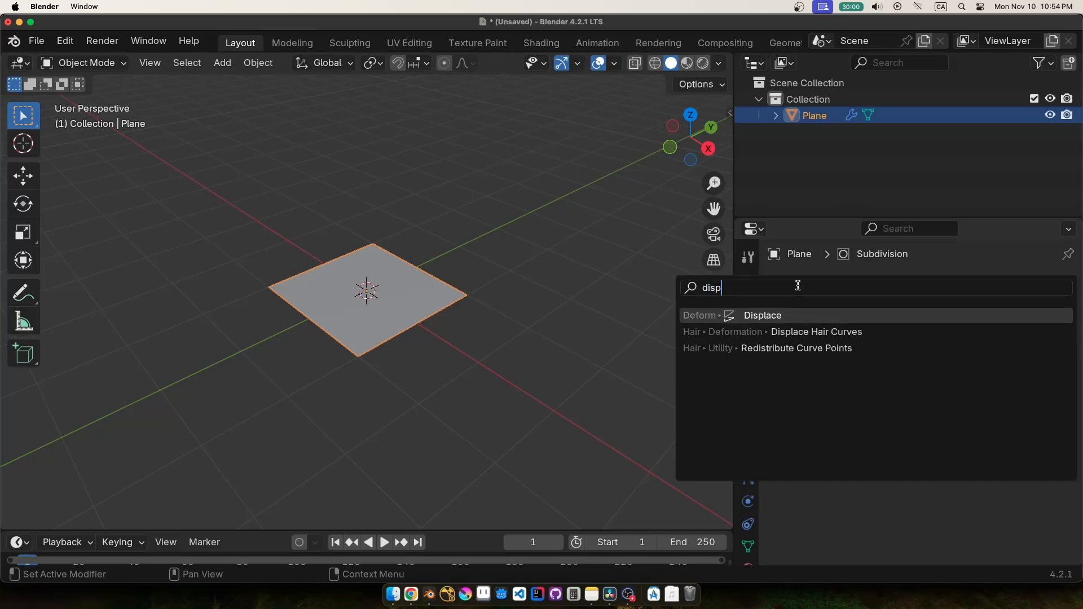
{"action": "type", "text": "lace"}
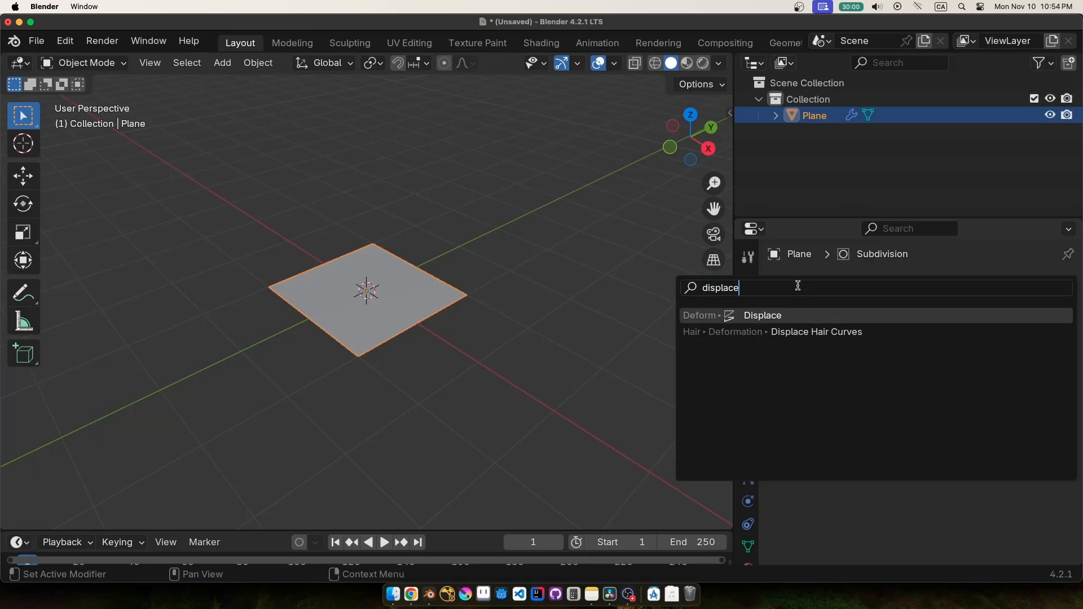
{"action": "left_click", "coordinate": [762, 315]}
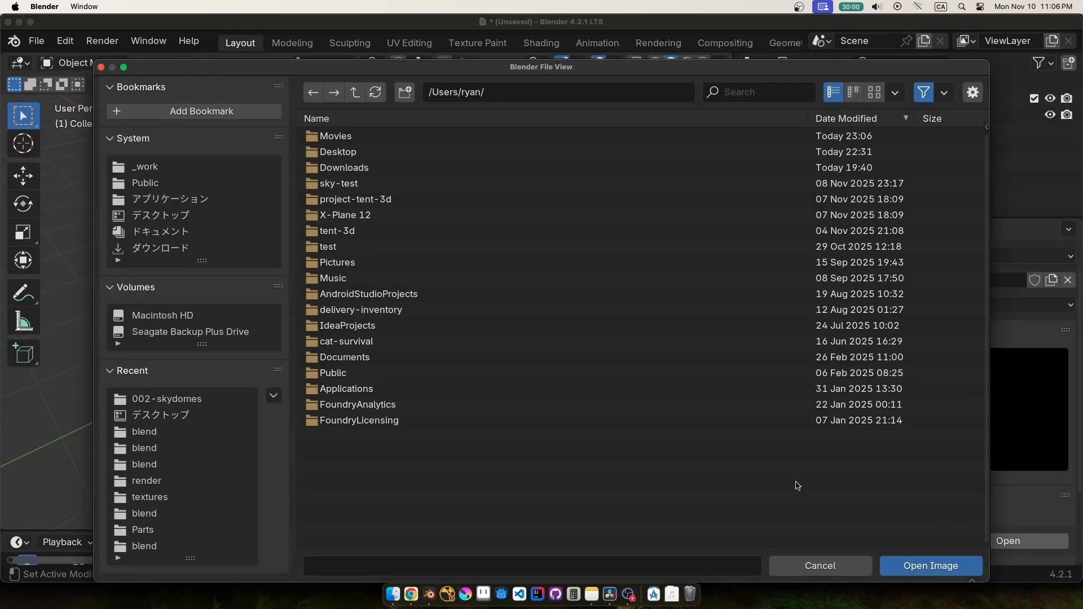
{"action": "left_click", "coordinate": [929, 566]}
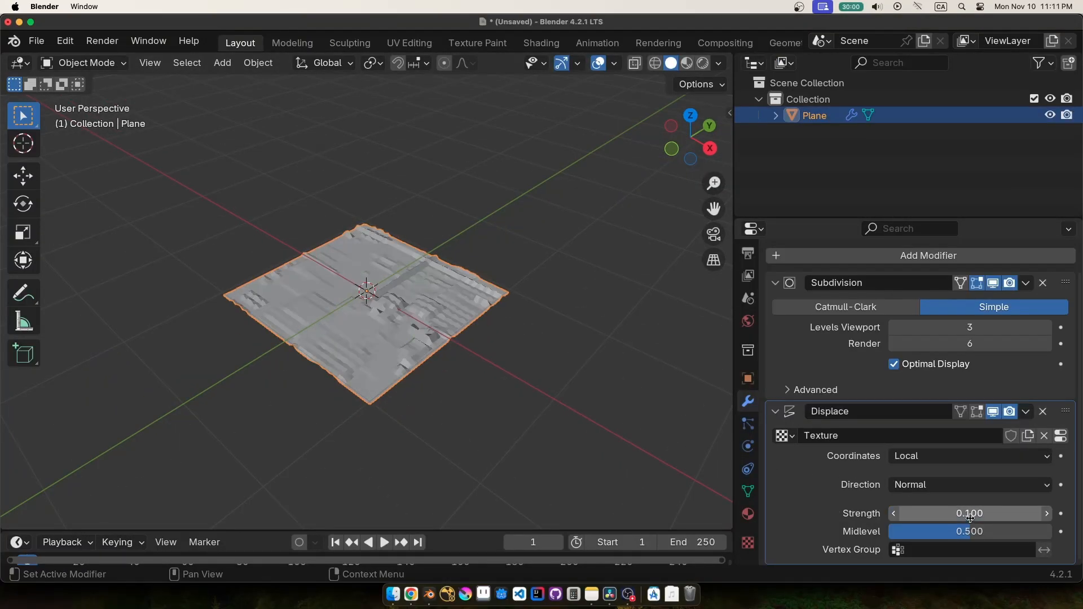
Set the Subdivision modifier to Simple with 6 viewport and render levels
{"action": "left_click", "coordinate": [1045, 327]}
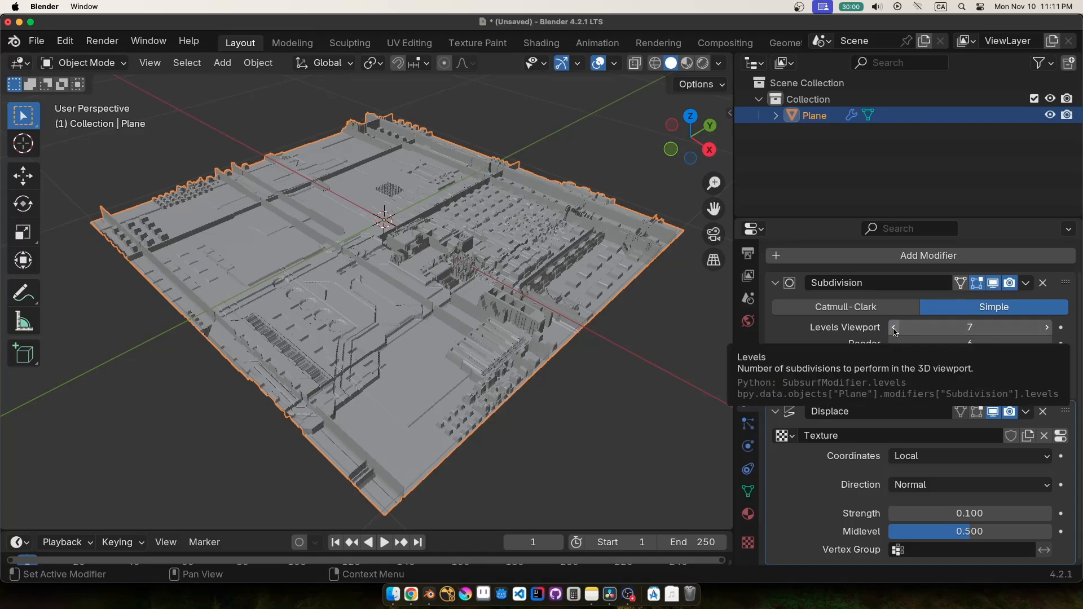
{"action": "left_click", "coordinate": [894, 327]}
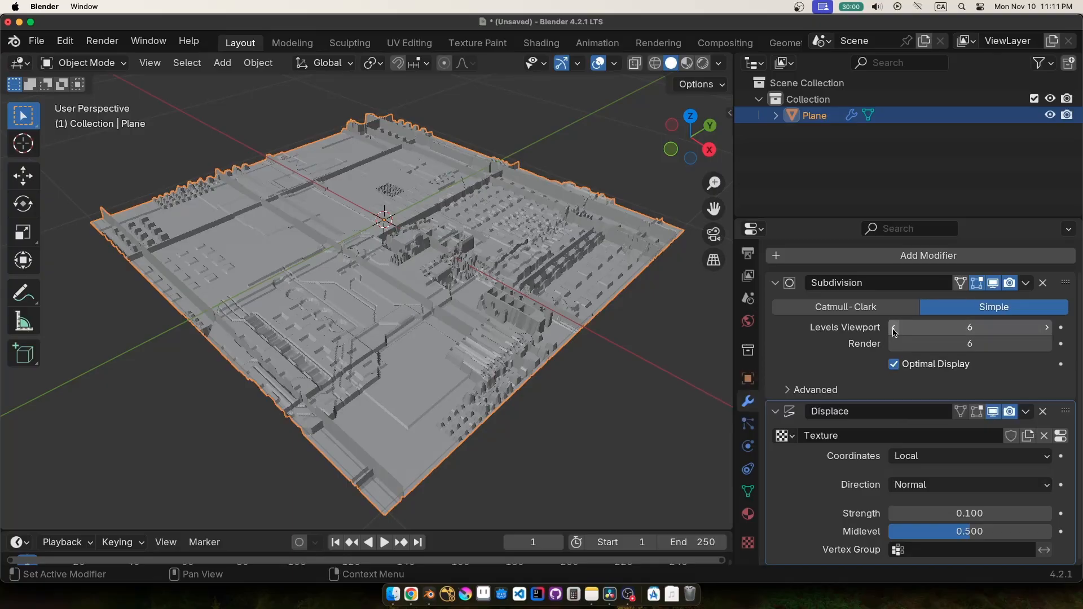
{"action": "left_click", "coordinate": [894, 327]}
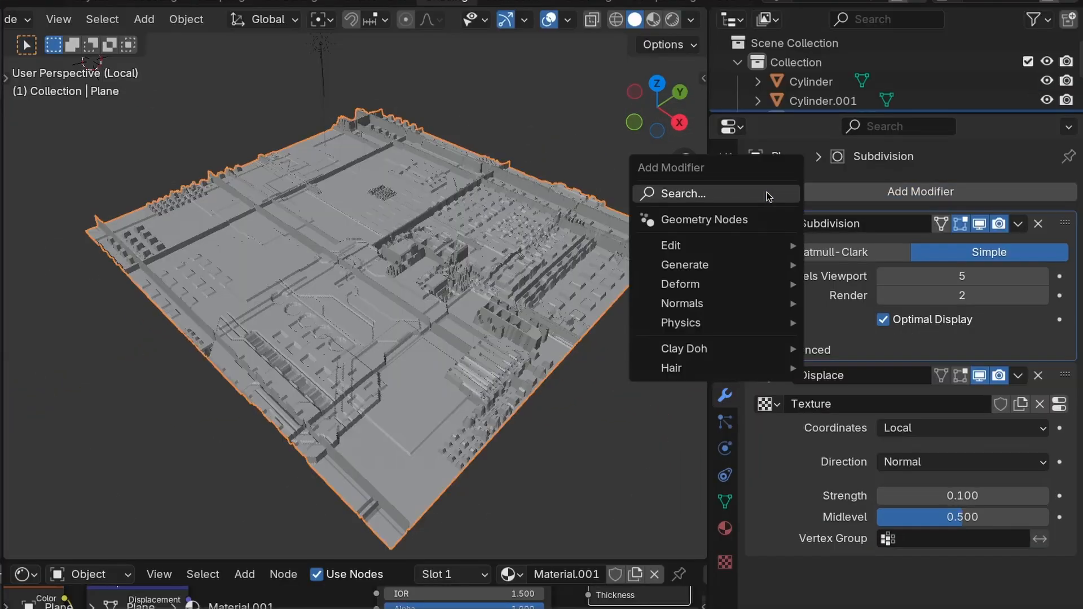
Add an Array modifier to the displaced plane and raise its Count
{"action": "type", "text": "array"}
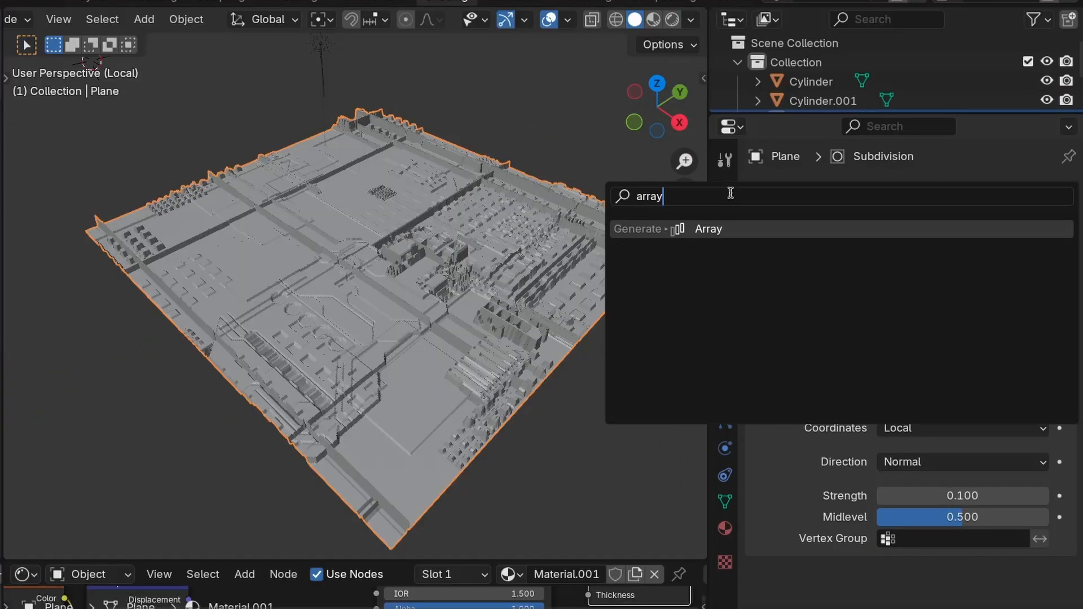
{"action": "left_click", "coordinate": [708, 229]}
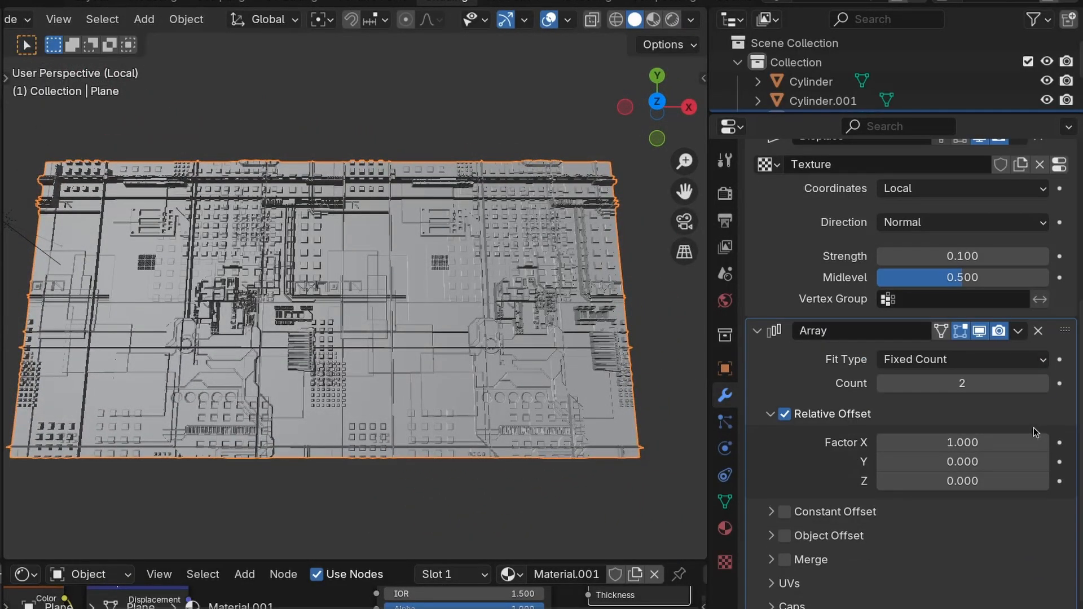
{"action": "left_click", "coordinate": [1042, 384]}
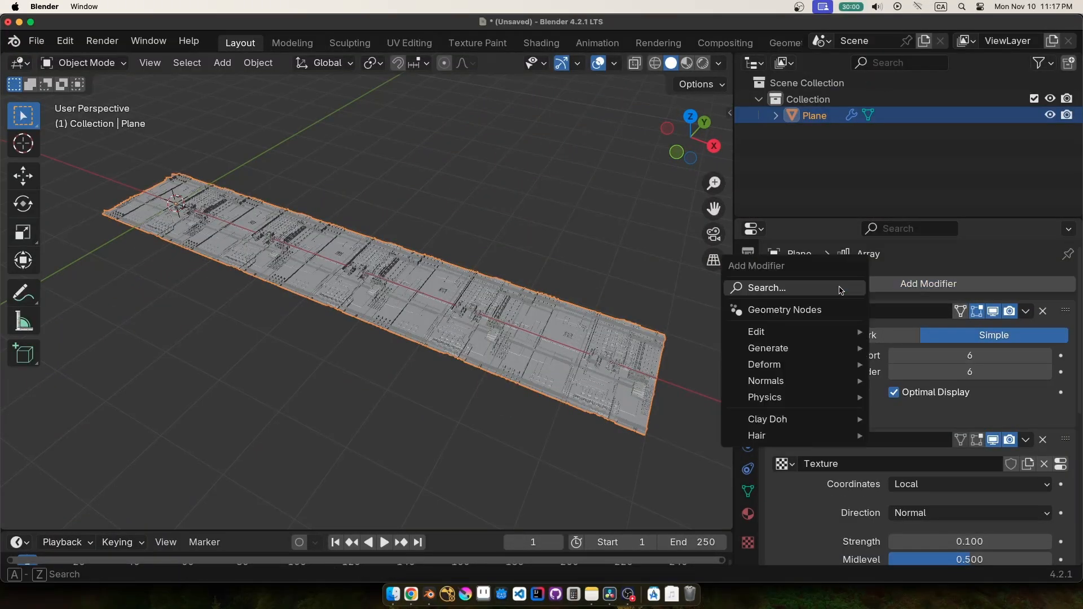
Add a Simple Deform modifier, switching from Twist to Bend around Z at 360°
{"action": "type", "text": "simple"}
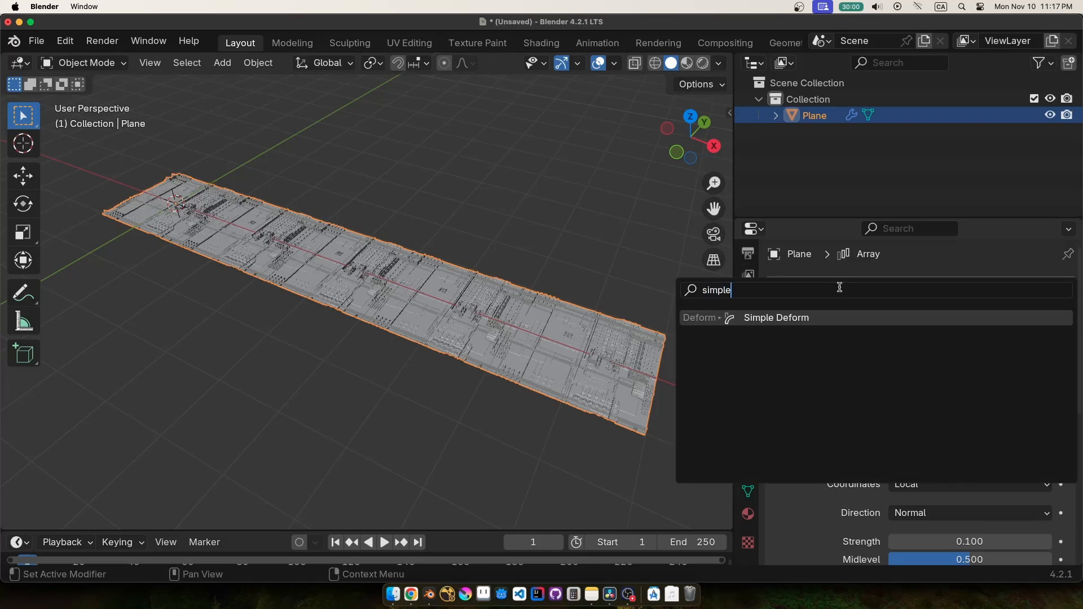
{"action": "left_click", "coordinate": [776, 318]}
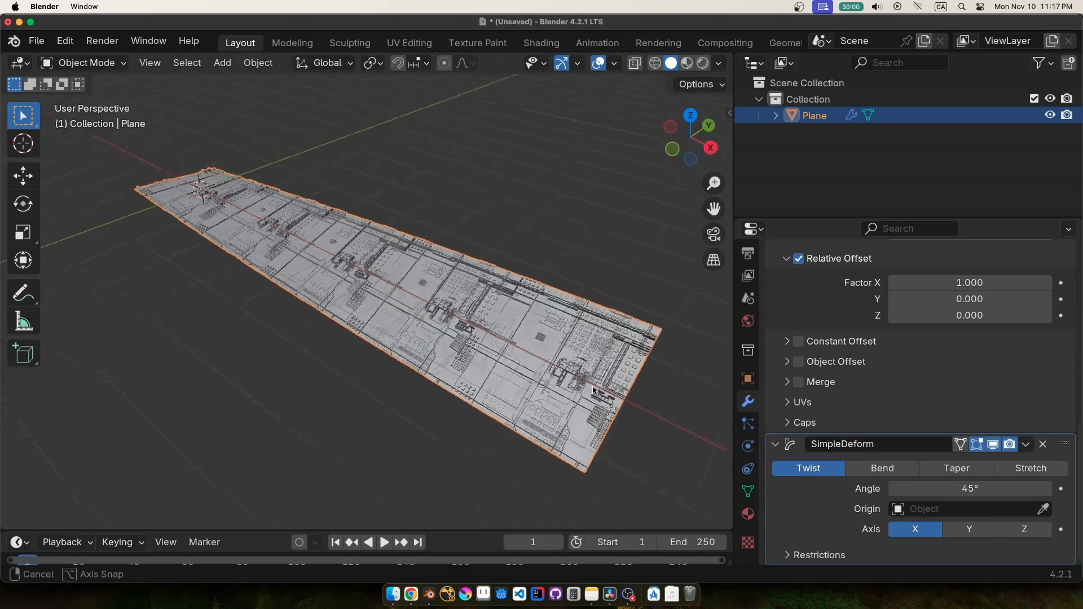
{"action": "left_click", "coordinate": [969, 529]}
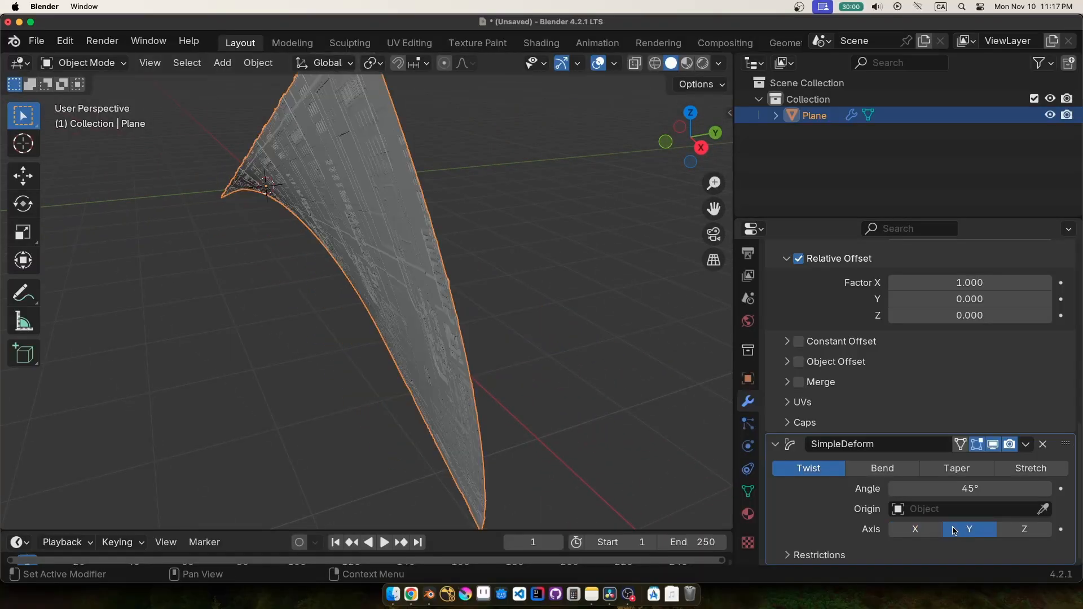
{"action": "left_click", "coordinate": [1023, 530]}
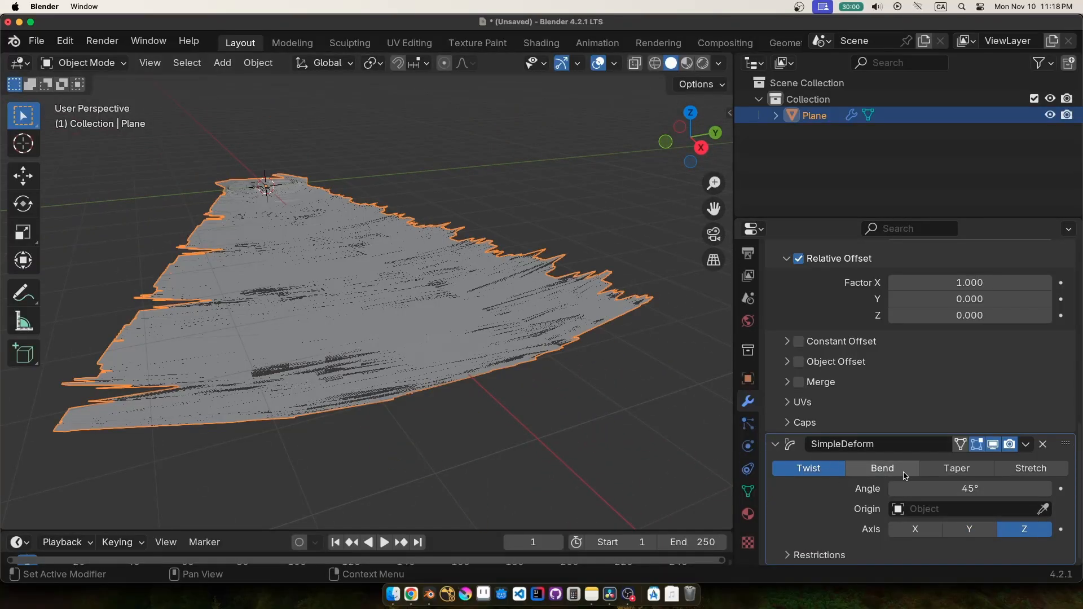
{"action": "left_click", "coordinate": [969, 529]}
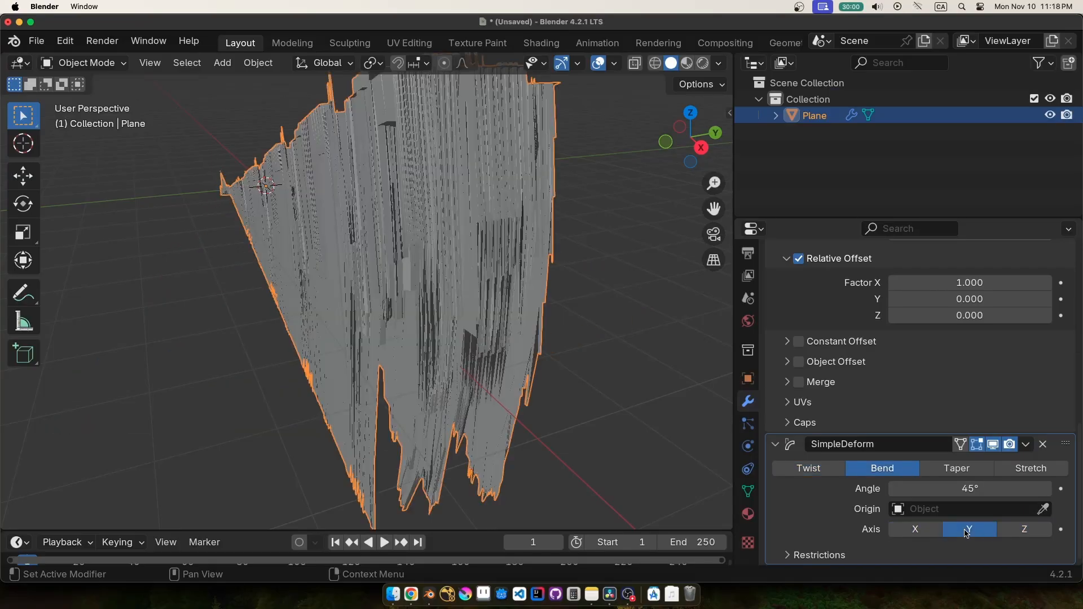
{"action": "left_click", "coordinate": [1023, 529]}
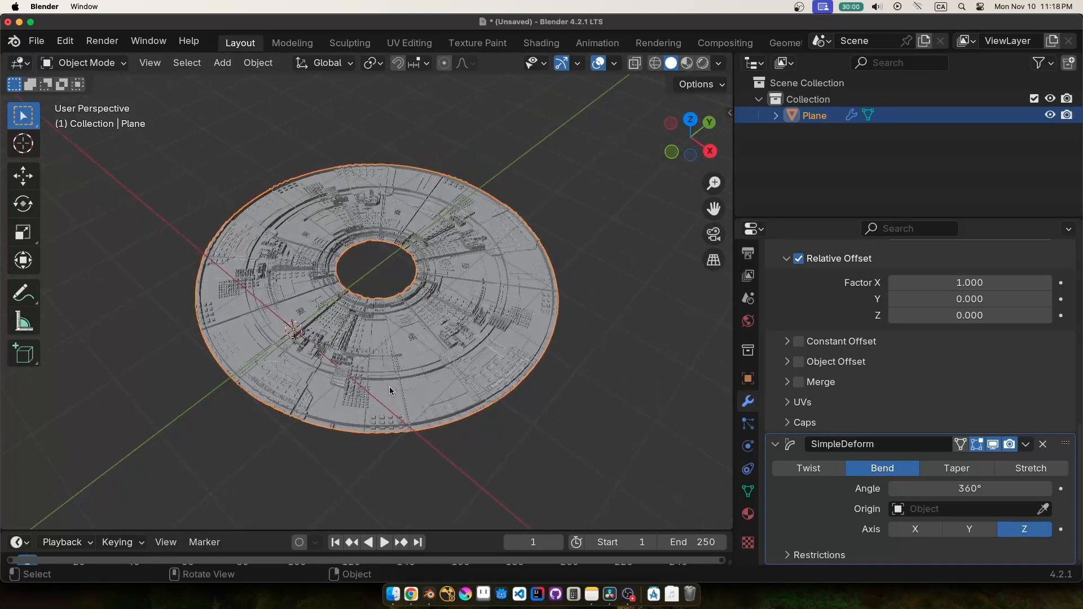
{"action": "key", "text": "Tab"}
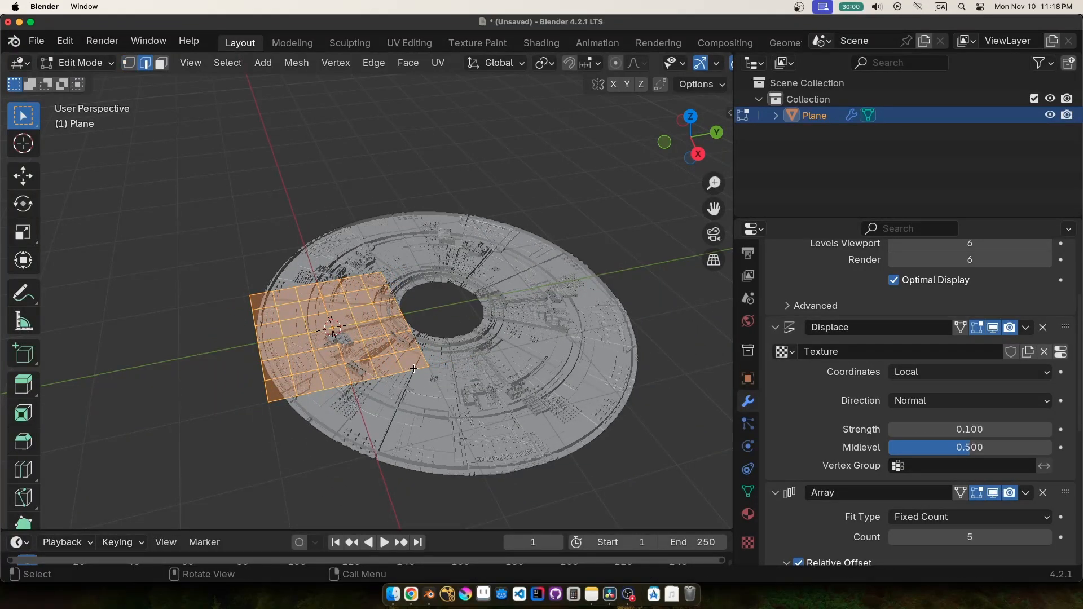
Move the plate tile, loop-select its outer edge, and scale it
{"action": "key", "text": "g"}
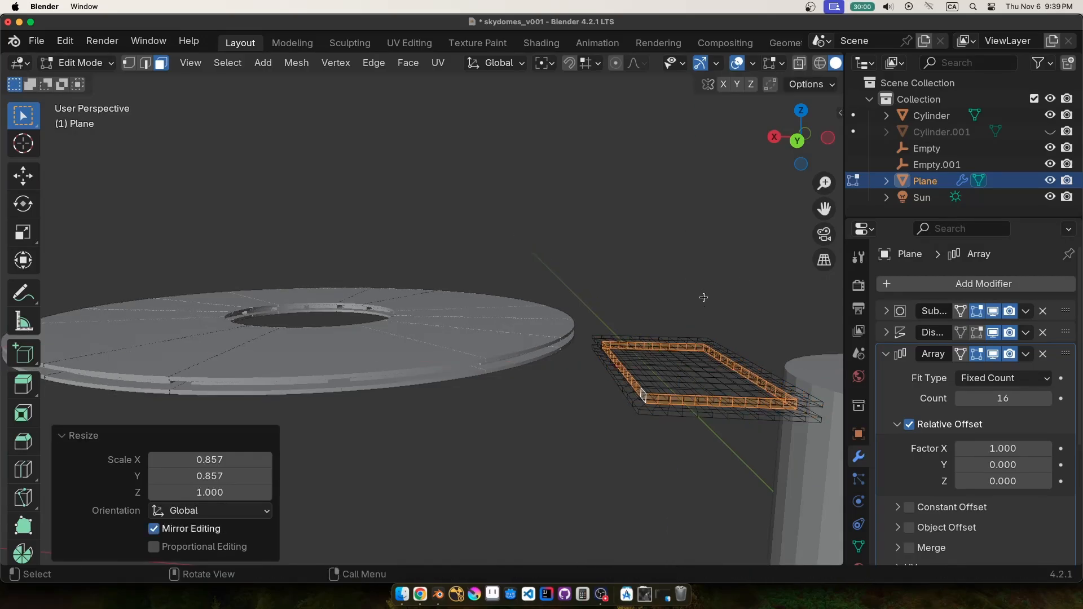
{"action": "left_click", "coordinate": [642, 394]}
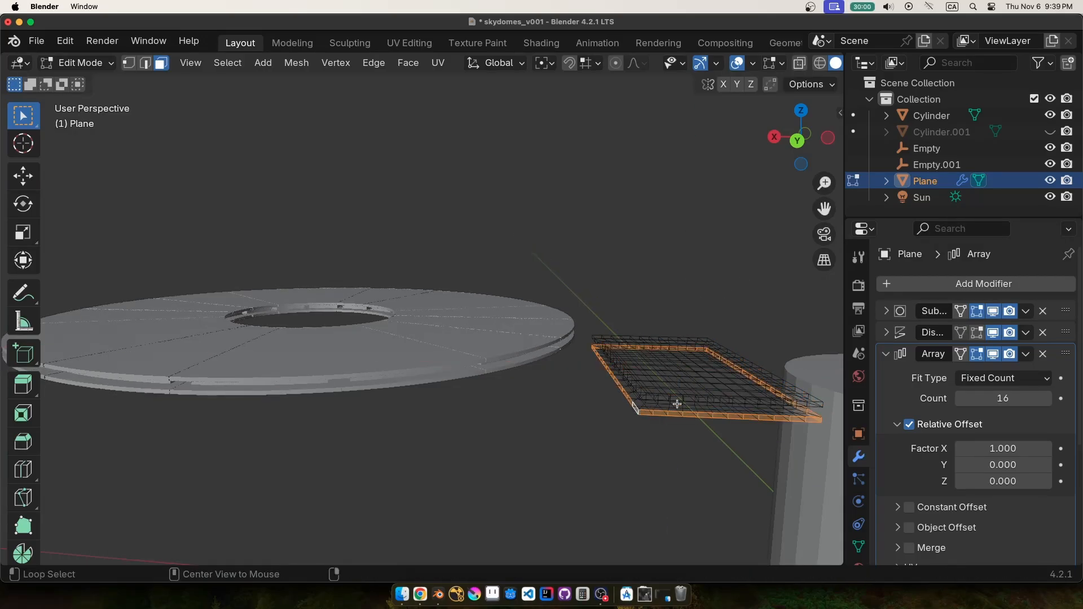
{"action": "key", "text": "s"}
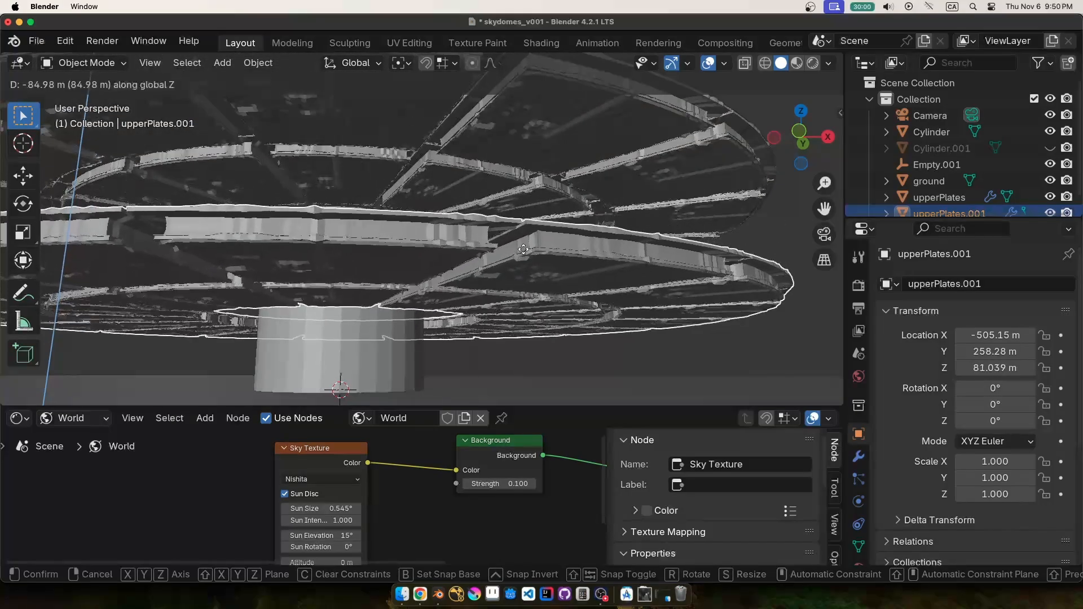
Isolate upperPlates.001 and add a second array stacking the panel three times along Z
{"action": "key", "text": "Tab"}
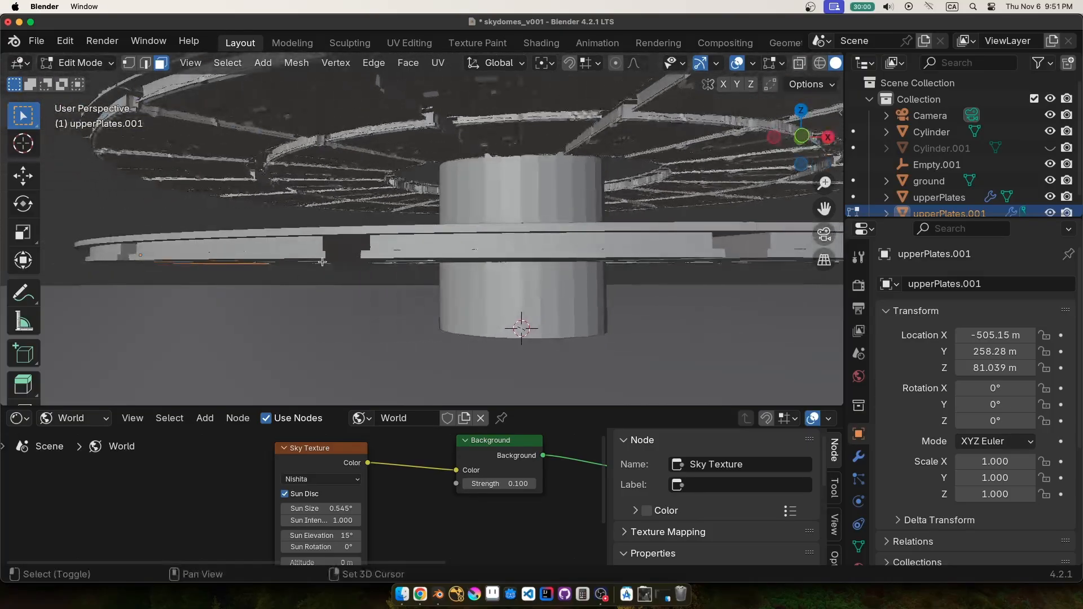
{"action": "key", "text": "/"}
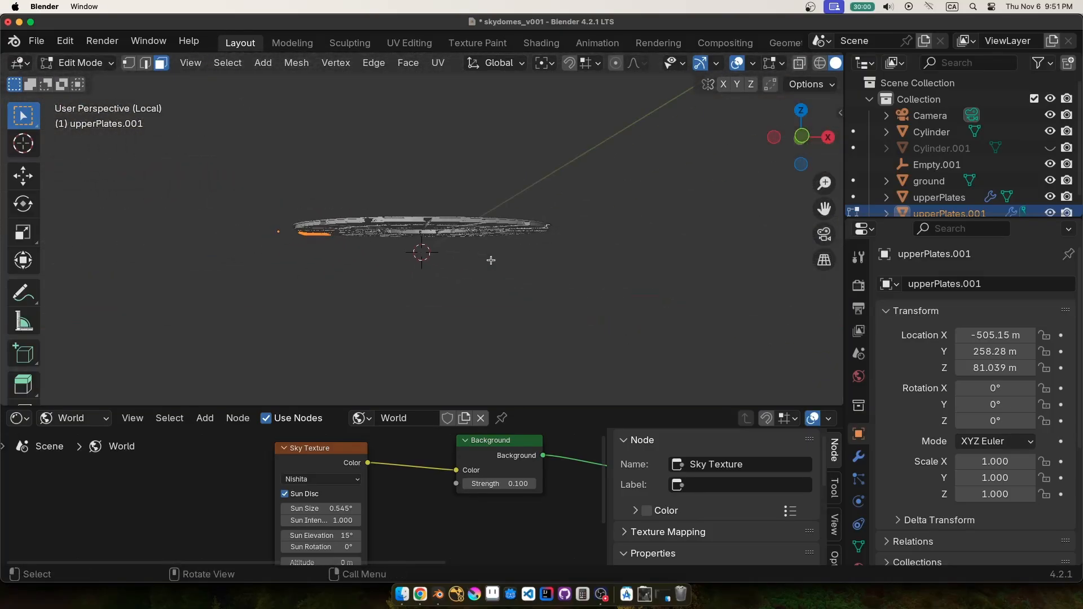
{"action": "key", "text": "r"}
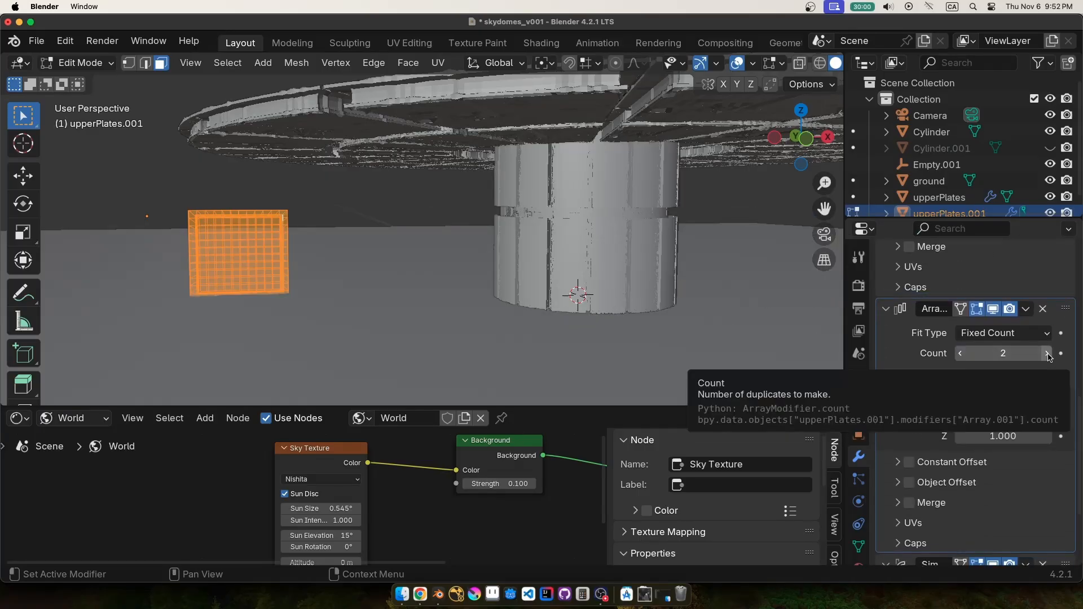
{"action": "left_click", "coordinate": [1049, 353]}
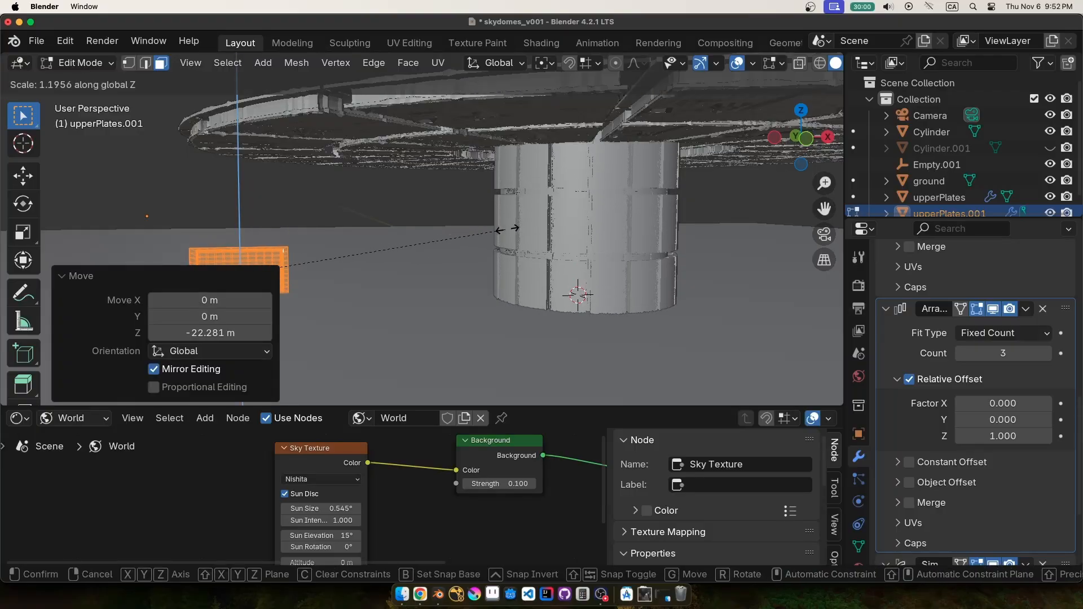
{"action": "key", "text": "Tab"}
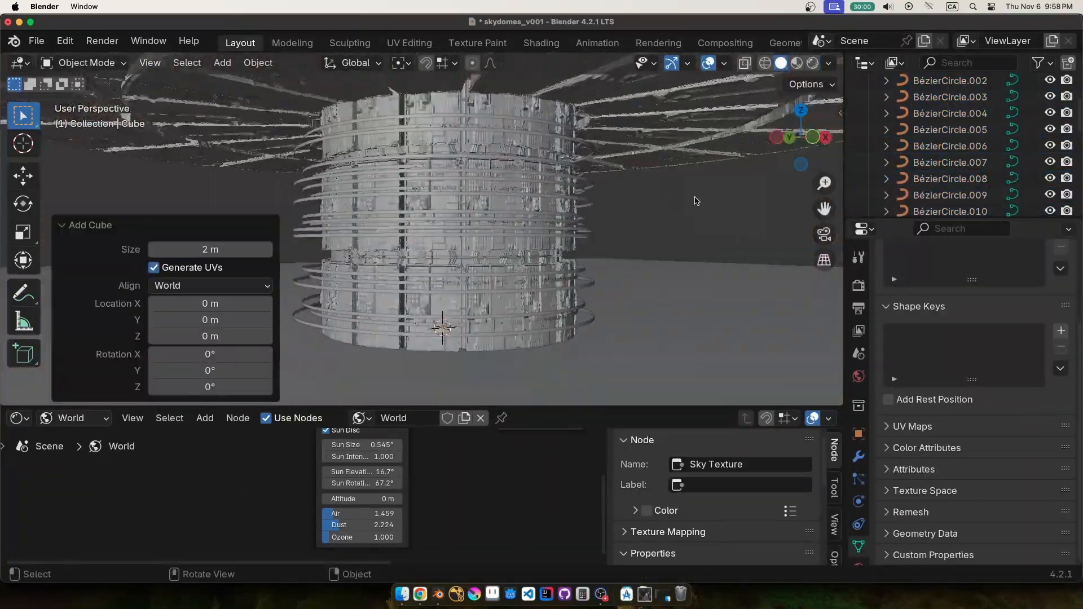
Add modifiers to the new pole and lower the Cube.001 mesh along the column
{"action": "left_click", "coordinate": [858, 455]}
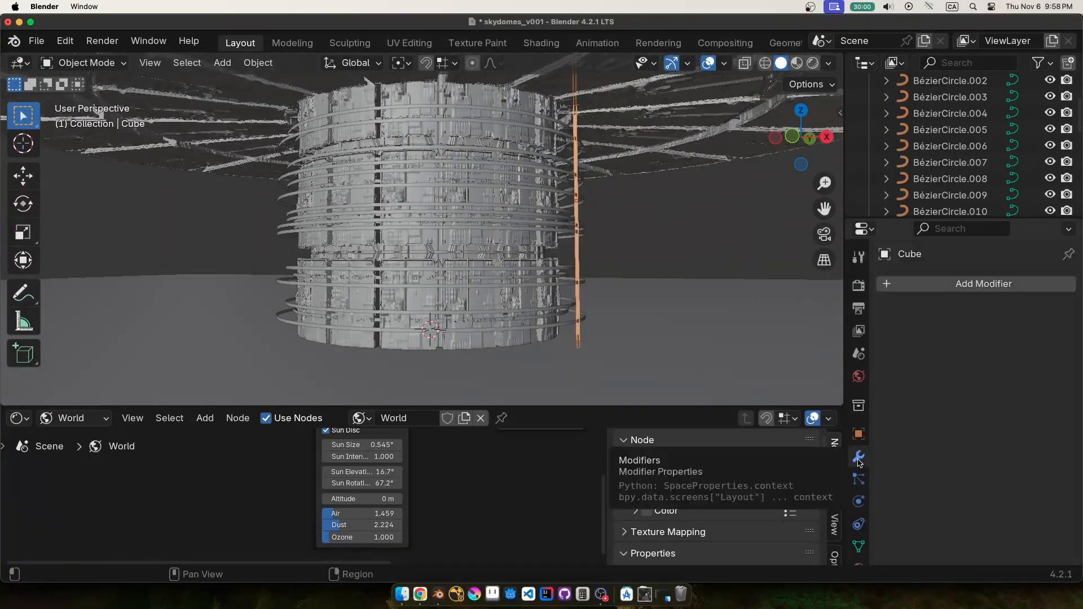
{"action": "left_click", "coordinate": [924, 137]}
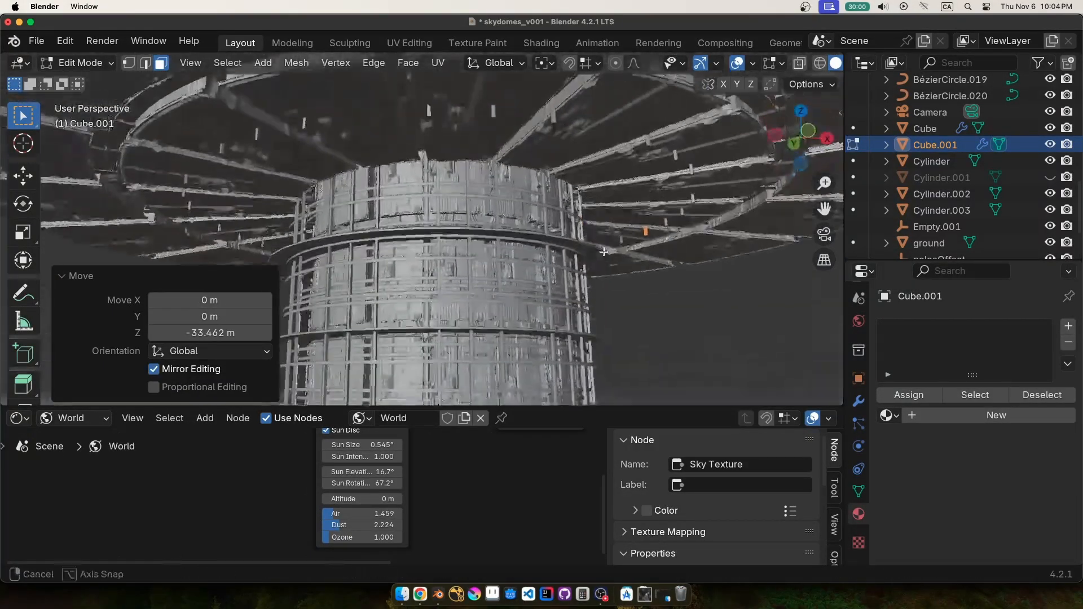
{"action": "left_click_drag", "start_coordinate": [604, 252], "coordinate": [711, 244]}
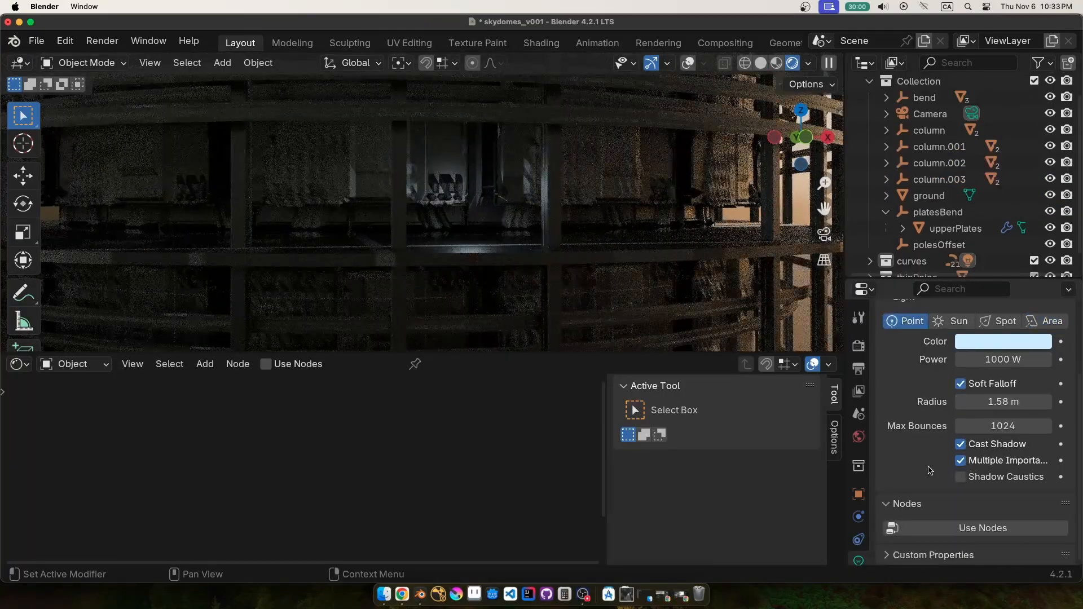
Raise the point light's power from 1000 W to 9000 W
{"action": "left_click", "coordinate": [1003, 359]}
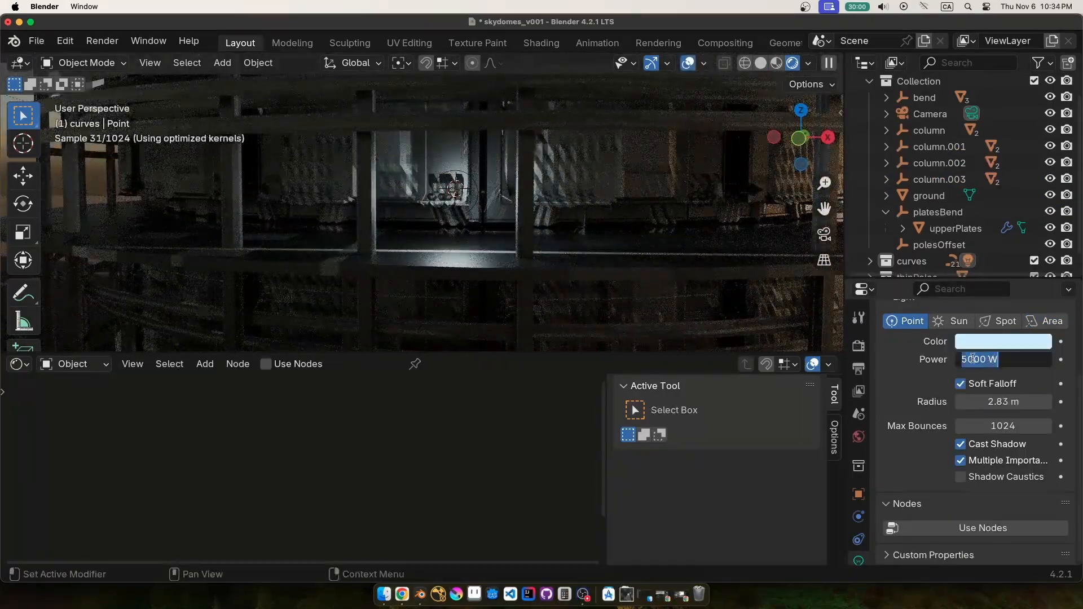
{"action": "type", "text": "9000"}
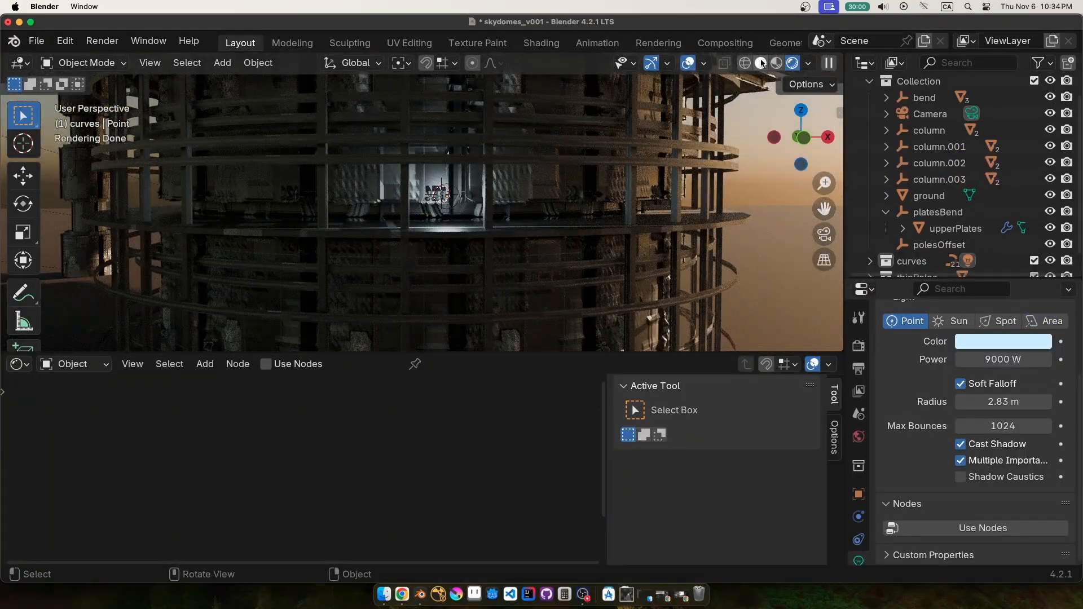
{"action": "key", "text": "7"}
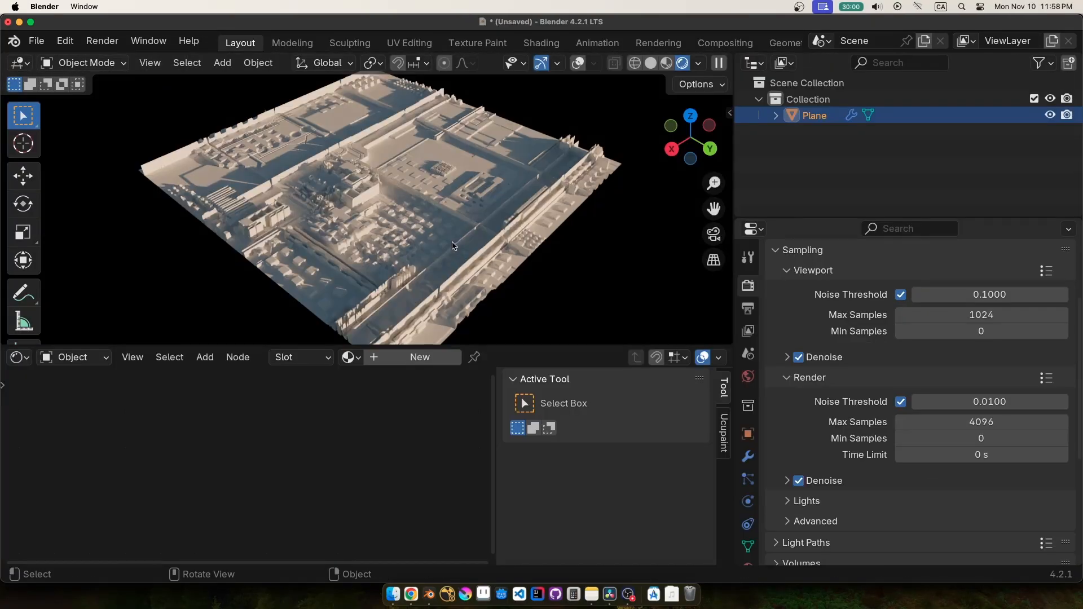
Insert a Color Ramp between the plane's displacement image and BSDF, adjusting its stop
{"action": "left_click", "coordinate": [15, 357]}
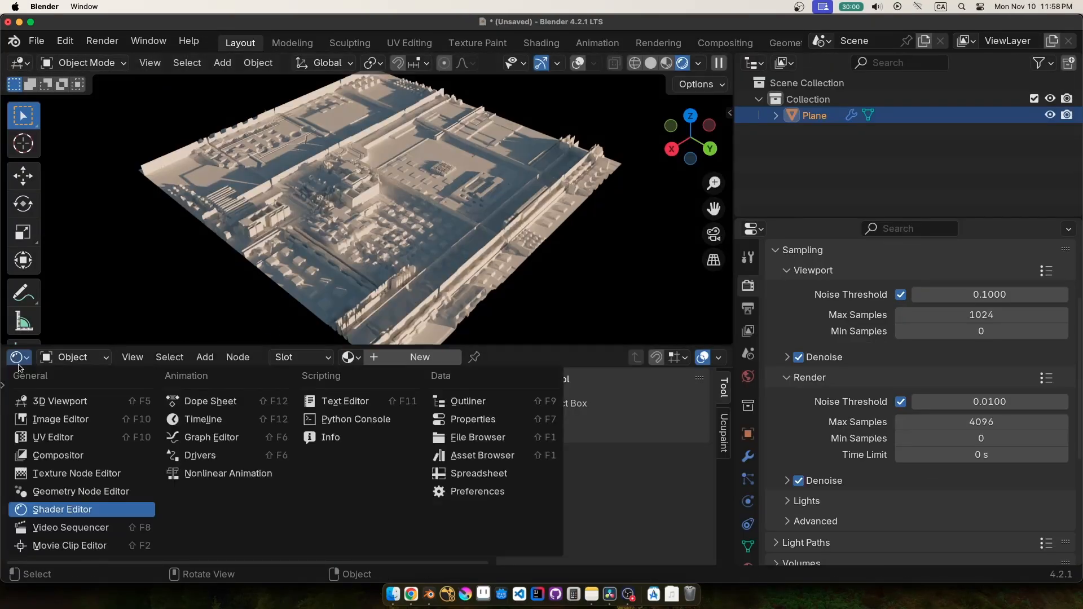
{"action": "left_click", "coordinate": [62, 509]}
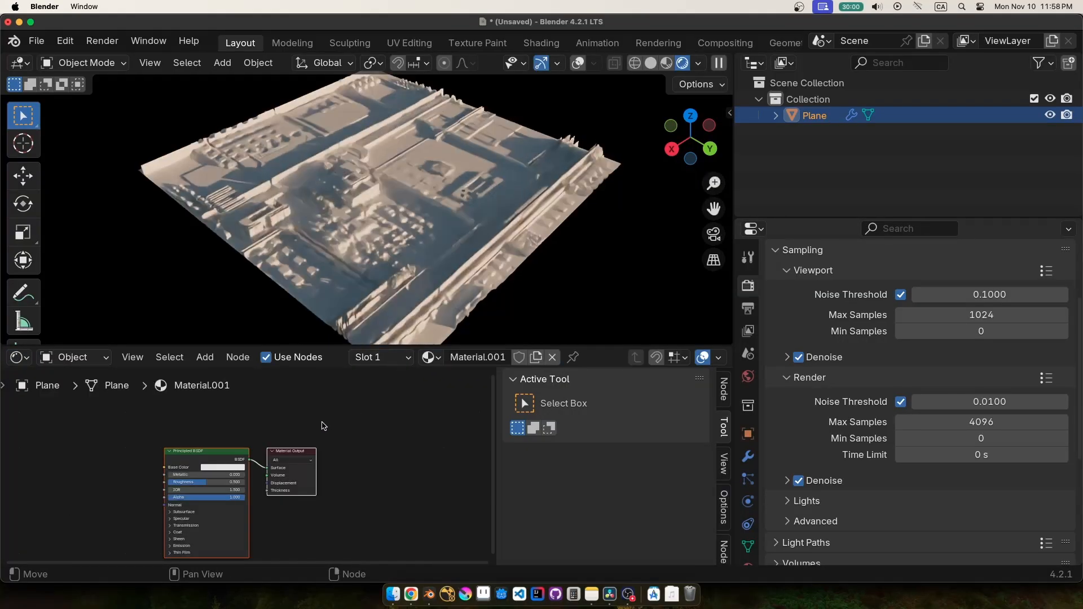
{"action": "left_click", "coordinate": [204, 358]}
{"action": "type", "text": "c"}
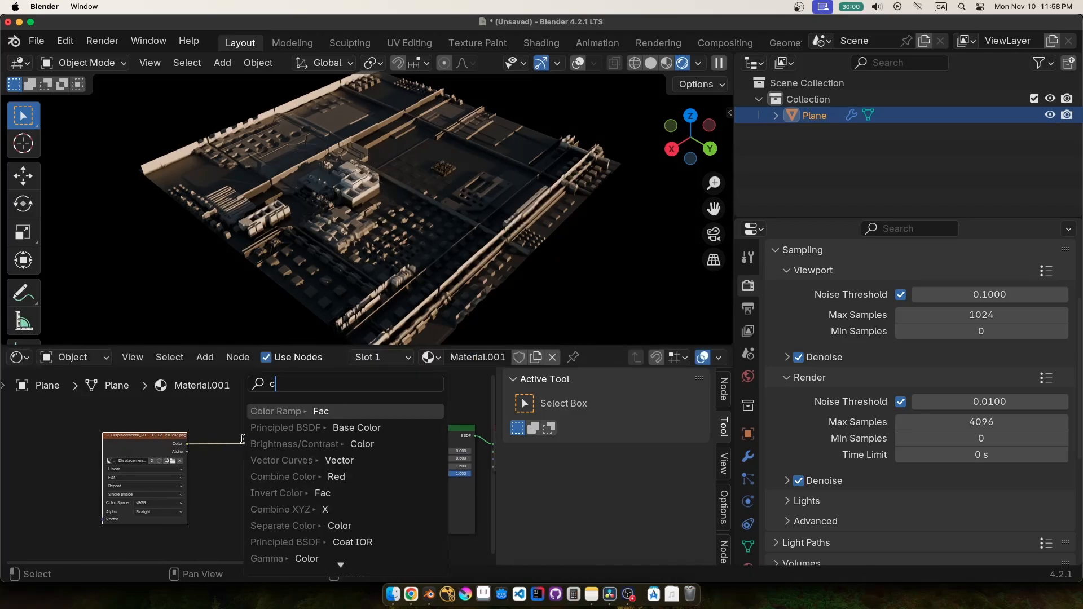
{"action": "type", "text": "olor"}
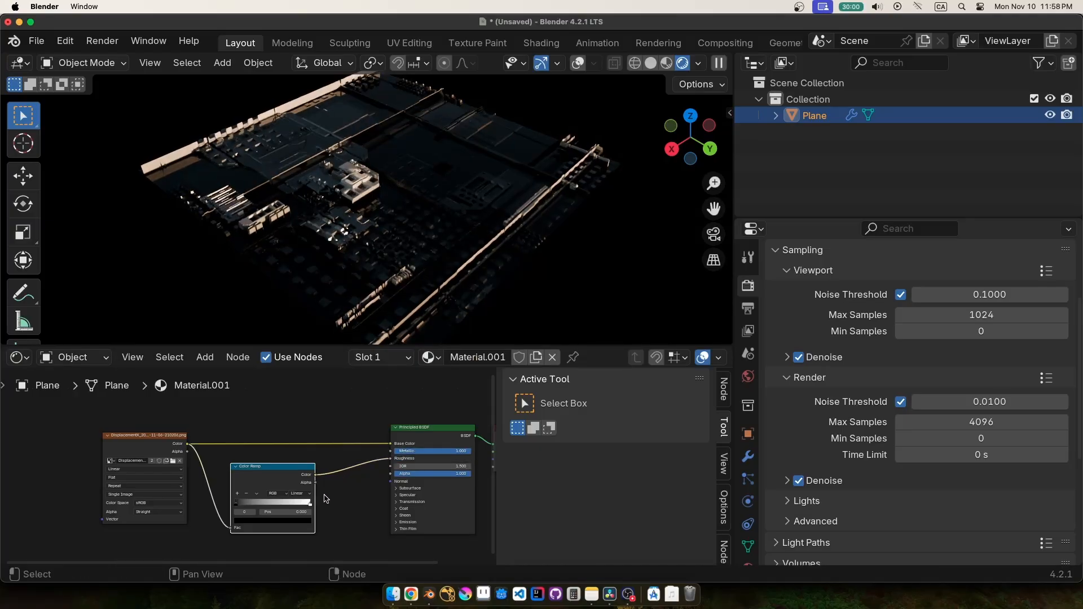
{"action": "left_click", "coordinate": [290, 482]}
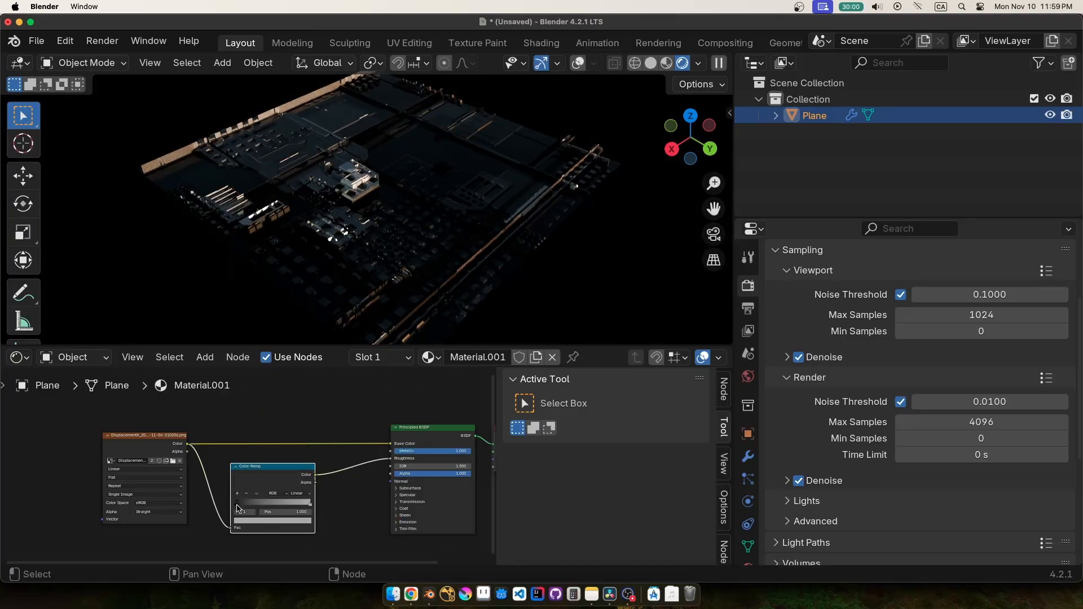
{"action": "left_click", "coordinate": [271, 501]}
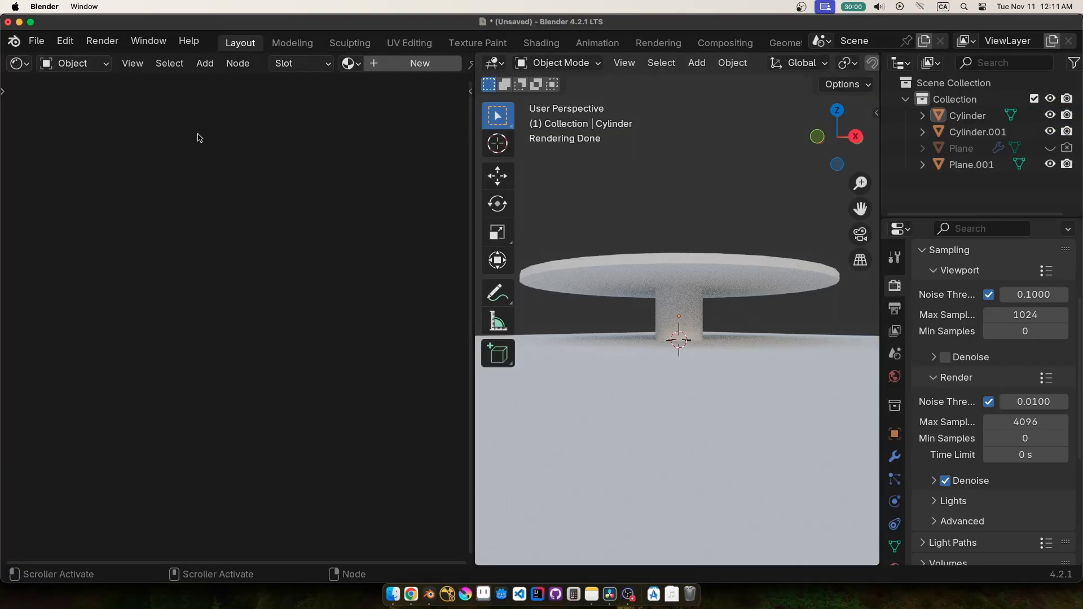
Switch the Shader Editor to World, add an Image Texture, and select the camera
{"action": "left_click", "coordinate": [73, 63]}
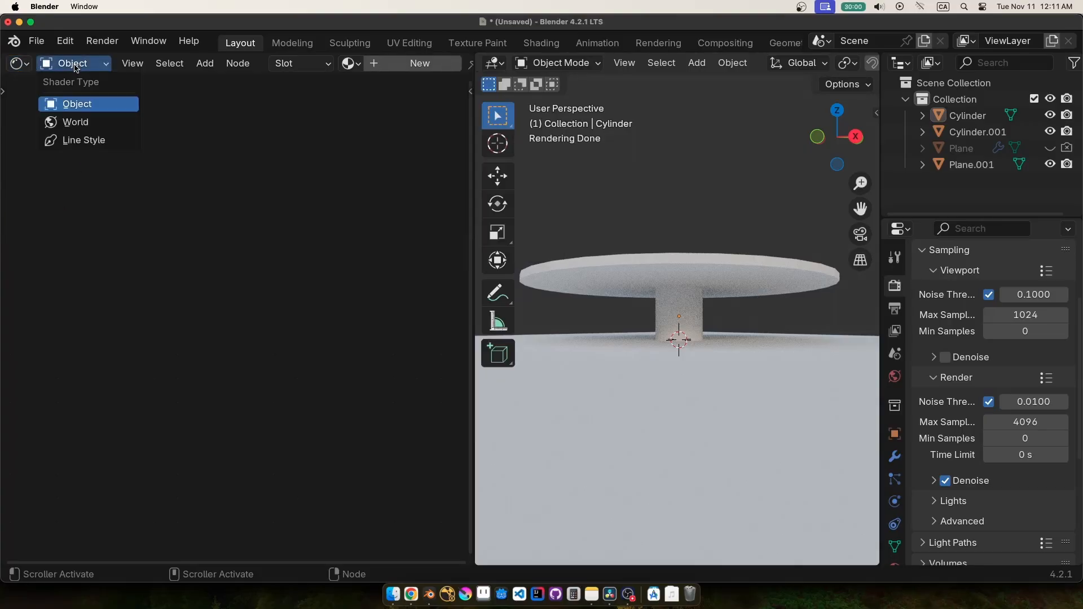
{"action": "left_click", "coordinate": [75, 122]}
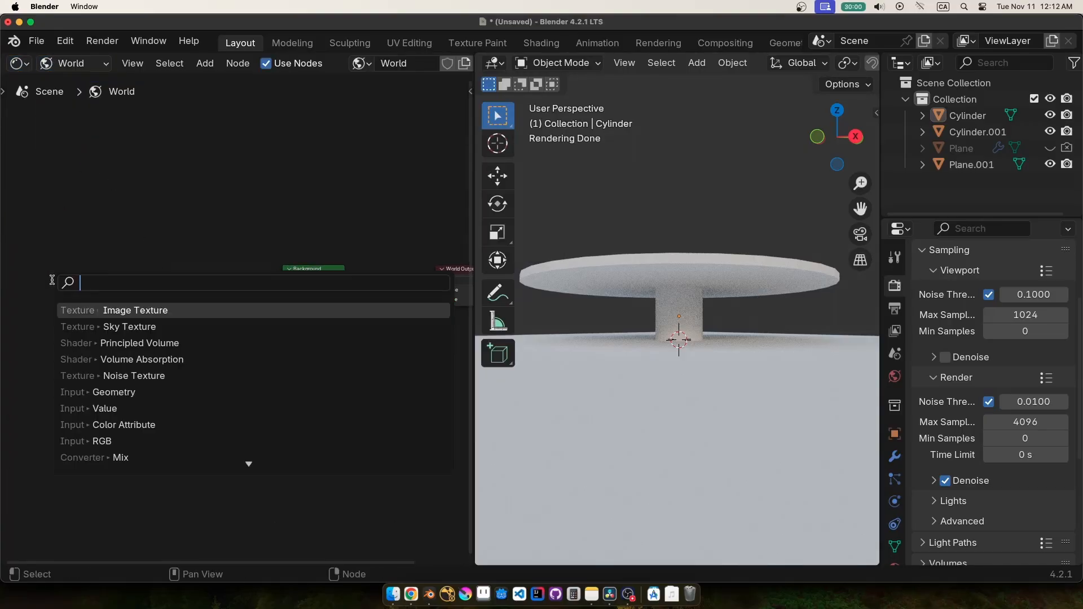
{"action": "left_click", "coordinate": [129, 327]}
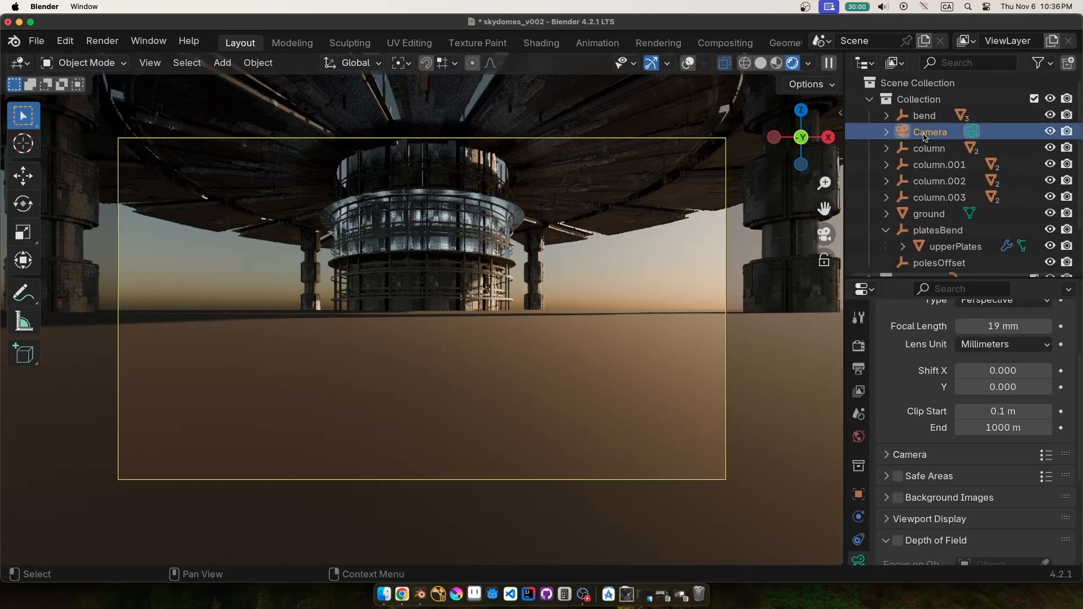
{"action": "left_click", "coordinate": [1003, 395]}
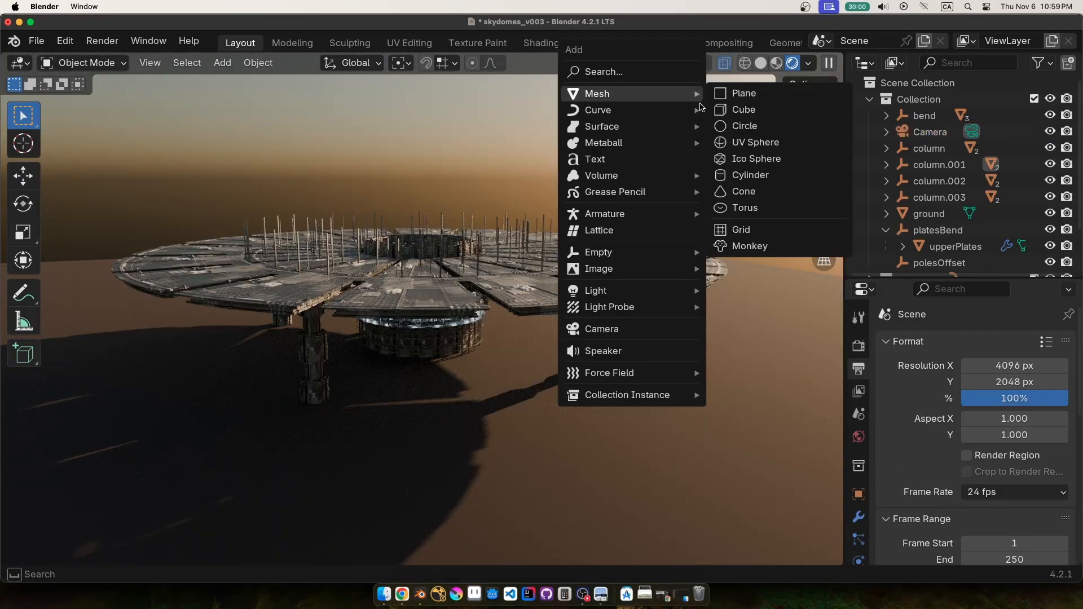
Add a cube and scale it up to enclose the structure
{"action": "left_click", "coordinate": [744, 109]}
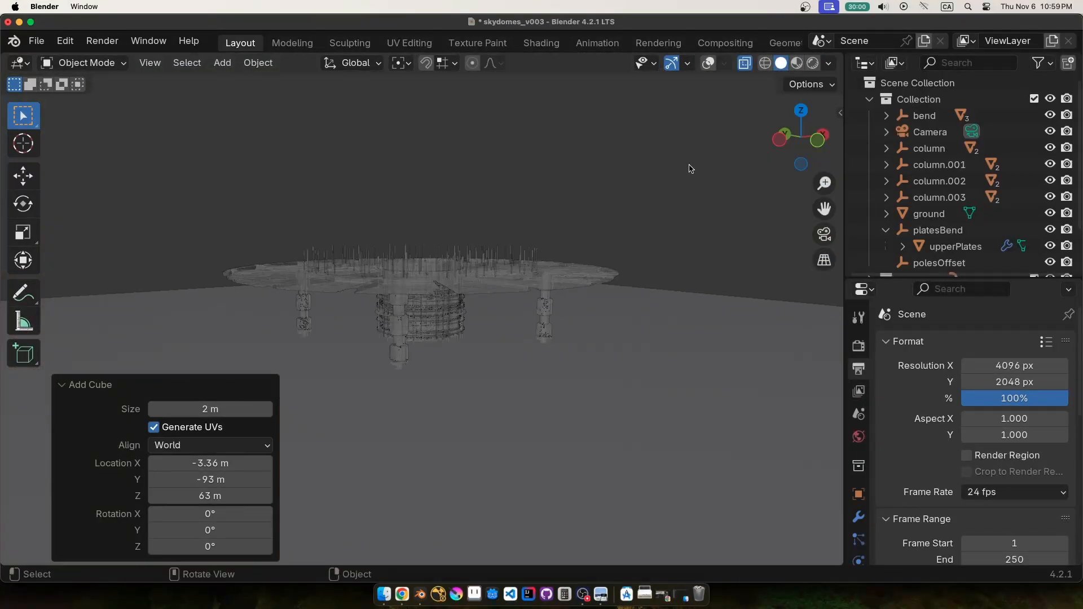
{"action": "key", "text": "s"}
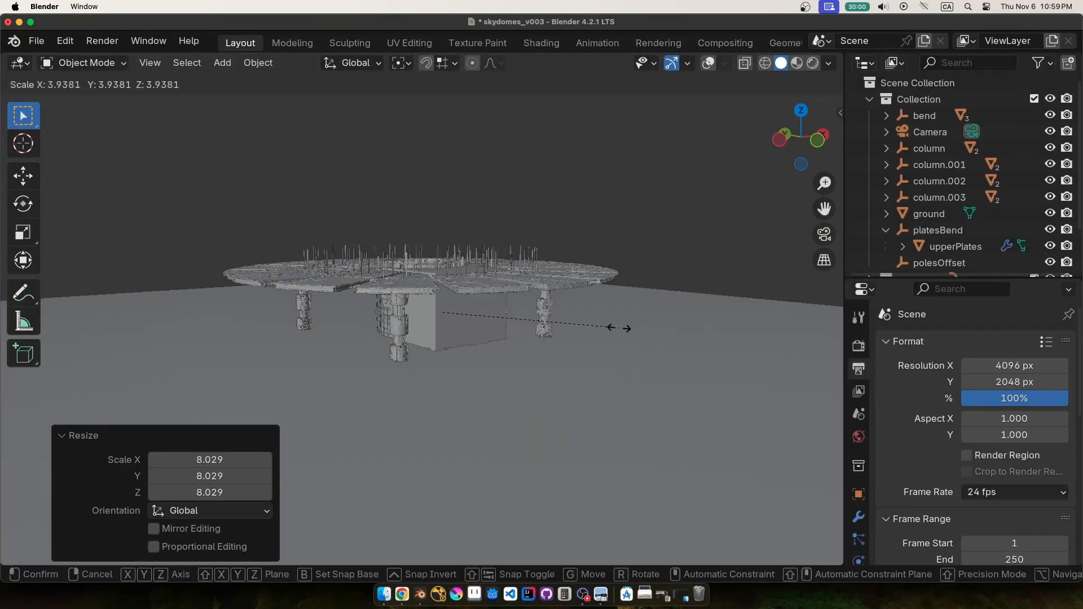
{"action": "left_click", "coordinate": [725, 348]}
{"action": "type", "text": "volume"}
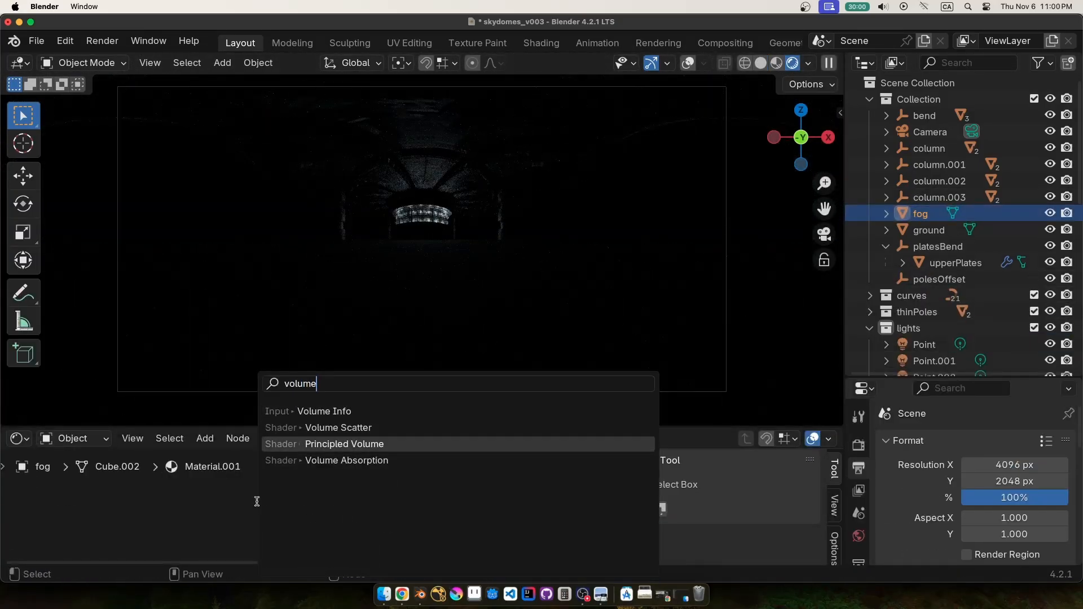
Give the cube a Principled Volume shader with density 0.001
{"action": "left_click", "coordinate": [344, 444]}
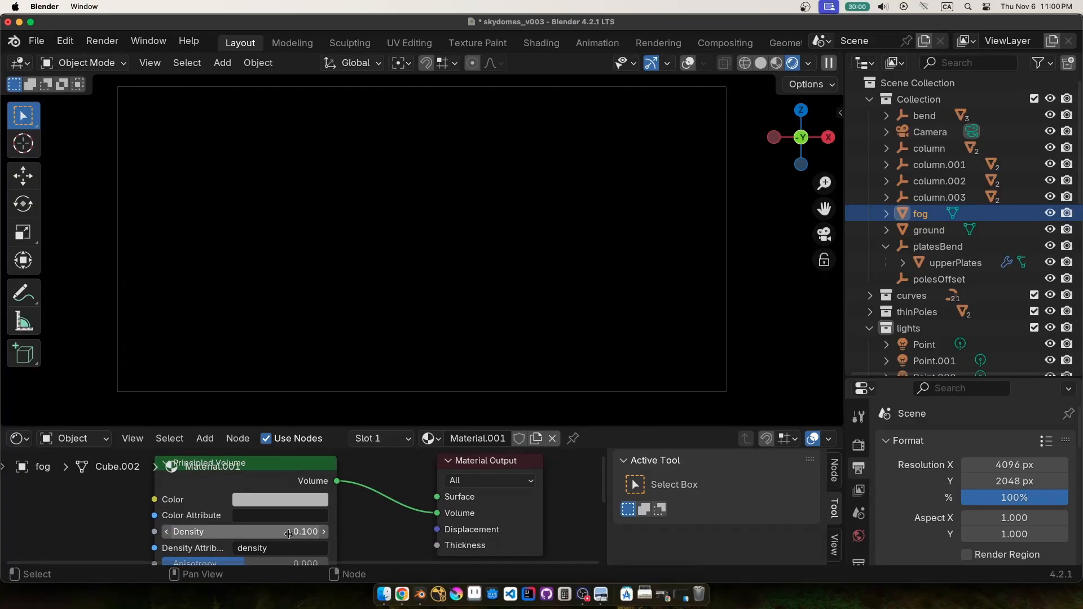
{"action": "double_click", "coordinate": [246, 531]}
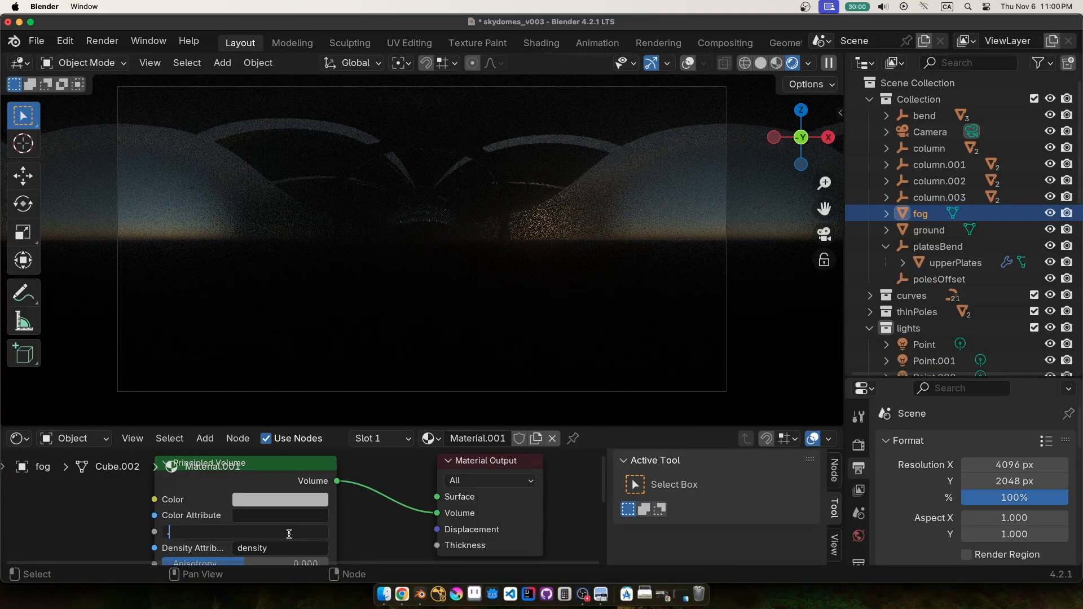
{"action": "type", "text": "0.001"}
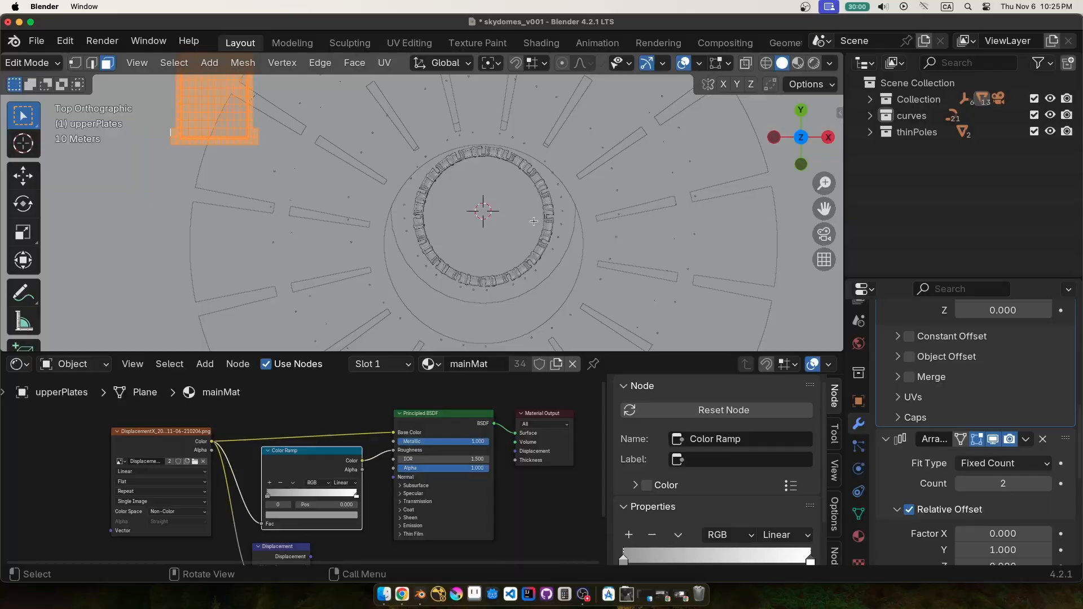
Stretch the upperPlates geometry along Y by about 1.37 in Edit Mode
{"action": "key", "text": "Tab"}
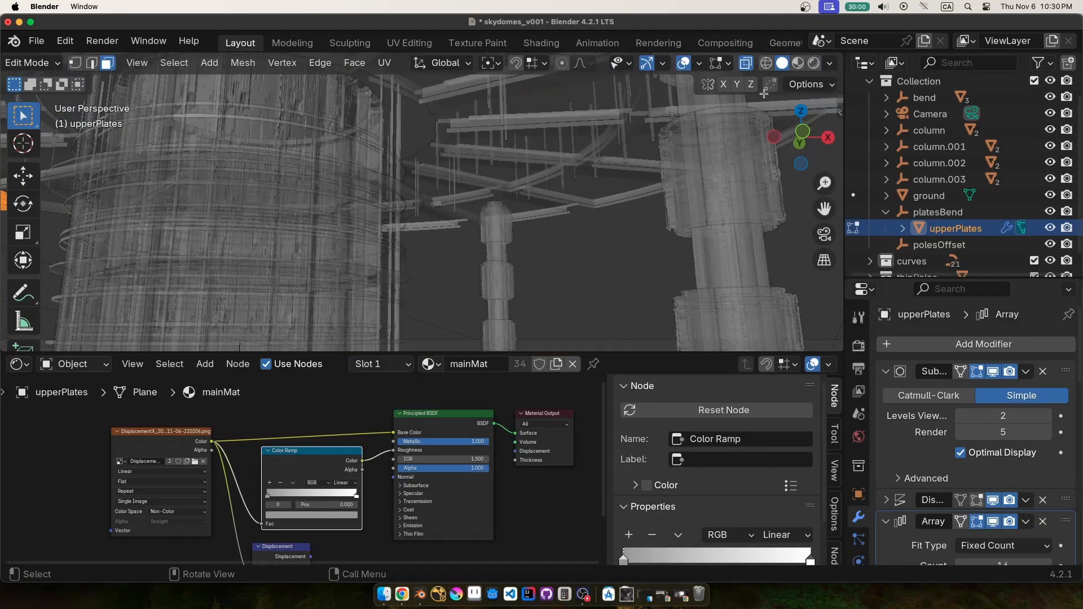
{"action": "key", "text": "s"}
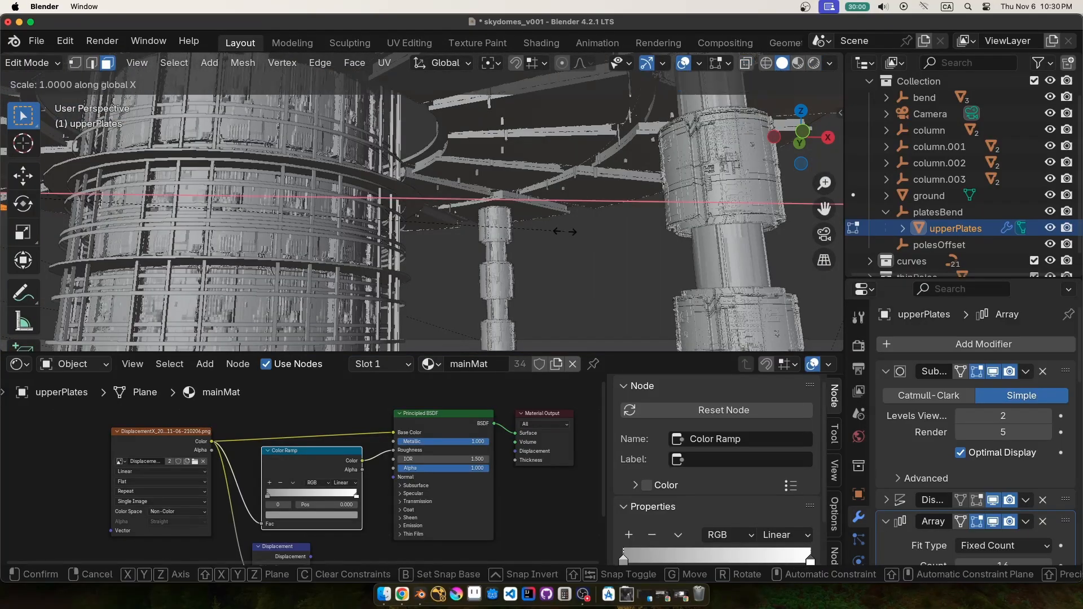
{"action": "mouse_move", "coordinate": [566, 231]}
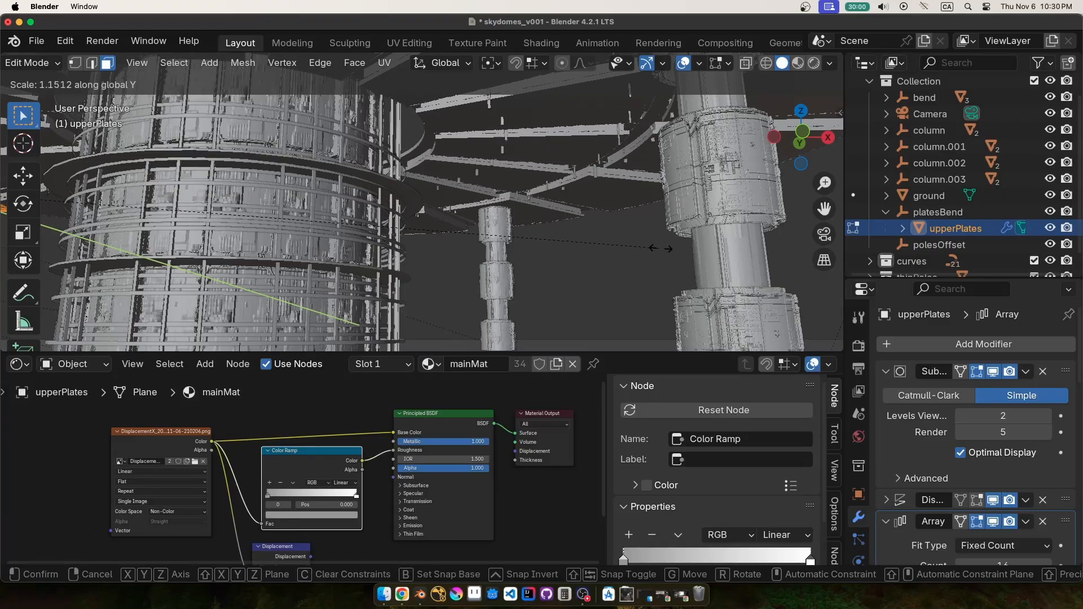
{"action": "mouse_move", "coordinate": [793, 257]}
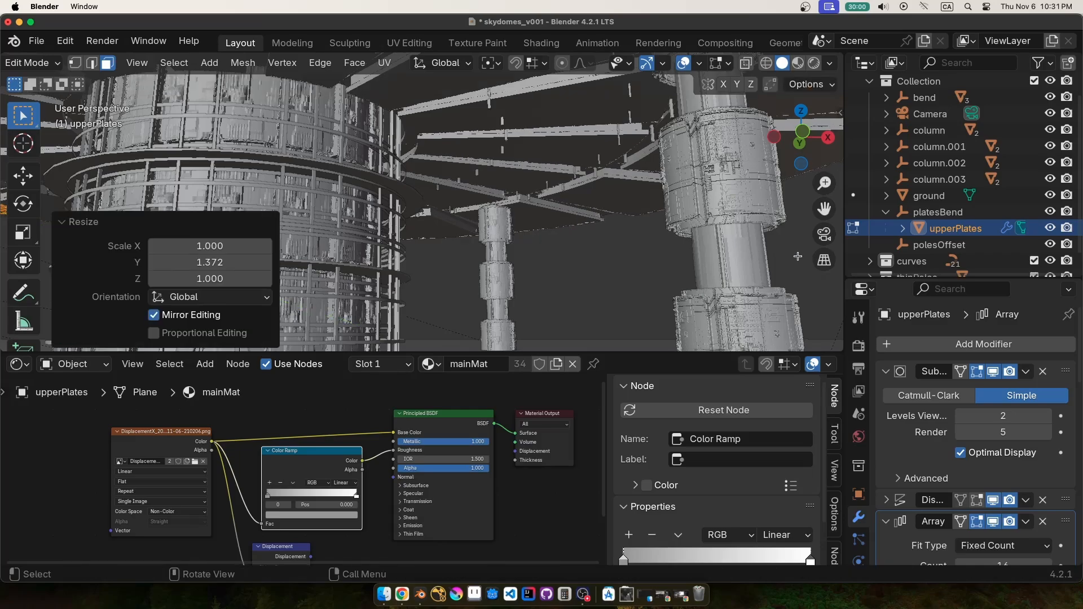
{"action": "key", "text": "s"}
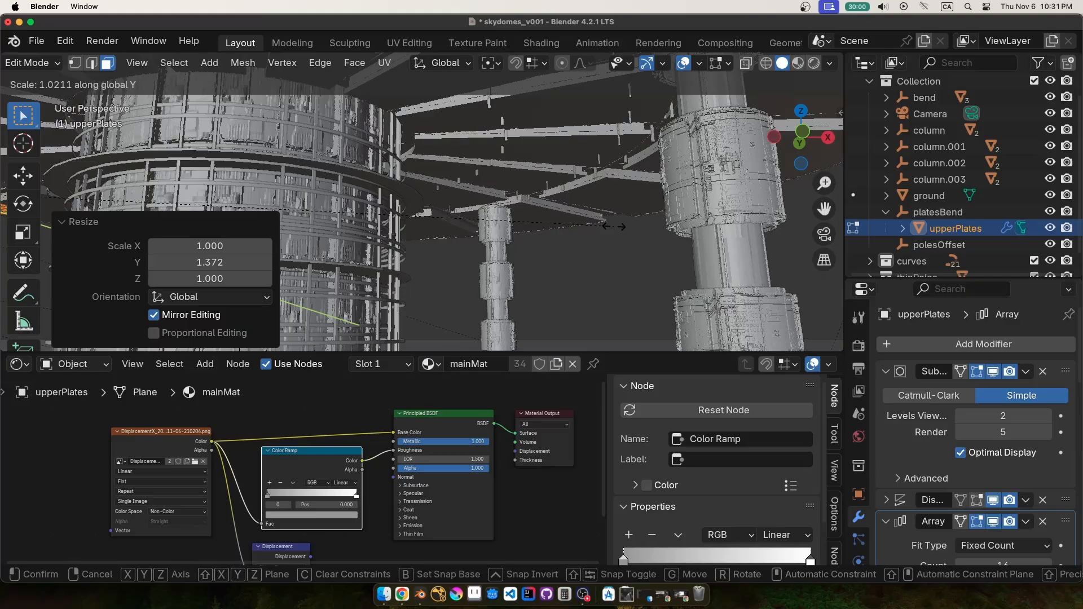
{"action": "key", "text": "Tab"}
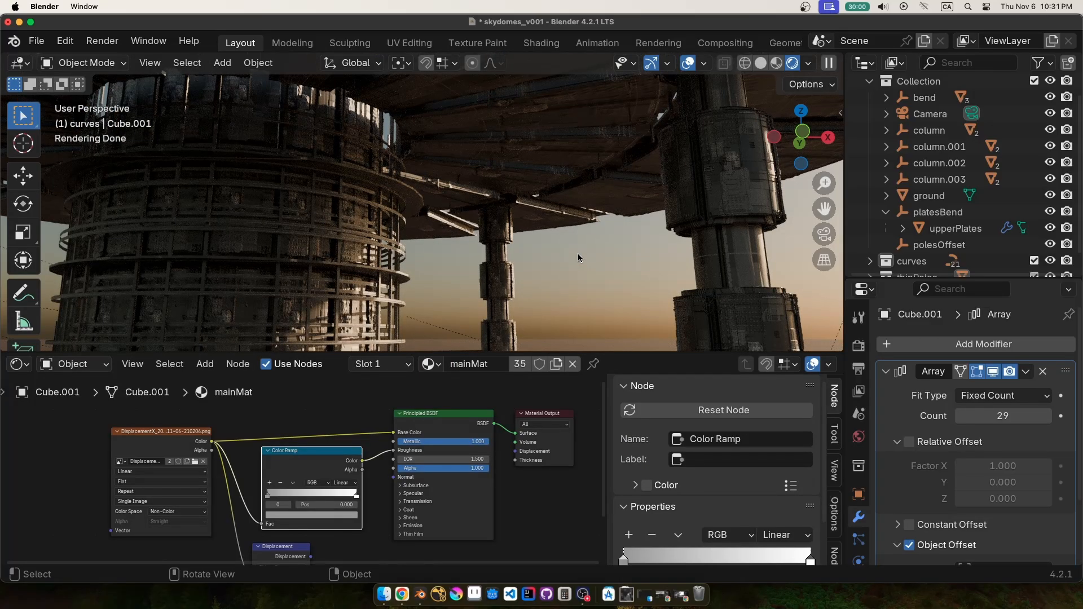
{"action": "mouse_move", "coordinate": [822, 238]}
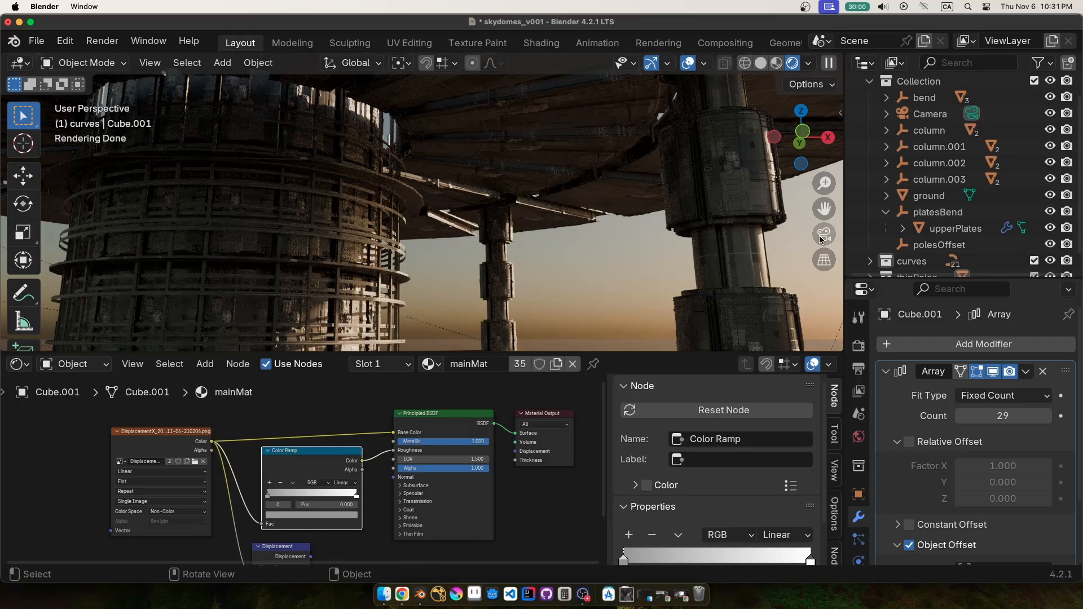
{"action": "mouse_move", "coordinate": [824, 234]}
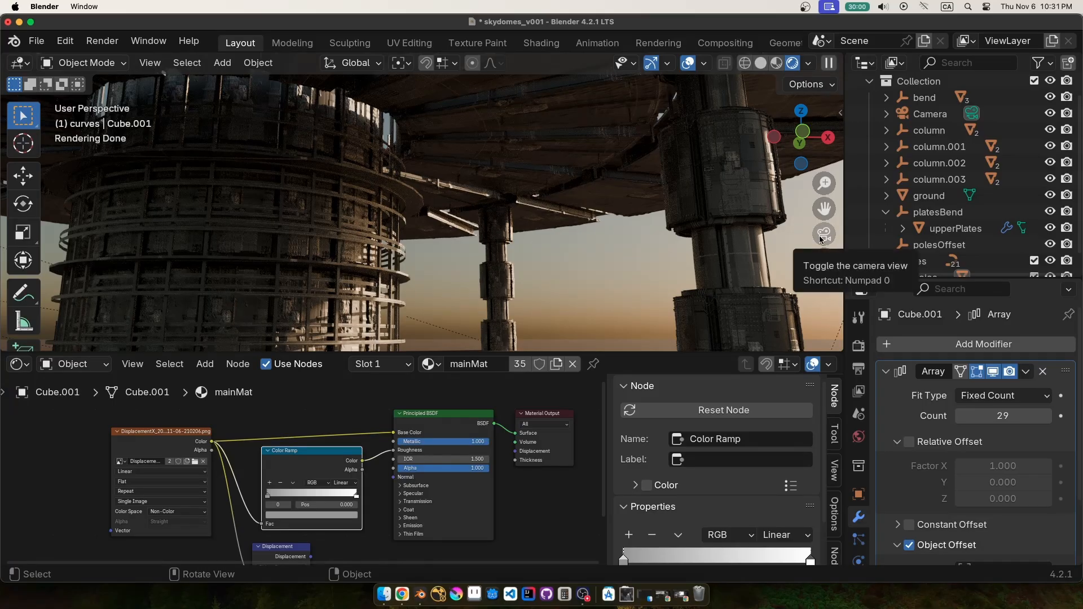
Look through the camera, select it, and move it toward the megastructure
{"action": "left_click", "coordinate": [823, 234]}
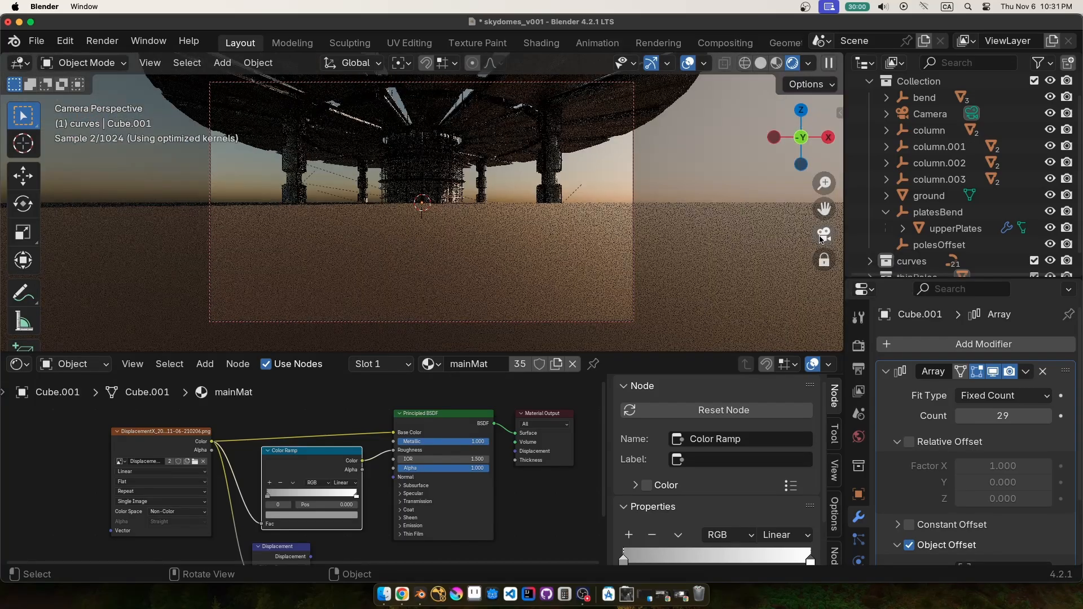
{"action": "left_click", "coordinate": [801, 111]}
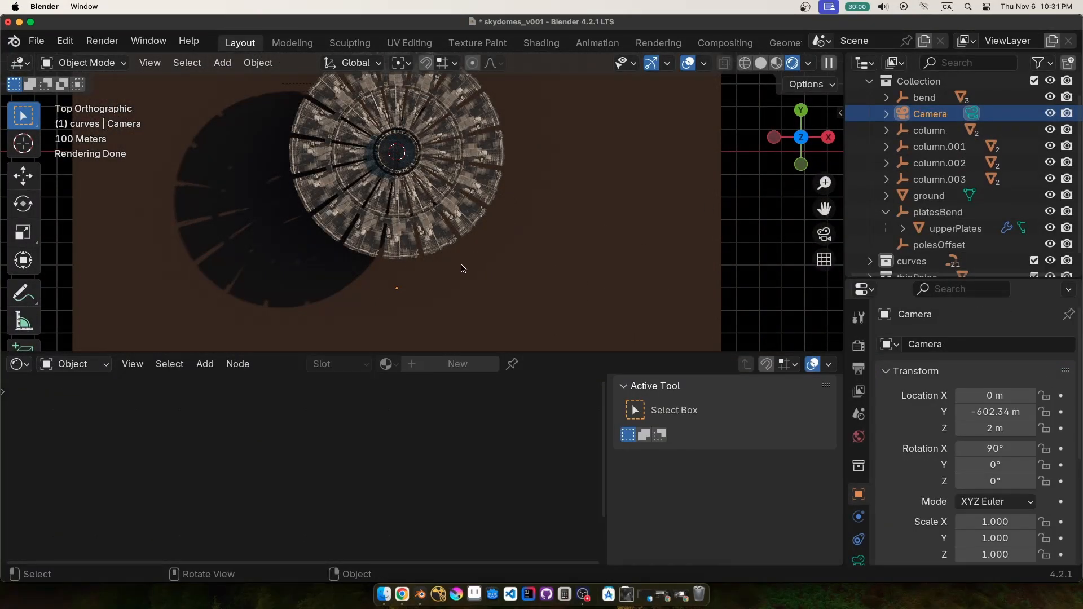
{"action": "key", "text": "g"}
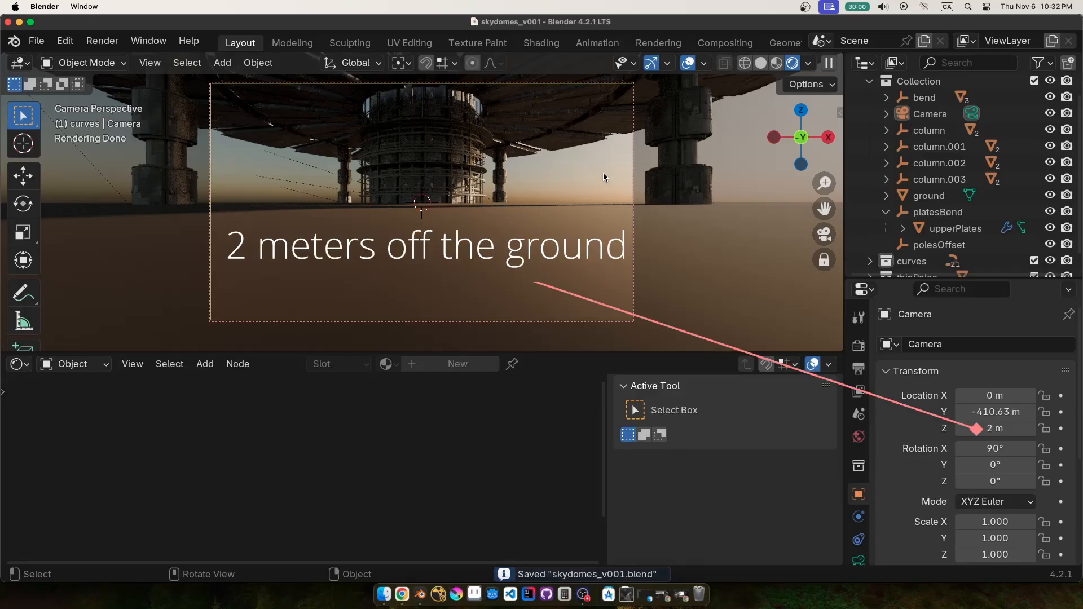
{"action": "mouse_move", "coordinate": [824, 235]}
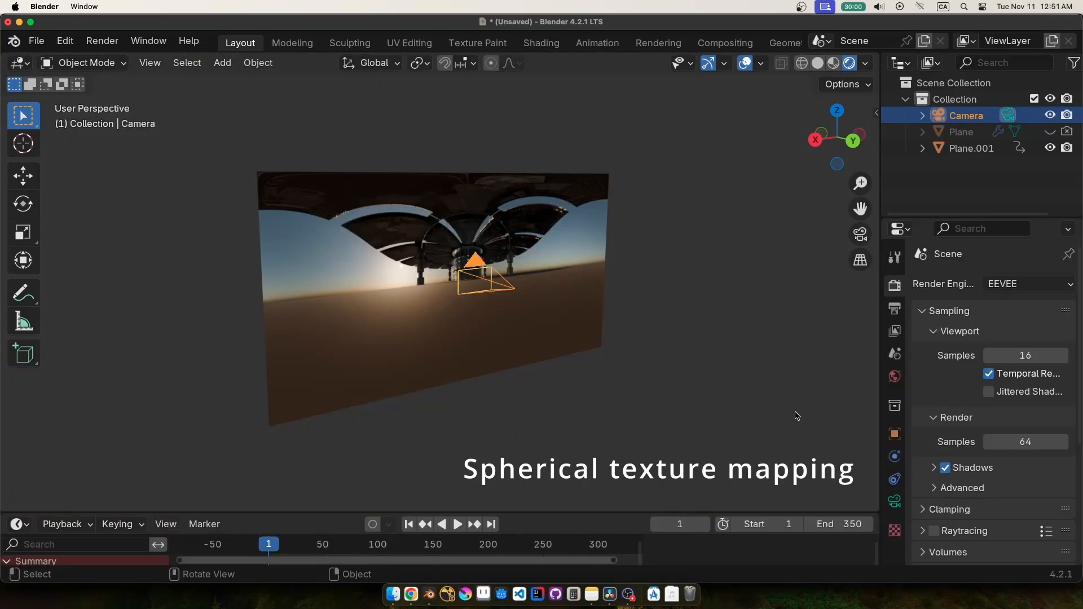
Open the camera's Object Data properties showing its Perspective lens settings
{"action": "left_click", "coordinate": [457, 524]}
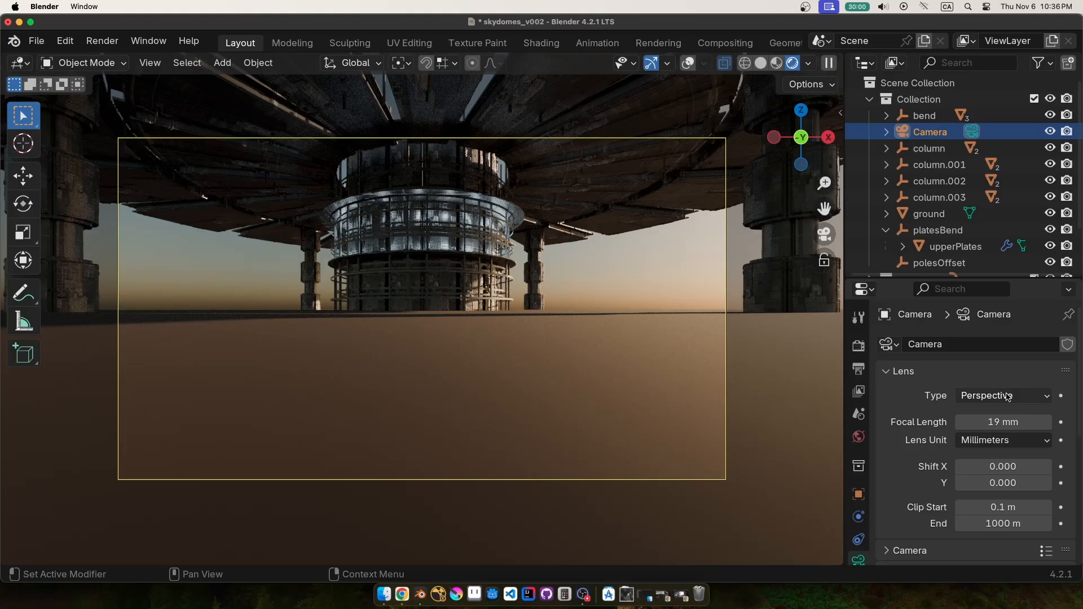
Give the camera a Panoramic lens with Equirectangular panorama projection
{"action": "left_click", "coordinate": [1002, 395]}
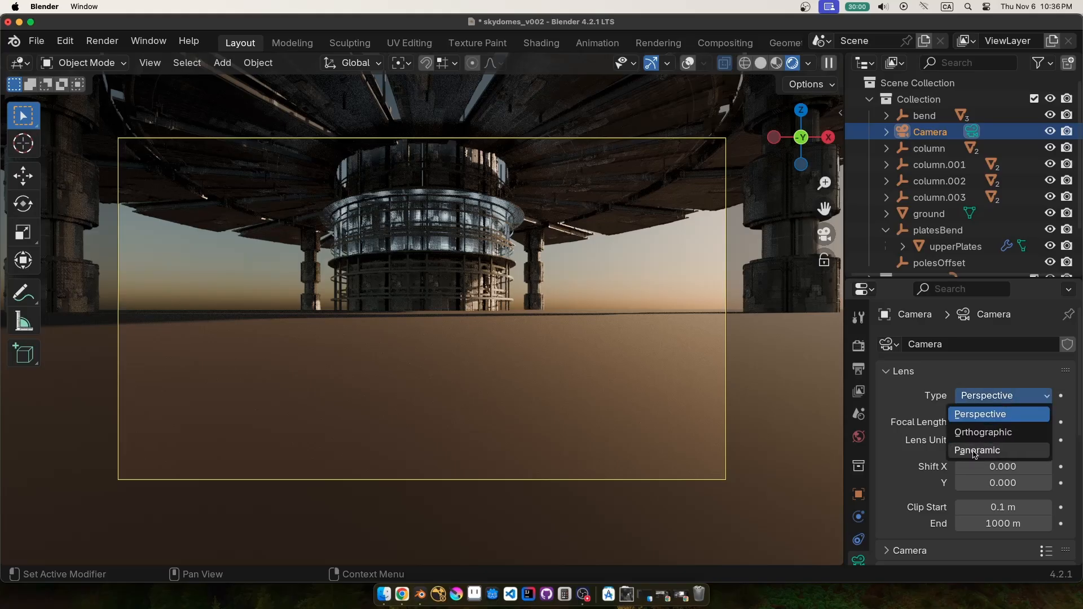
{"action": "mouse_move", "coordinate": [1006, 456]}
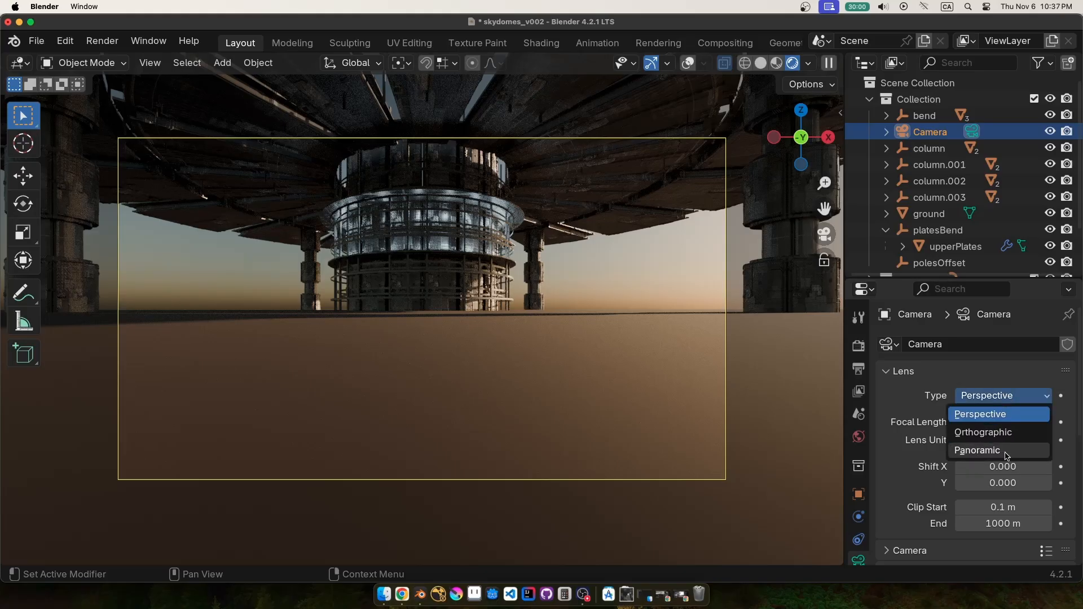
{"action": "left_click", "coordinate": [977, 450]}
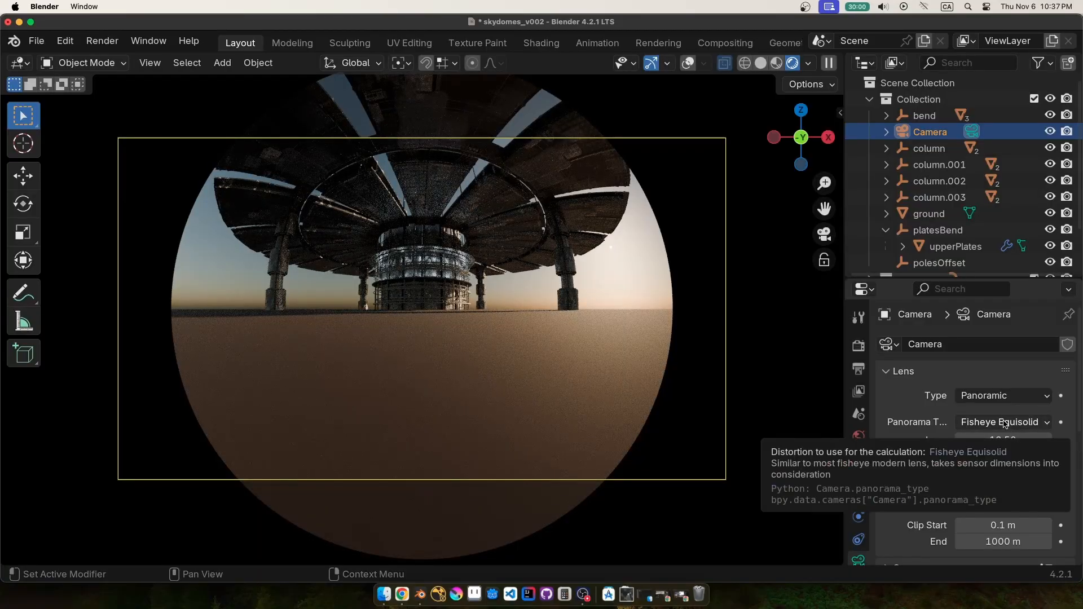
{"action": "left_click", "coordinate": [1003, 422]}
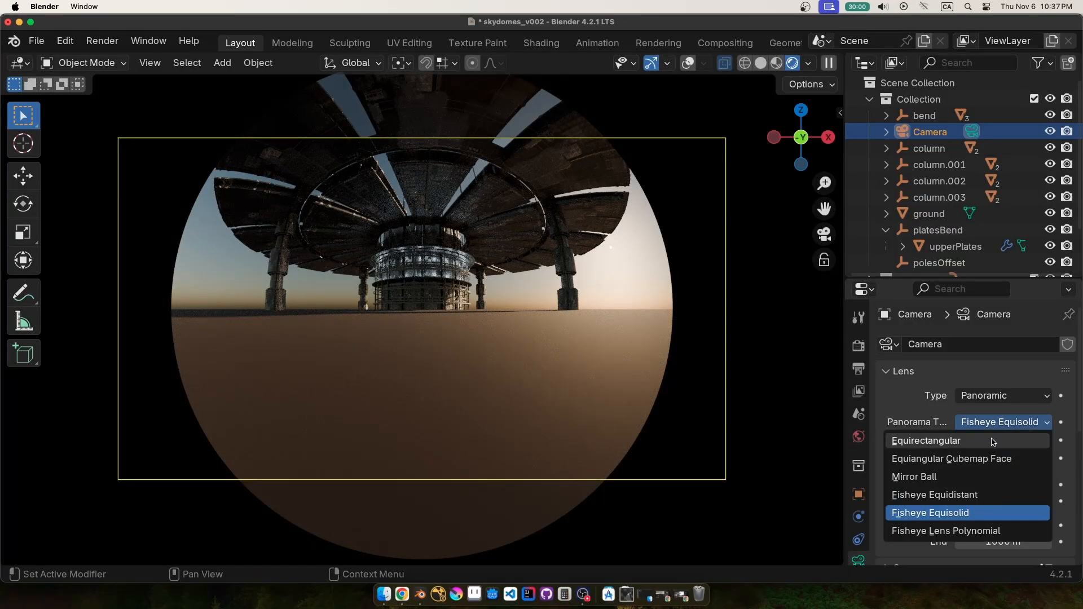
{"action": "left_click", "coordinate": [926, 440]}
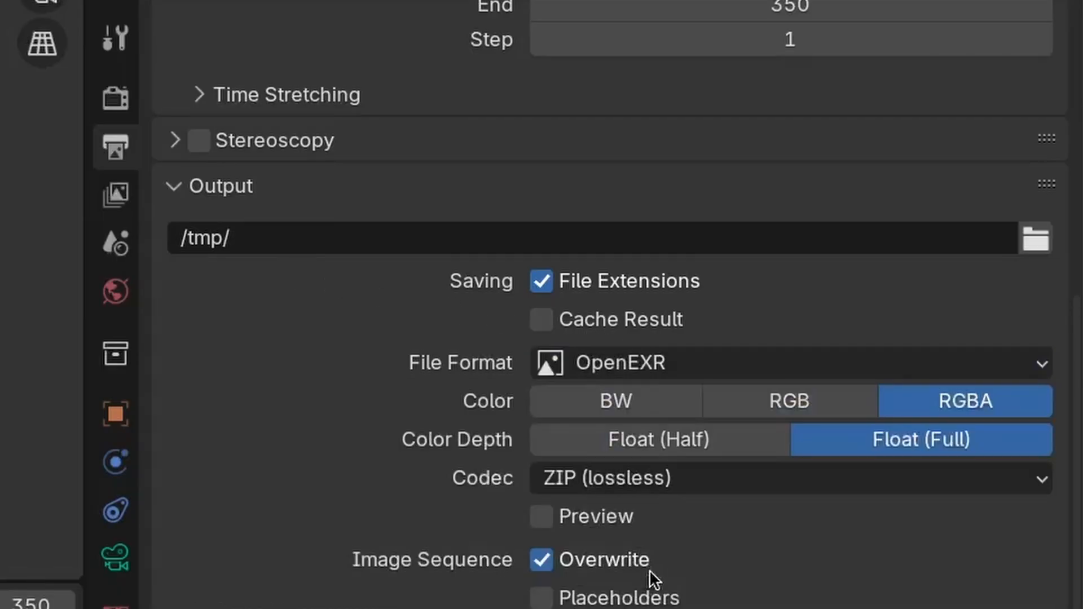
Switch EXR color depth to Float (Half) and enter a new 8K Resolution X width
{"action": "left_click", "coordinate": [659, 439]}
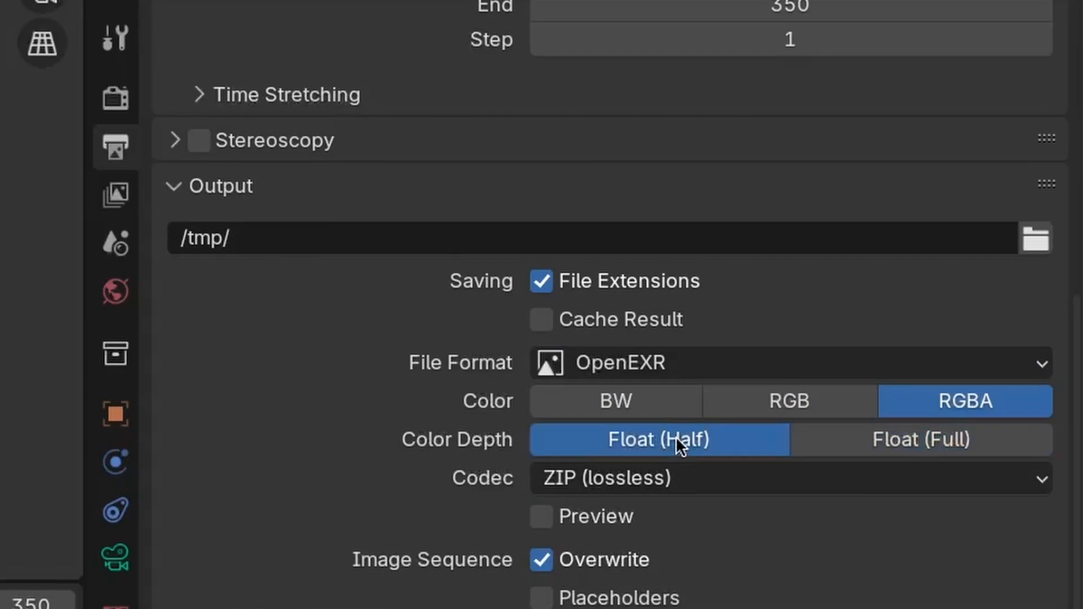
{"action": "left_click", "coordinate": [115, 147]}
{"action": "type", "text": "81"}
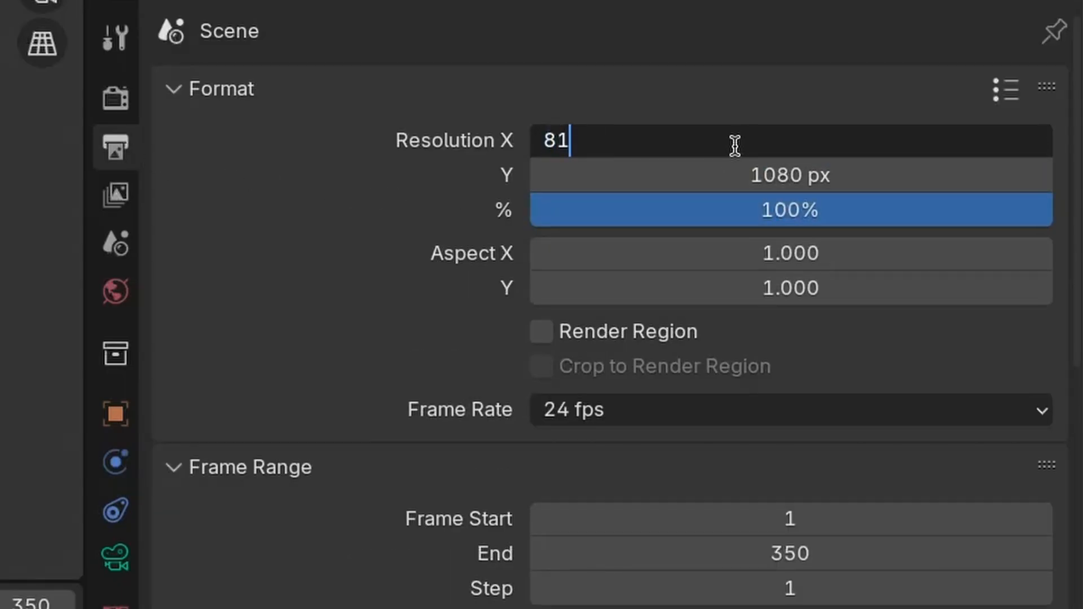
{"action": "key", "text": "Tab"}
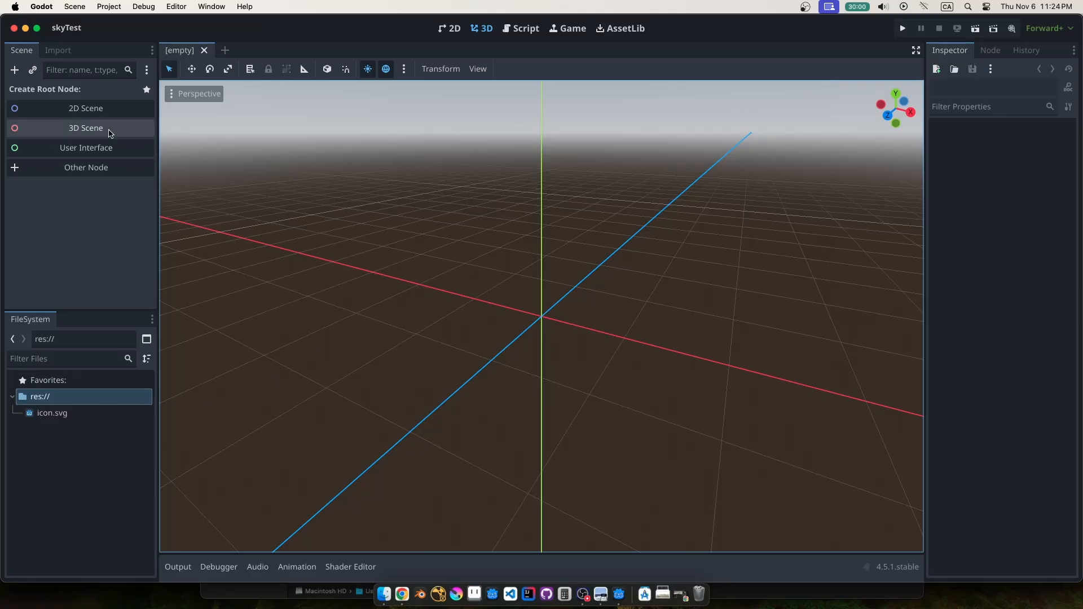
Create a 3D scene root and add the preview environment to the scene
{"action": "left_click", "coordinate": [85, 128]}
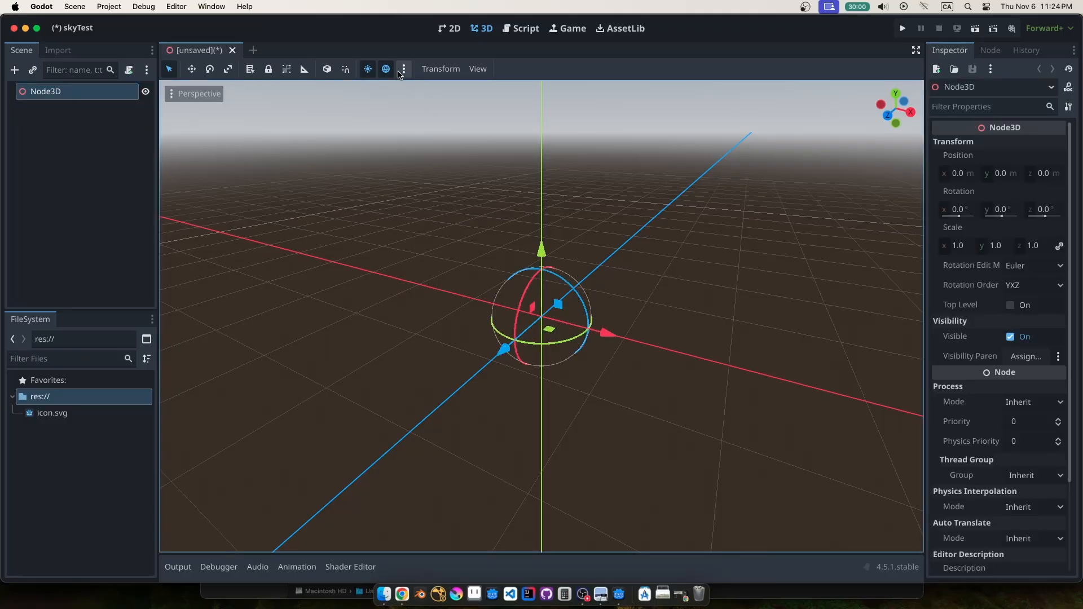
{"action": "left_click", "coordinate": [402, 69]}
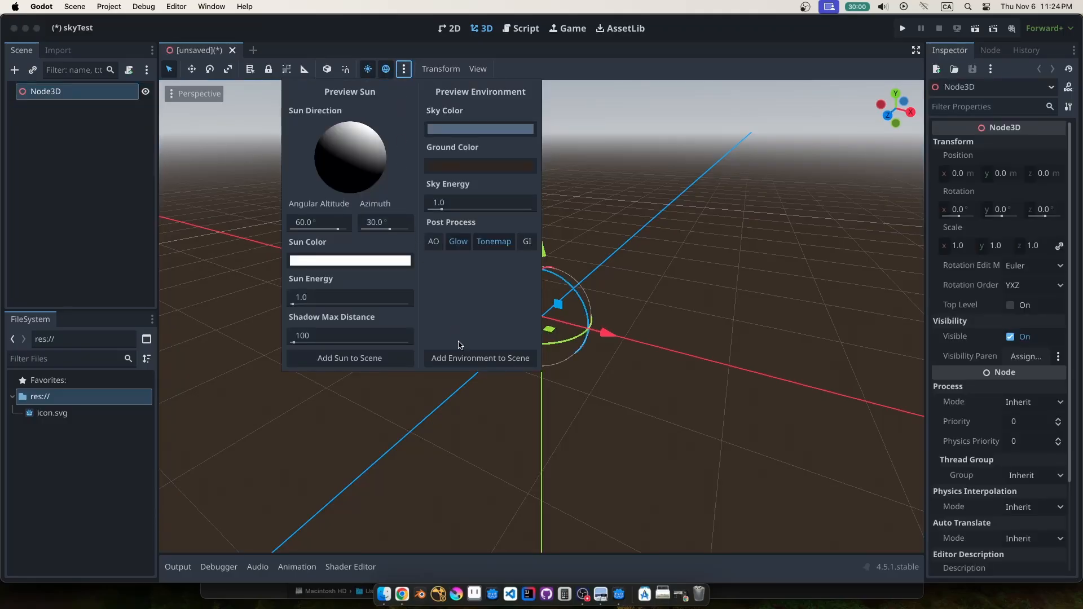
{"action": "left_click", "coordinate": [479, 358]}
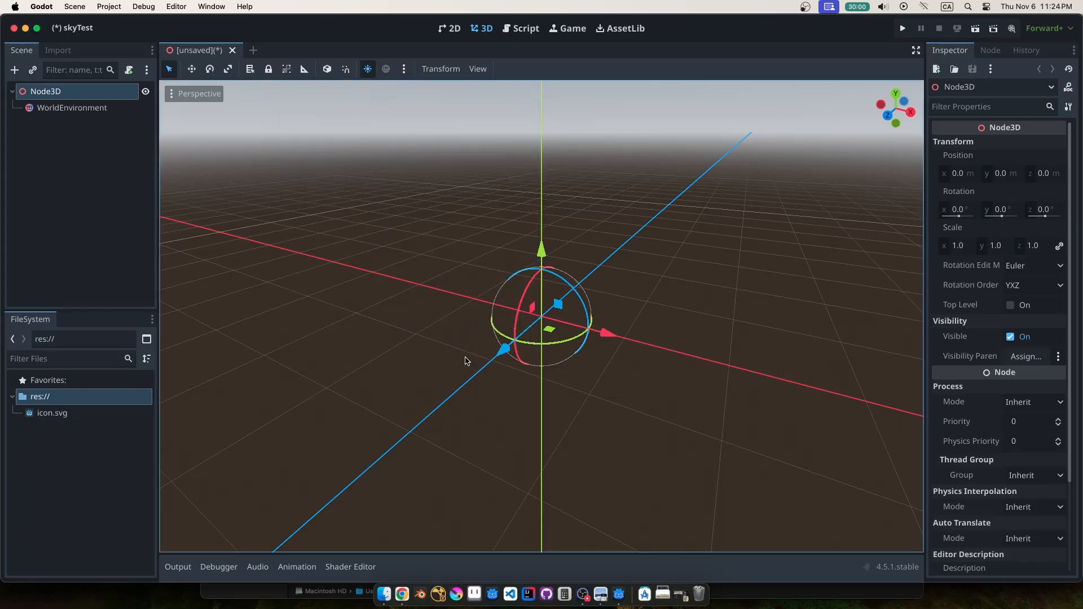
Set the WorldEnvironment sky to a PanoramaSkyMaterial using sky8K.exr
{"action": "left_click", "coordinate": [71, 107]}
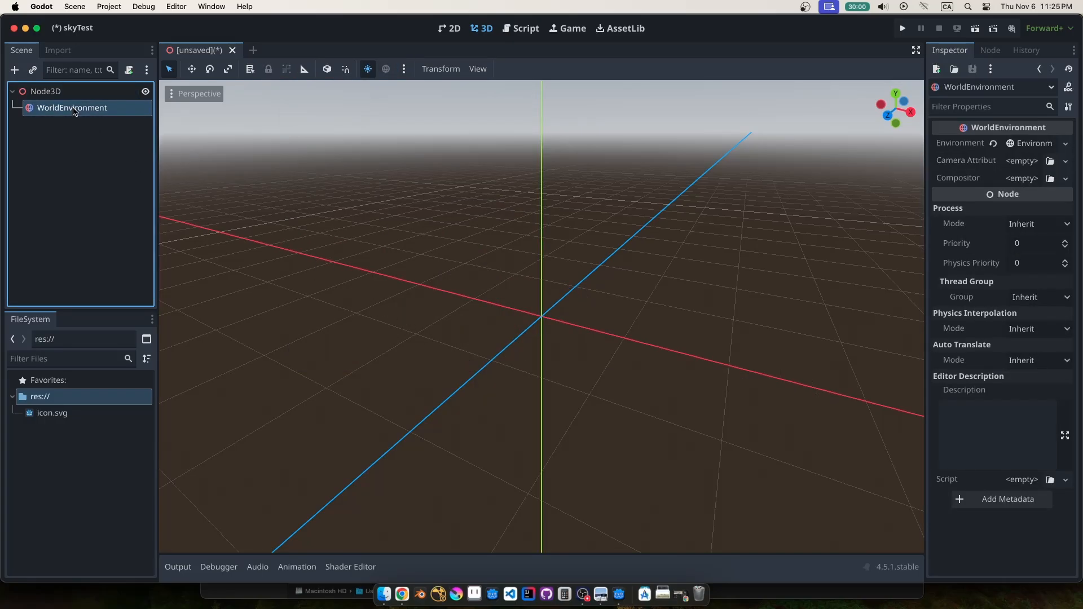
{"action": "left_click", "coordinate": [1025, 143]}
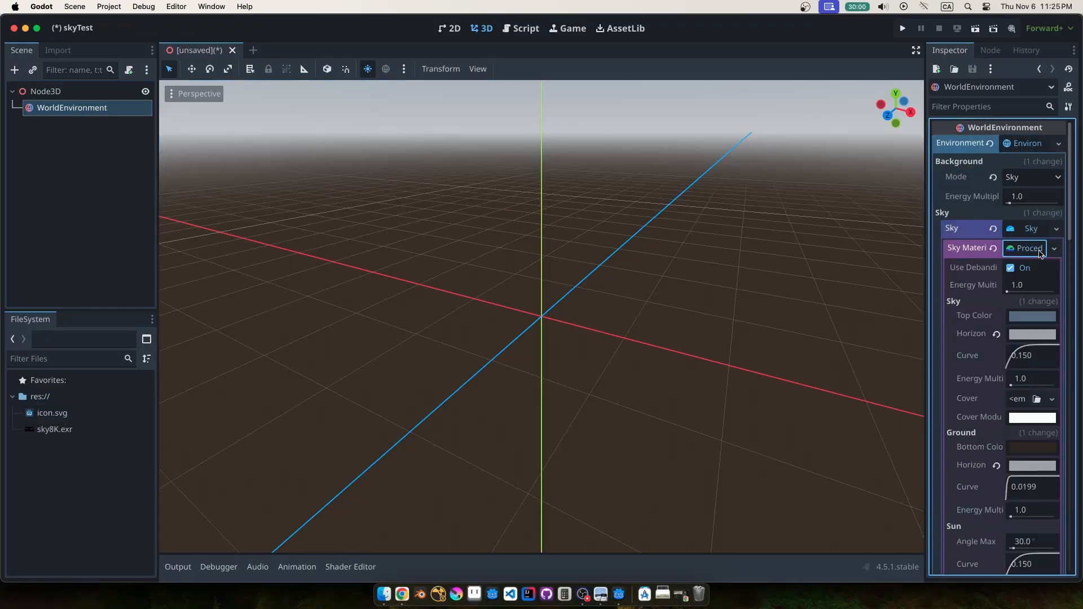
{"action": "left_click", "coordinate": [1028, 248]}
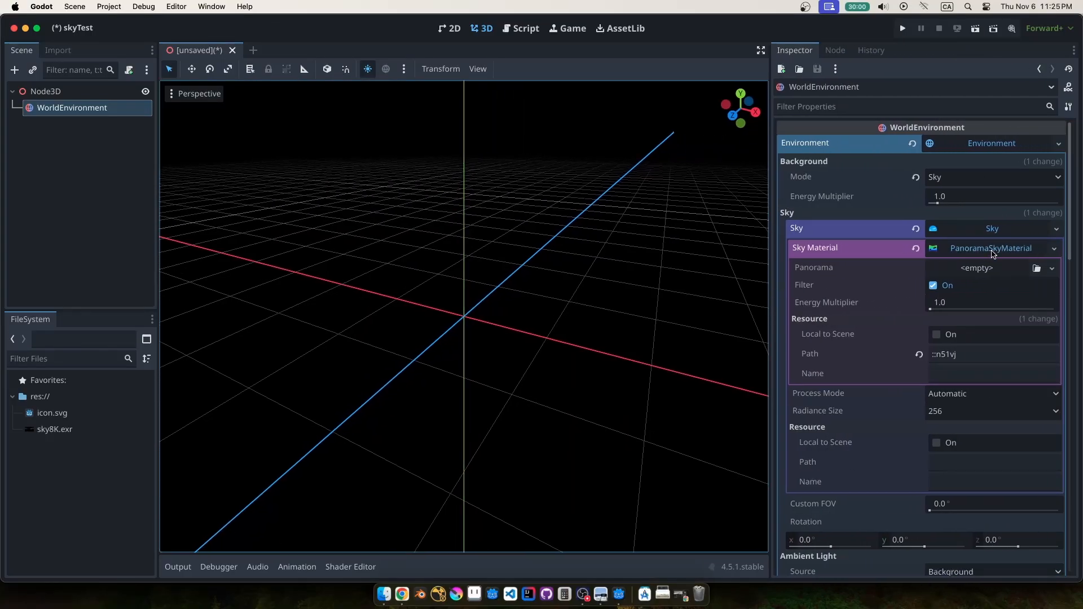
{"action": "left_click", "coordinate": [54, 429]}
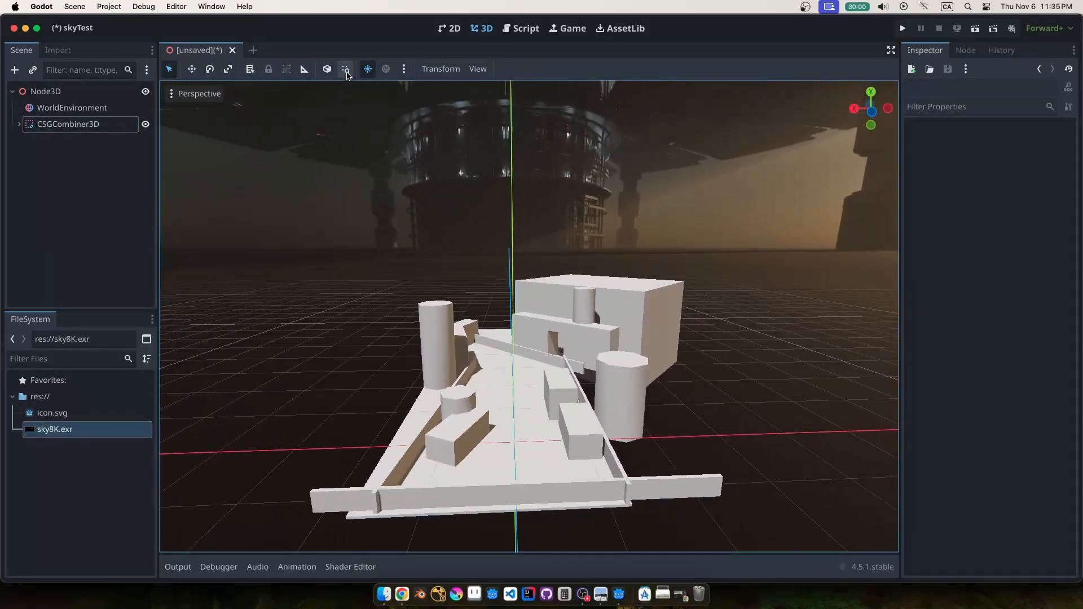
Add the preview sun as a DirectionalLight3D, then select the CSGCombiner3D greybox
{"action": "left_click", "coordinate": [367, 68]}
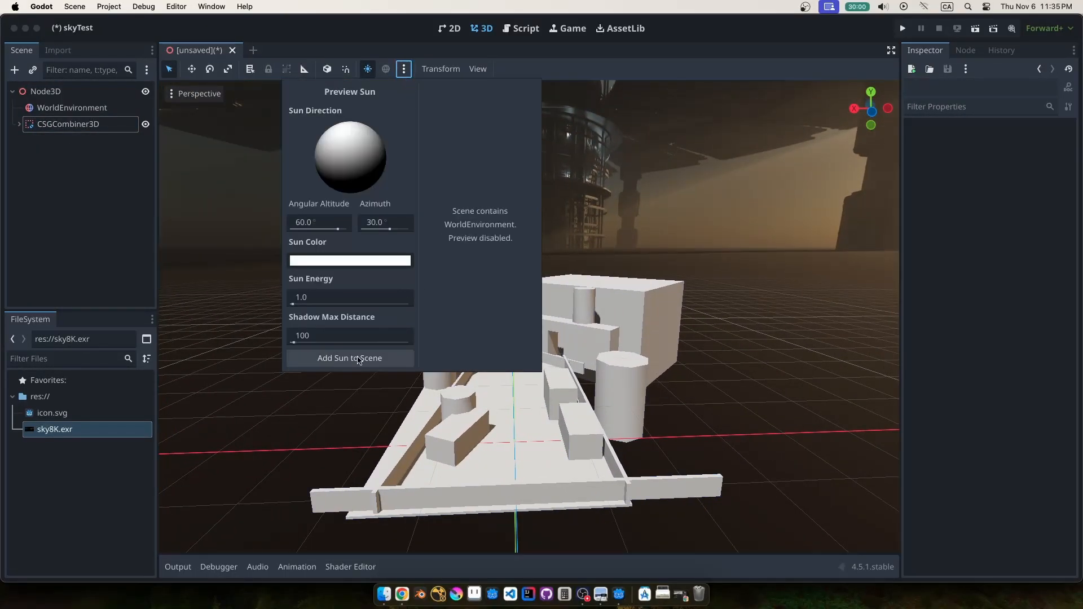
{"action": "left_click", "coordinate": [350, 358]}
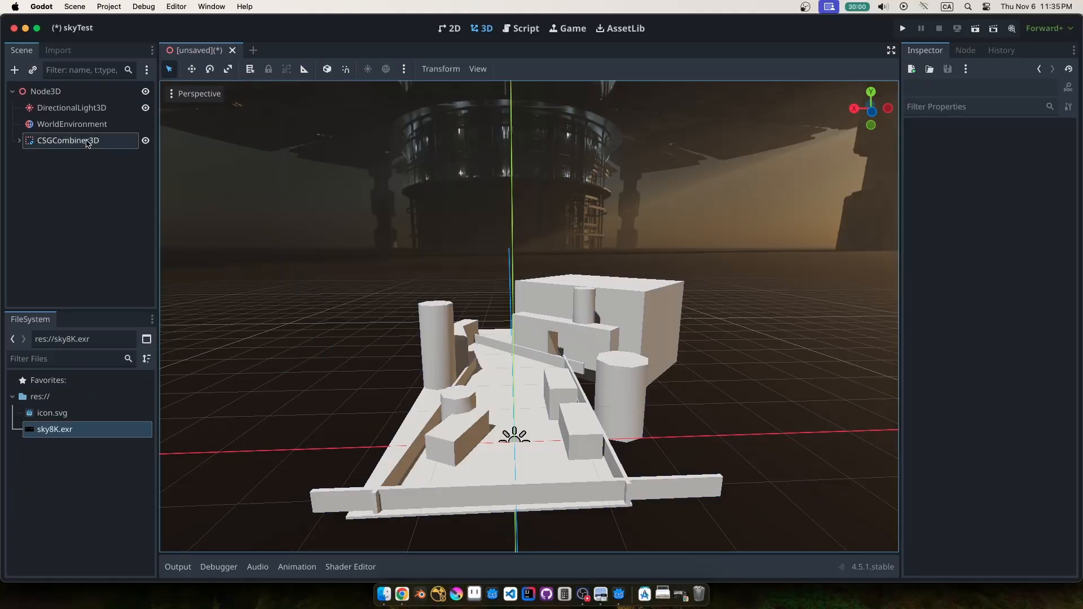
{"action": "left_click", "coordinate": [71, 108]}
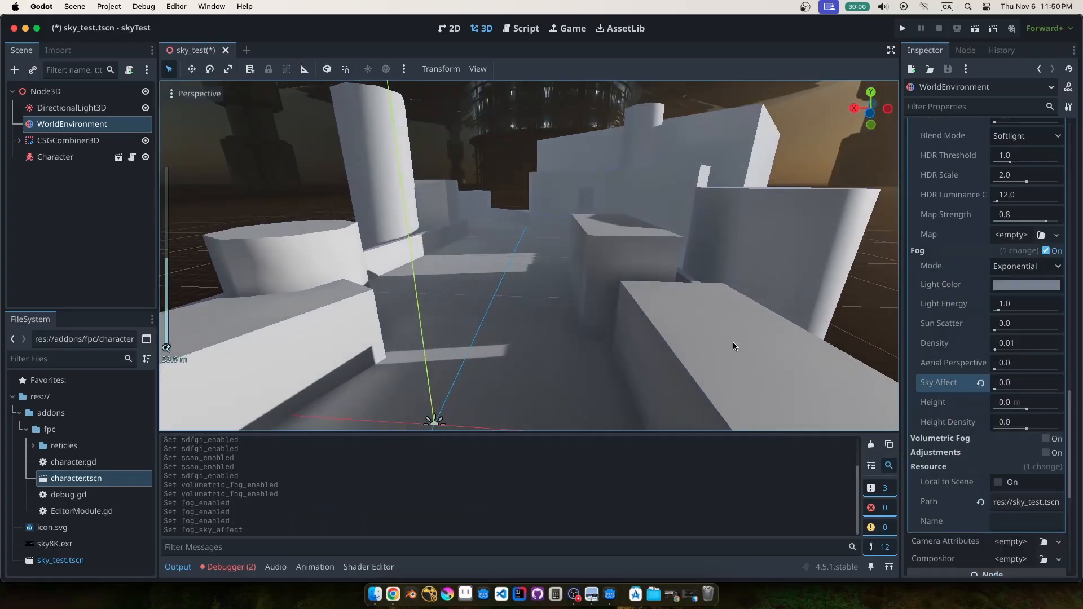
Tint the fog with sun scatter 0.44 and density 0.0045, and warm the sunlight colour
{"action": "left_click", "coordinate": [1026, 284]}
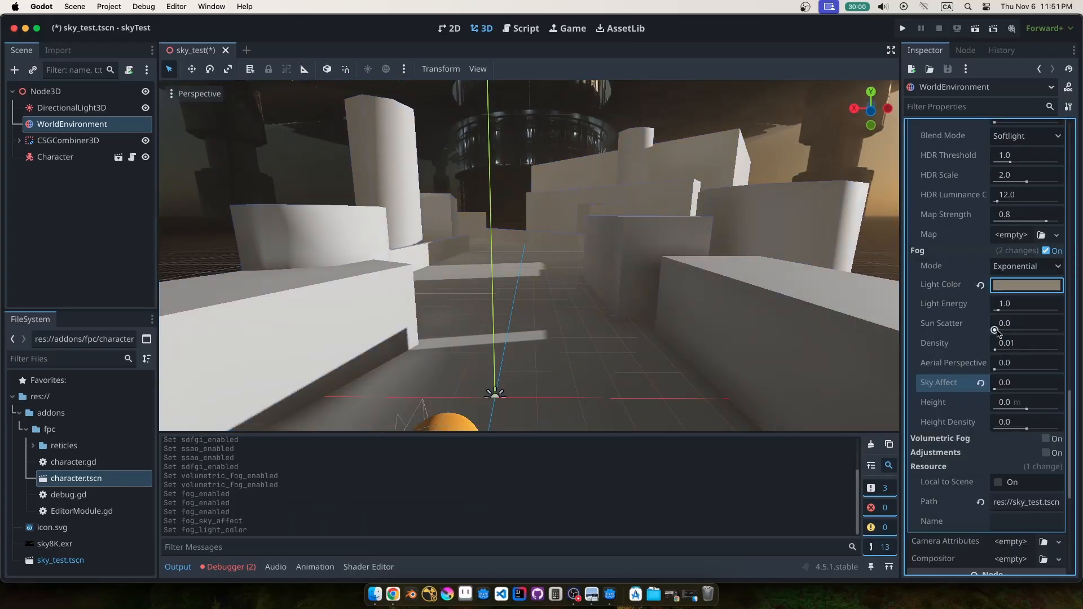
{"action": "left_click", "coordinate": [1027, 343]}
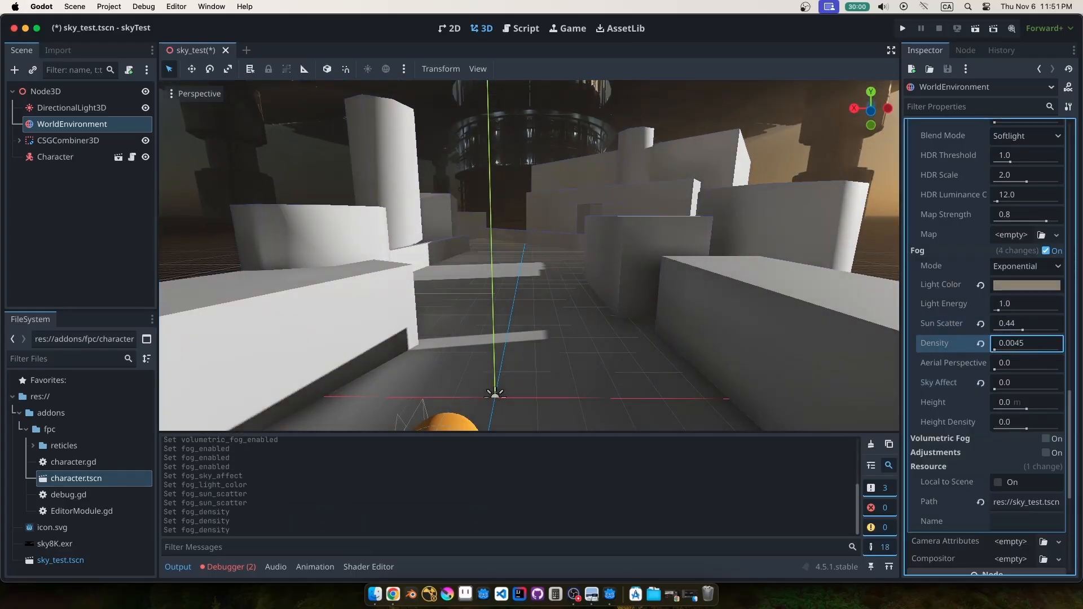
{"action": "left_click", "coordinate": [71, 107]}
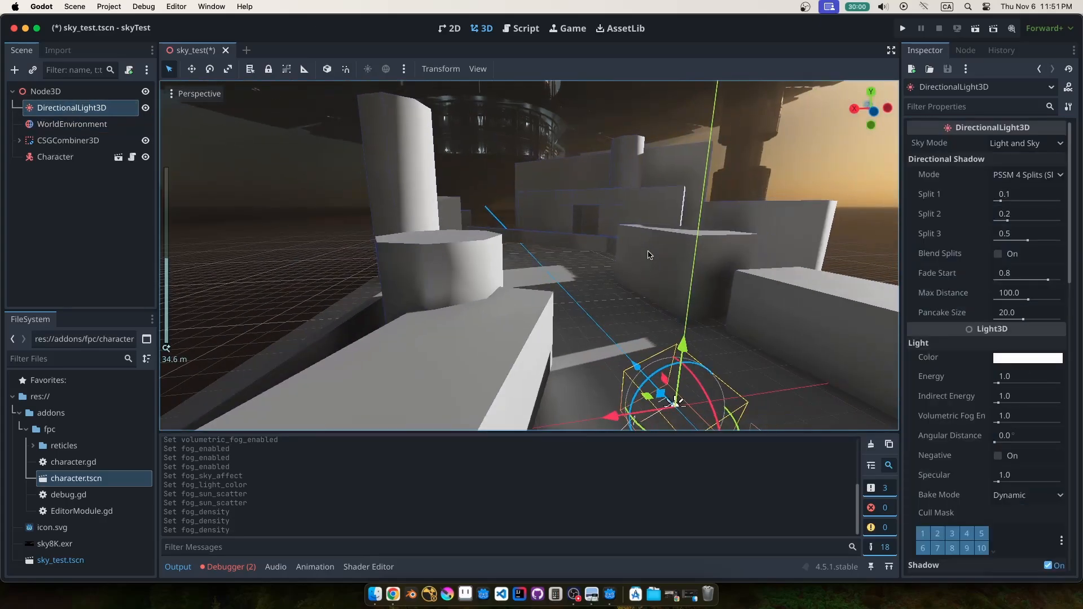
{"action": "left_click", "coordinate": [1028, 357]}
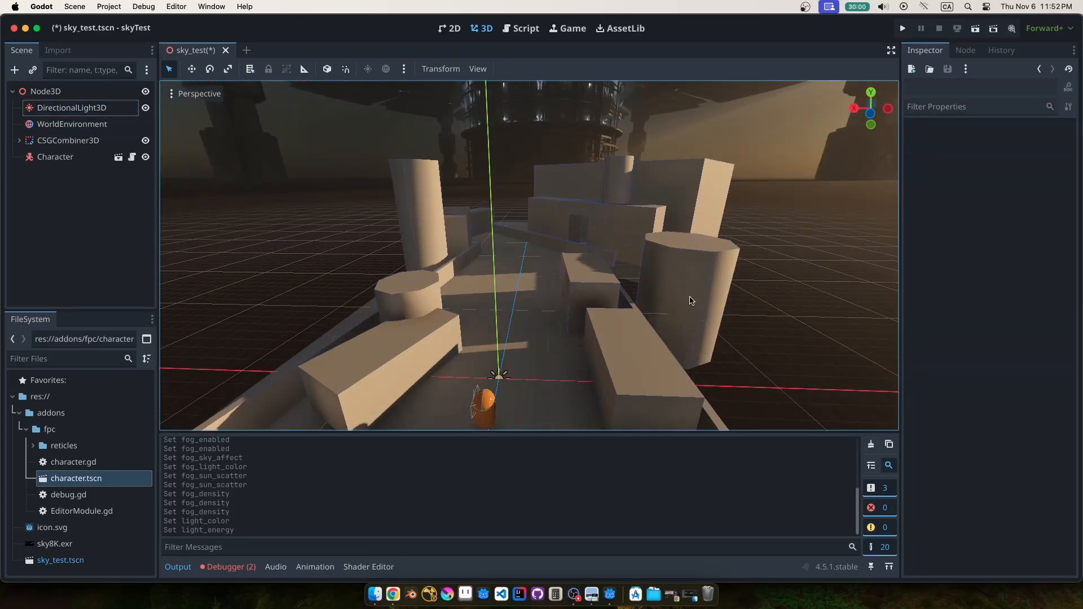
{"action": "left_click", "coordinate": [902, 28]}
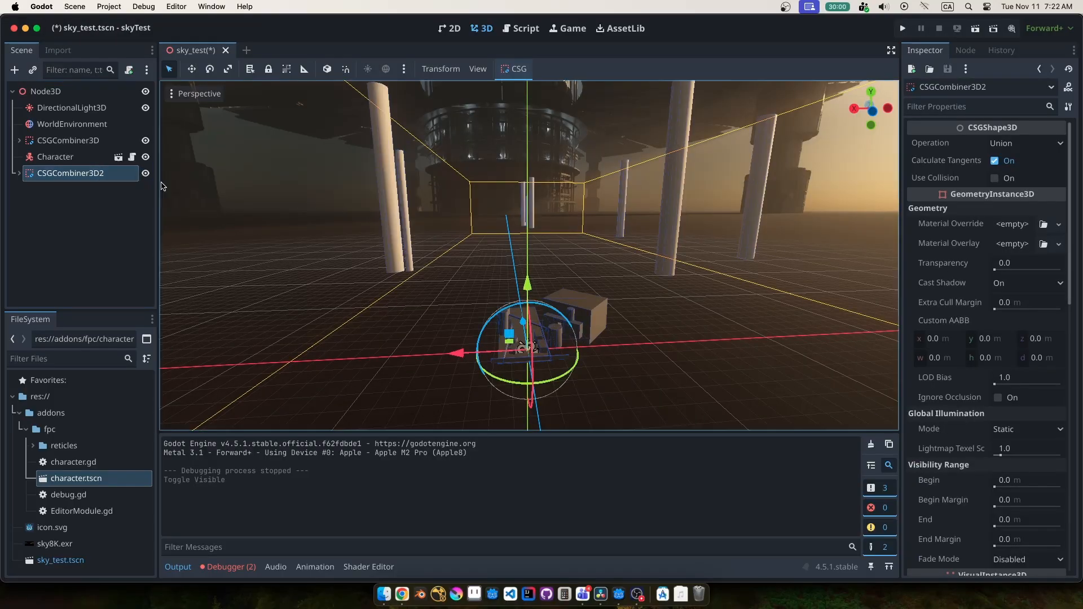
{"action": "mouse_move", "coordinate": [533, 157]}
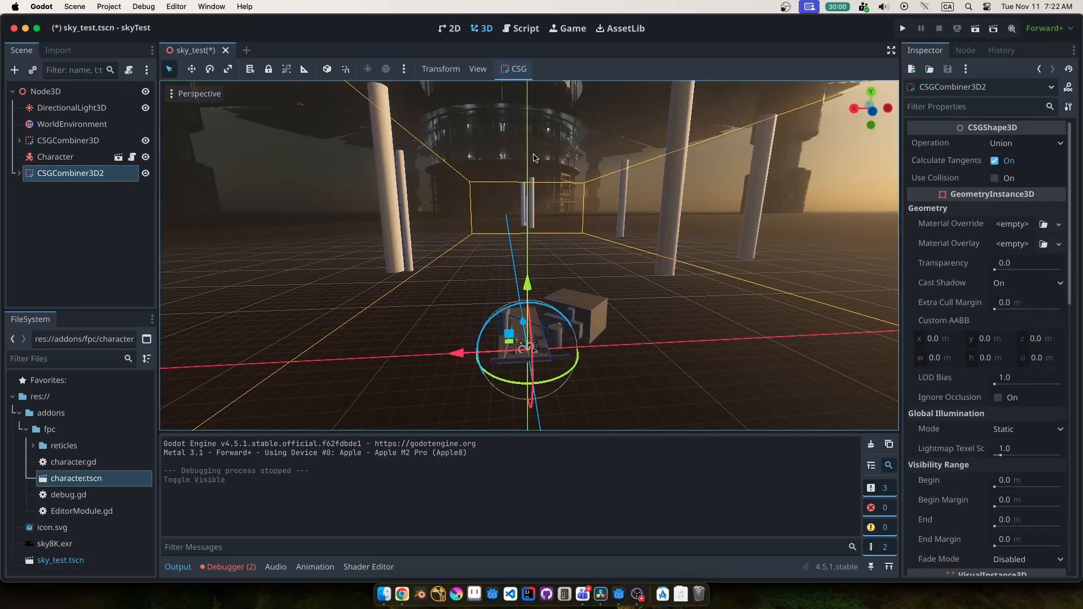
Run the project to play-test the foggy sky scene, then return to the editor
{"action": "left_click", "coordinate": [259, 253]}
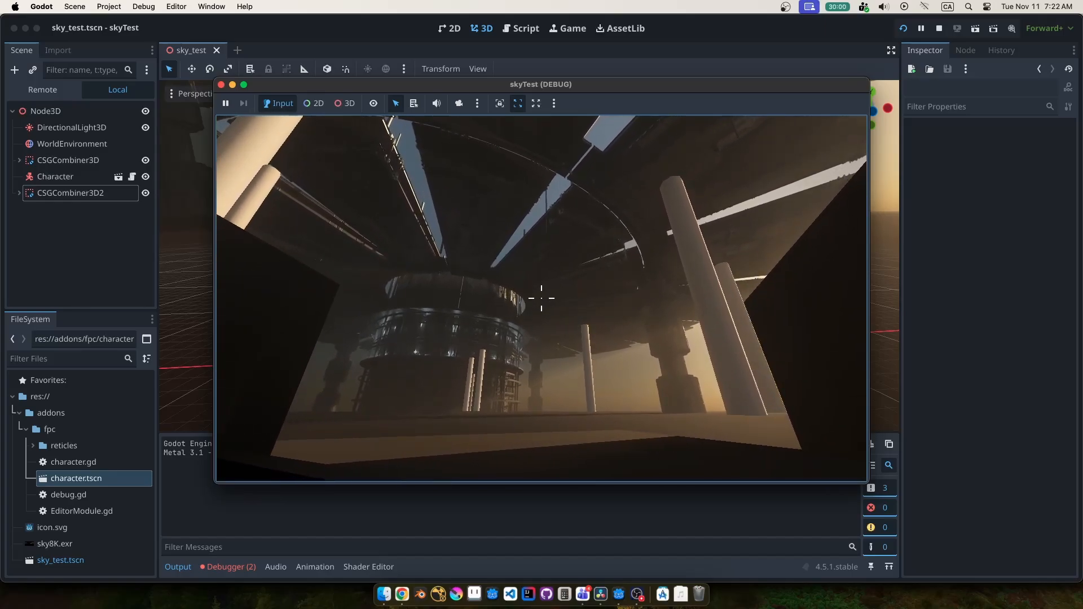
{"action": "left_click", "coordinate": [535, 103]}
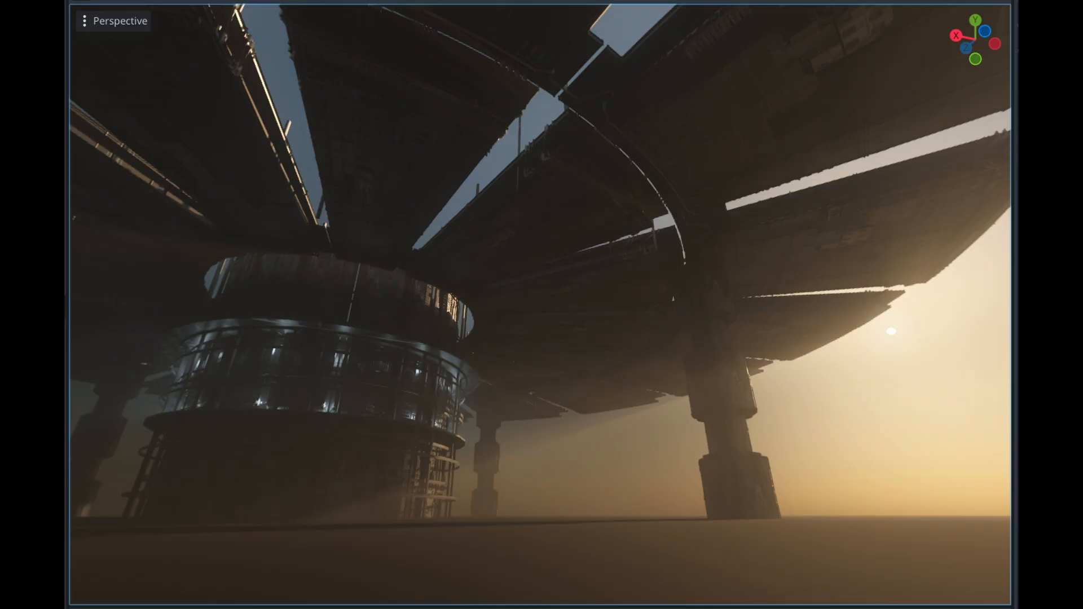